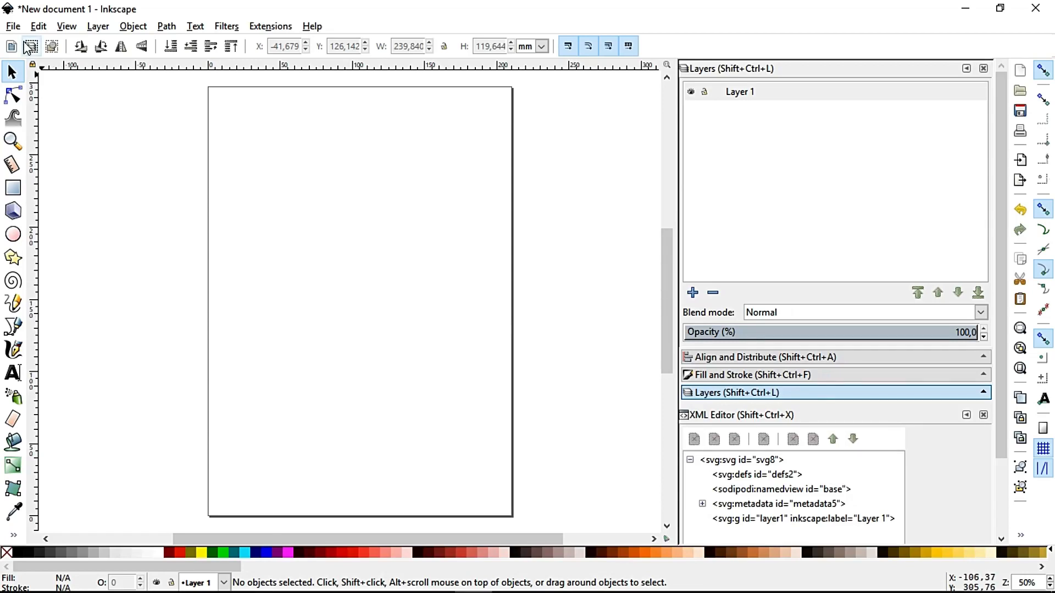
Import the brain-and-goggles logo PNG and embed it as a bitmap in the document
left_click(12, 25)
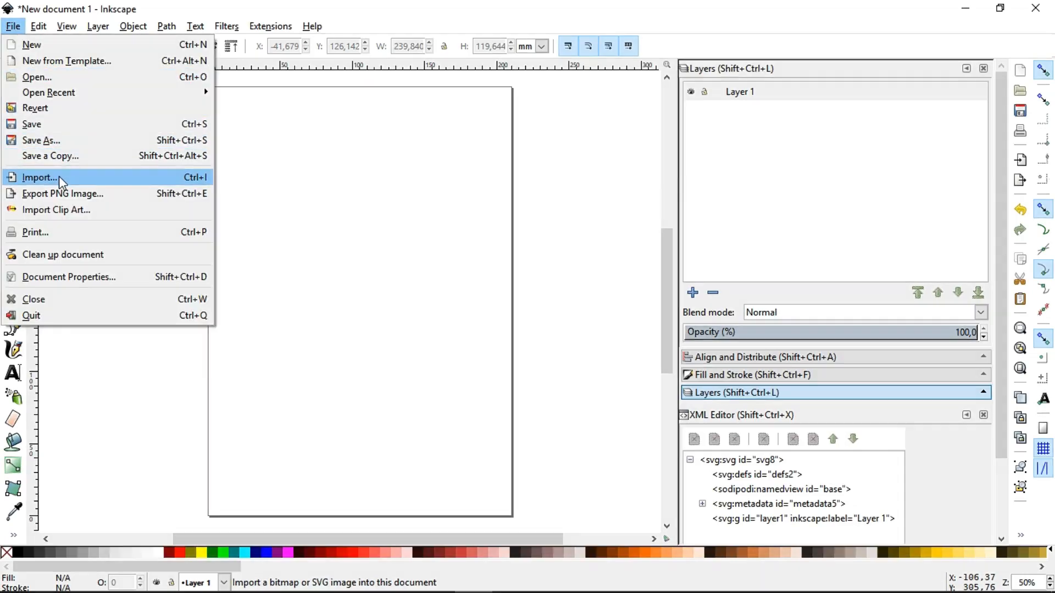
left_click(39, 177)
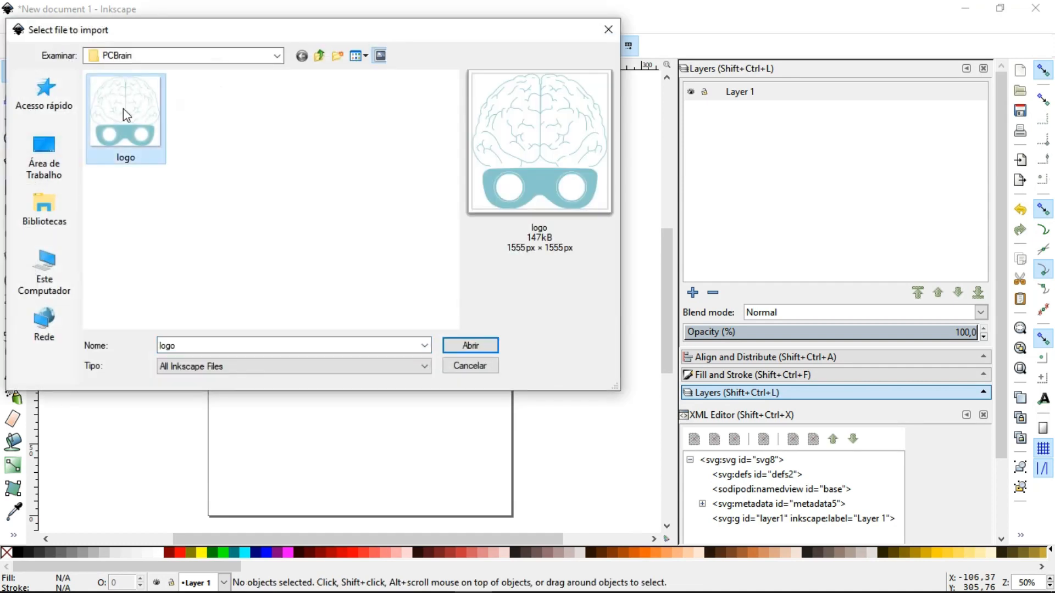
left_click(469, 345)
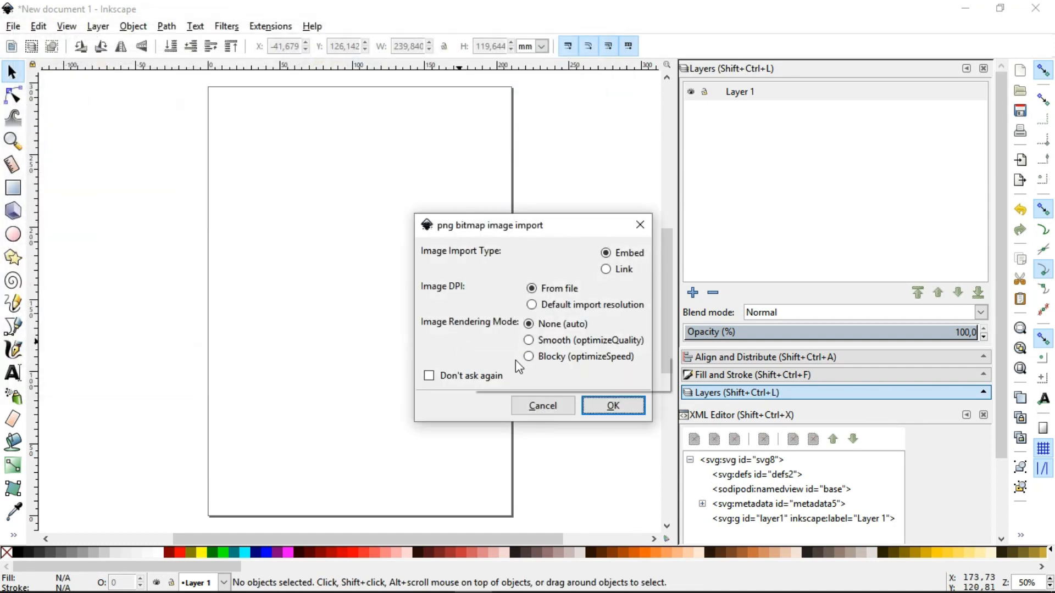
left_click(612, 406)
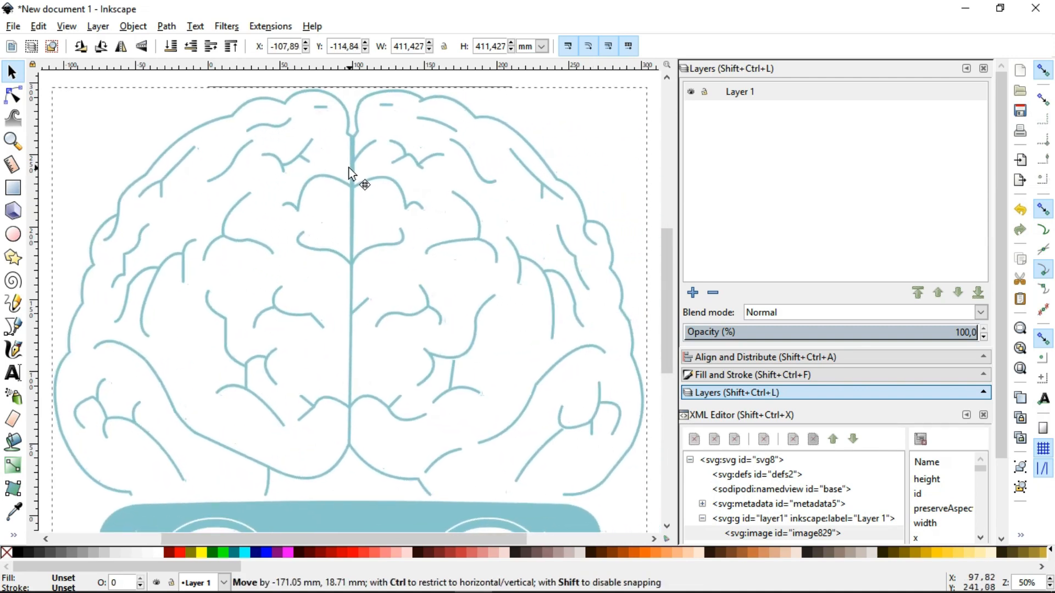
scroll("down", 3)
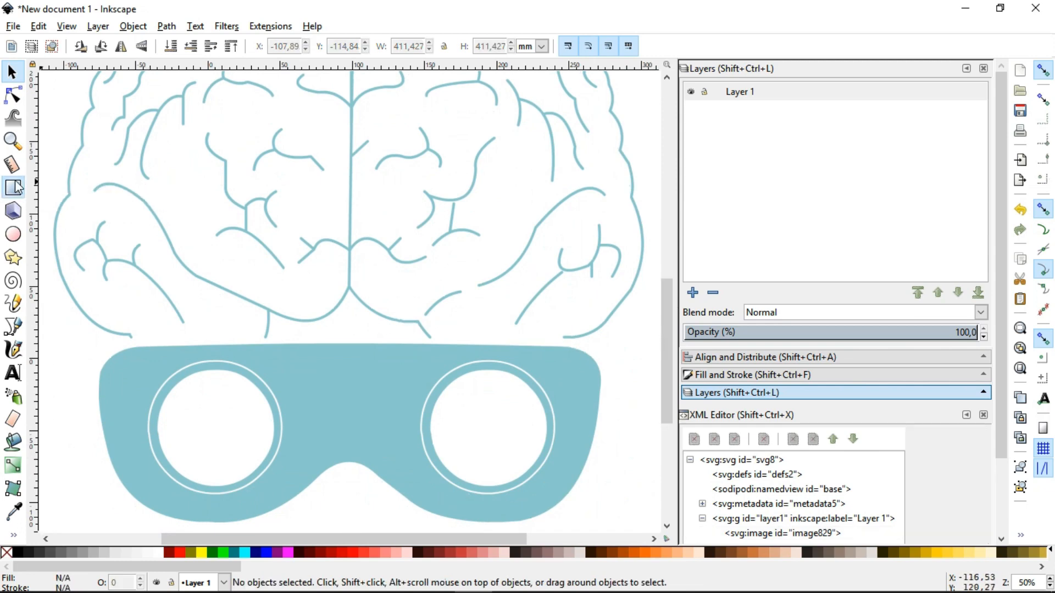
Draw a green rounded rectangle over the goggles band with the Rectangle tool
left_click(14, 188)
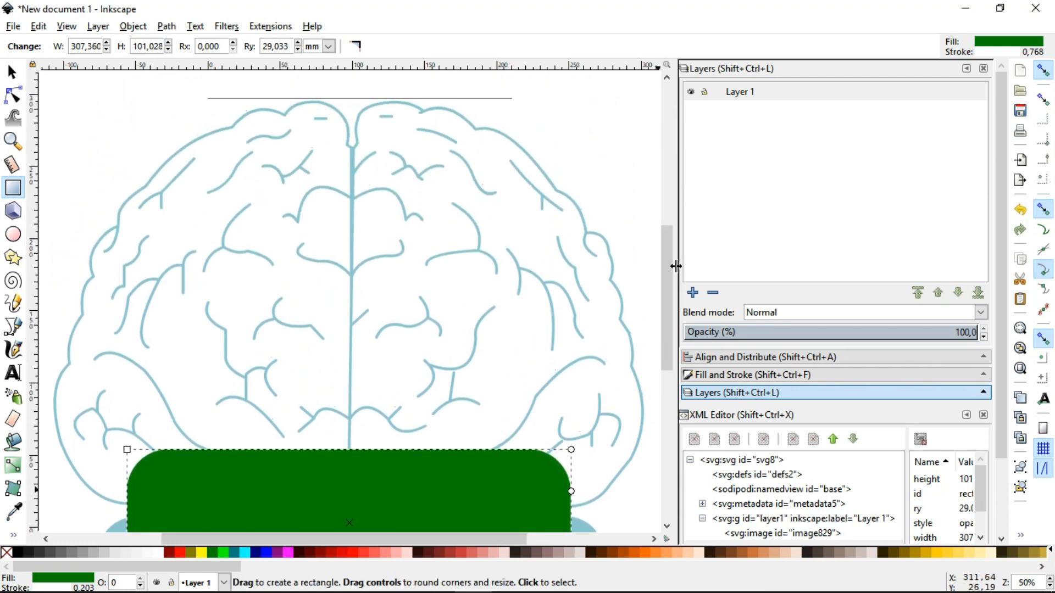
Trace a rough straight-segment path around the brain contour with the Bezier pen
left_click(12, 328)
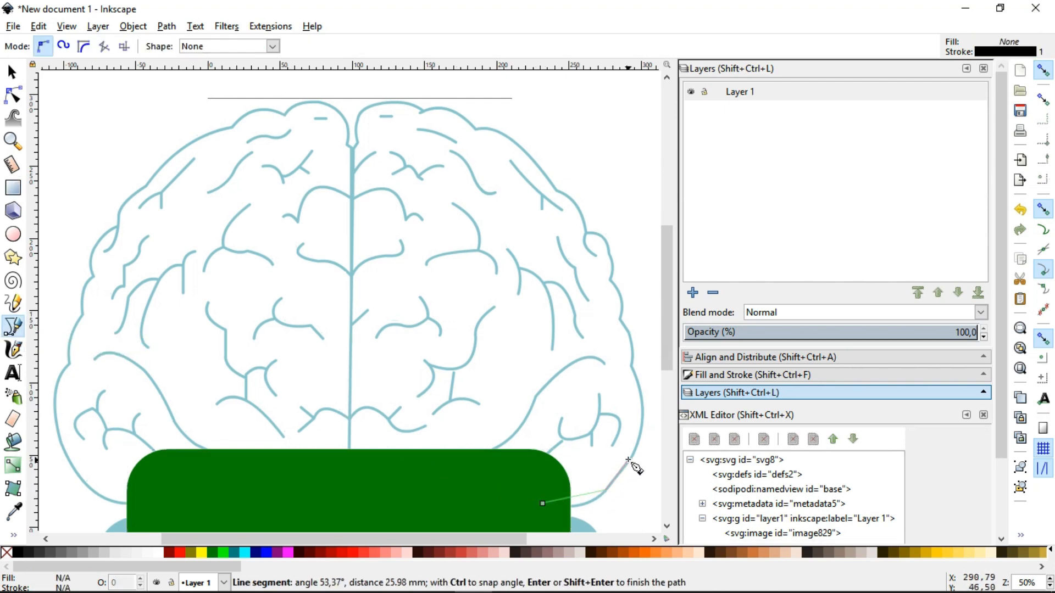
mouse_move(632, 369)
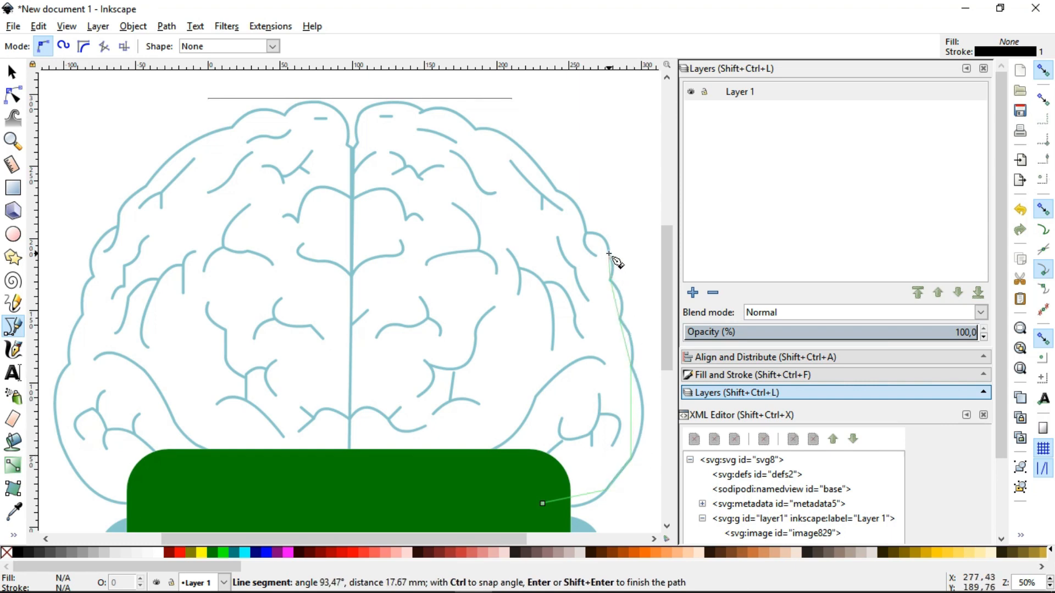
mouse_move(364, 109)
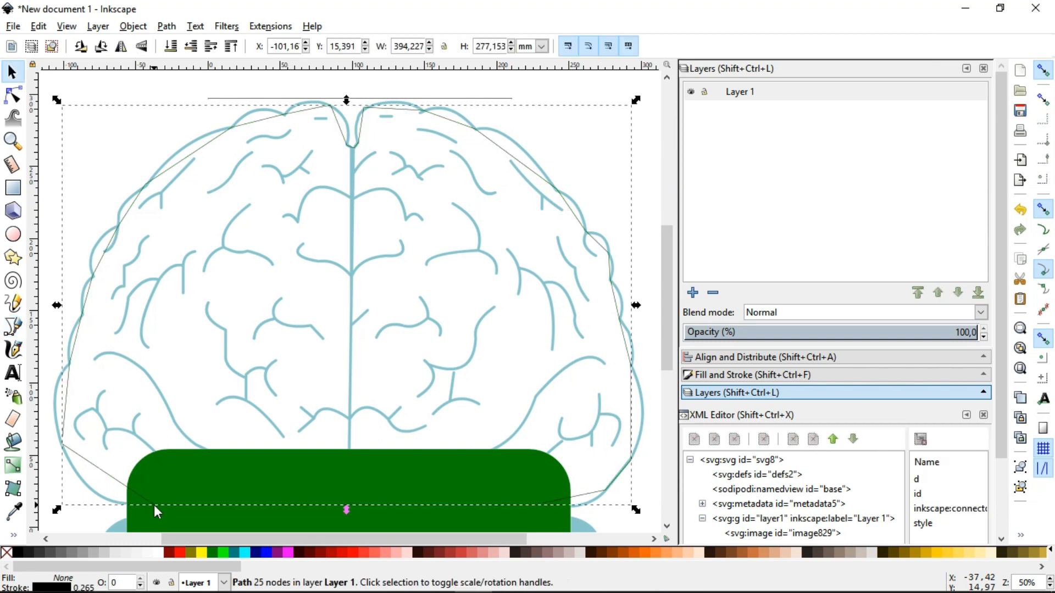
mouse_move(13, 98)
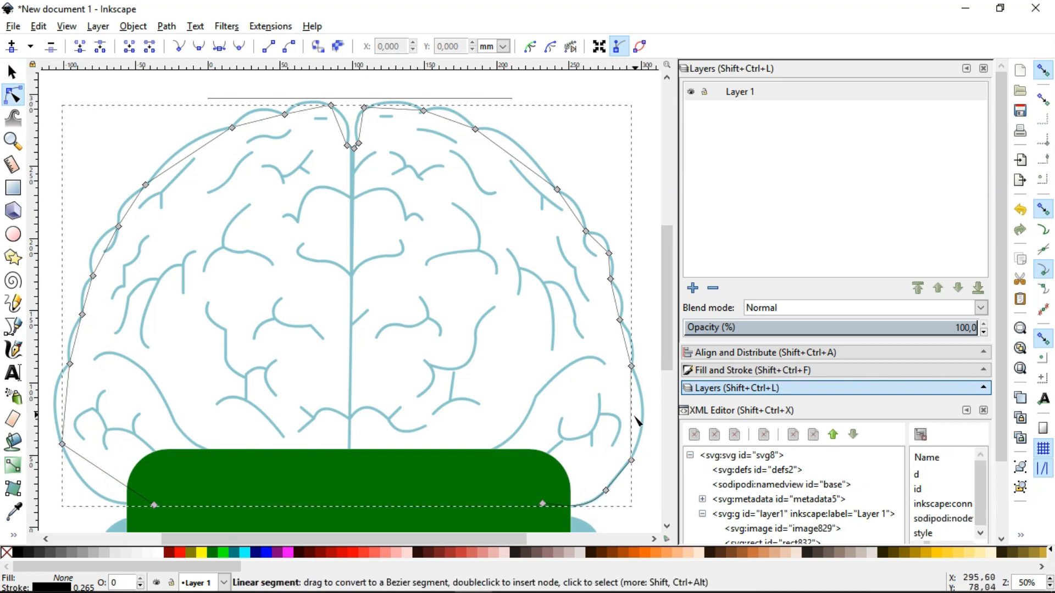
mouse_move(659, 431)
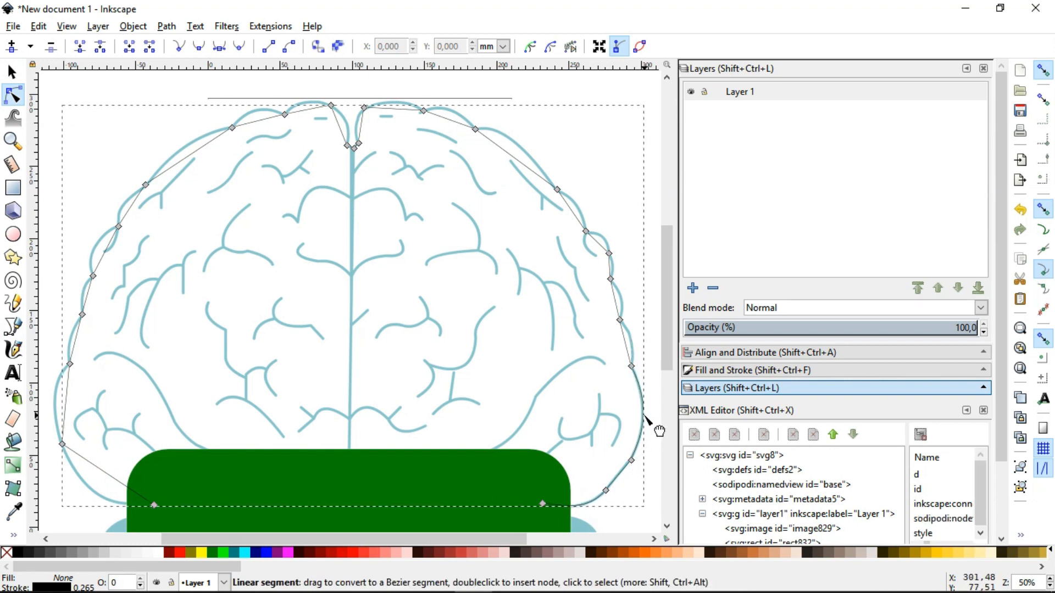
mouse_move(636, 313)
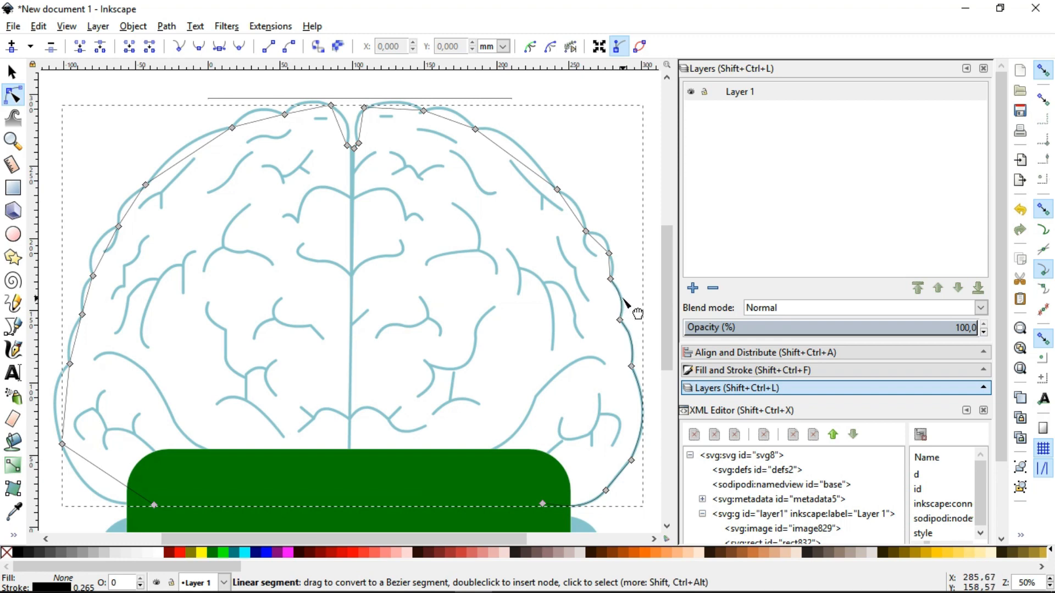
mouse_move(579, 215)
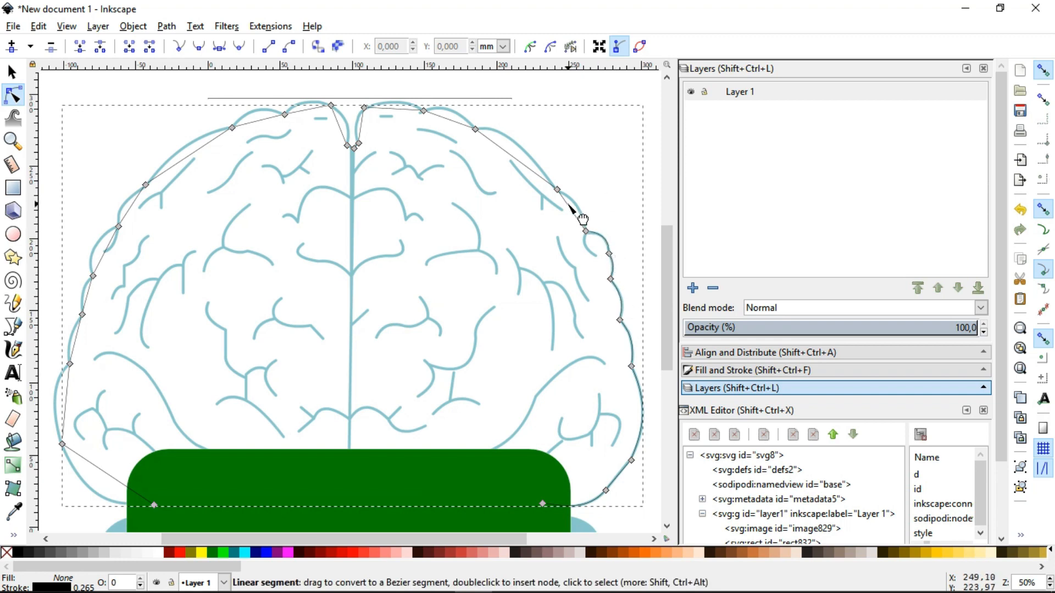
mouse_move(507, 145)
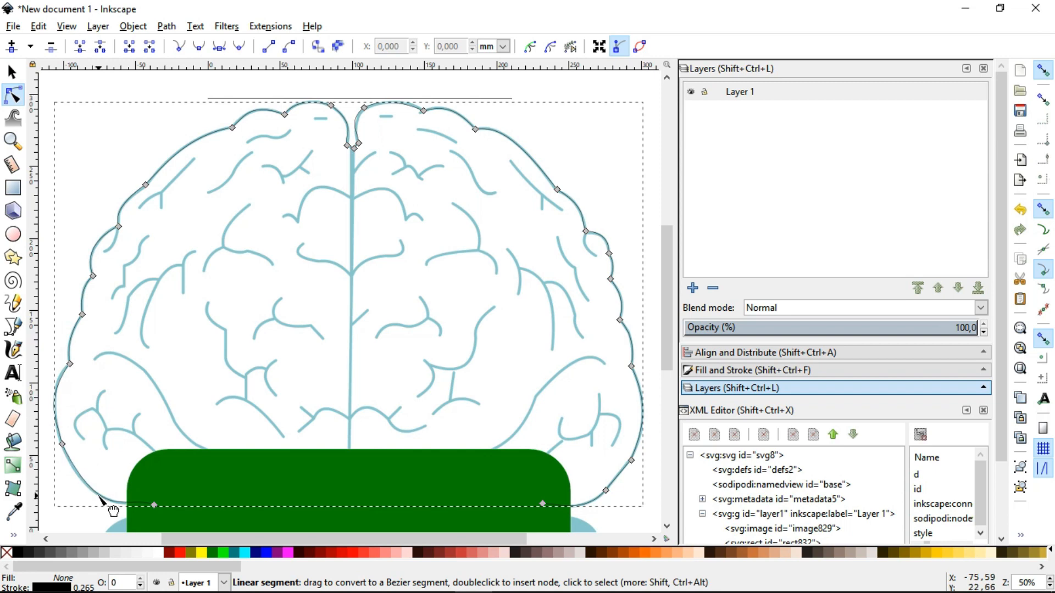
Bend the outline segments into curves following the brain's wavy edge with the Node tool
left_click(11, 72)
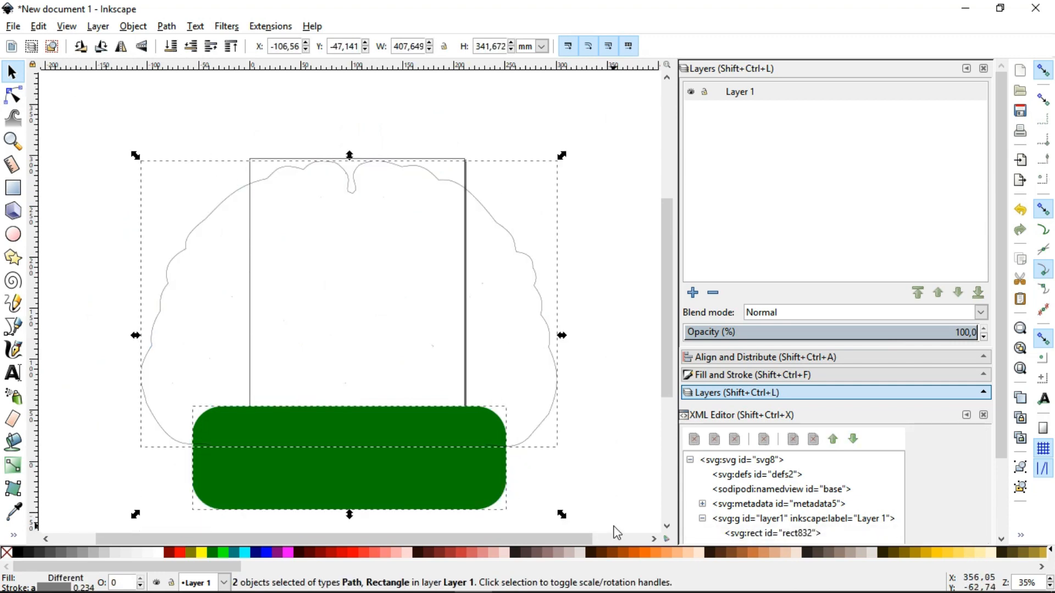
Union the outline and rectangle into one path and scale it to 54.001 mm wide, proportions locked
left_click(166, 26)
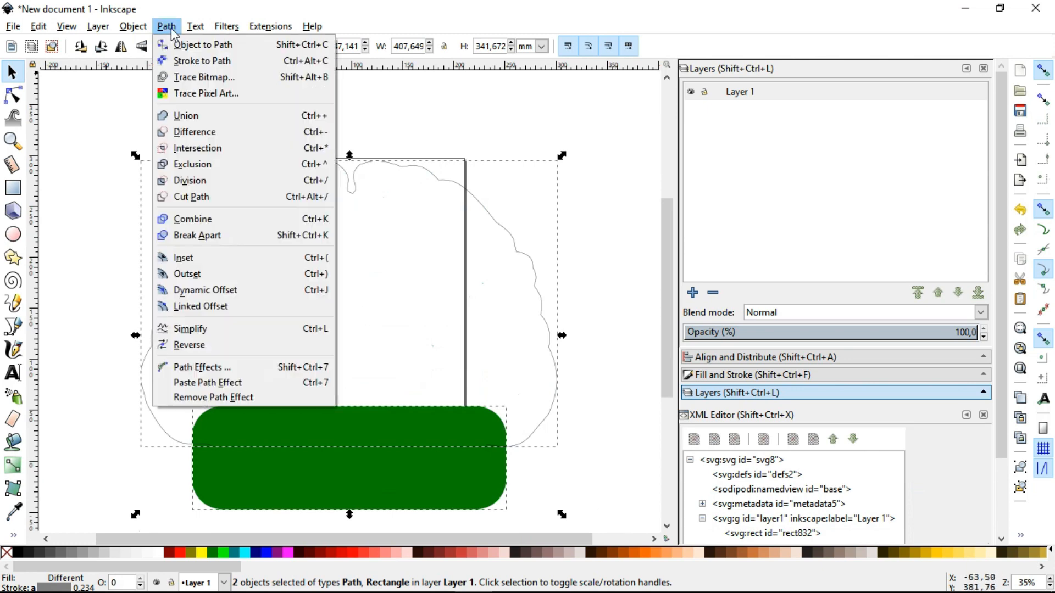
left_click(185, 116)
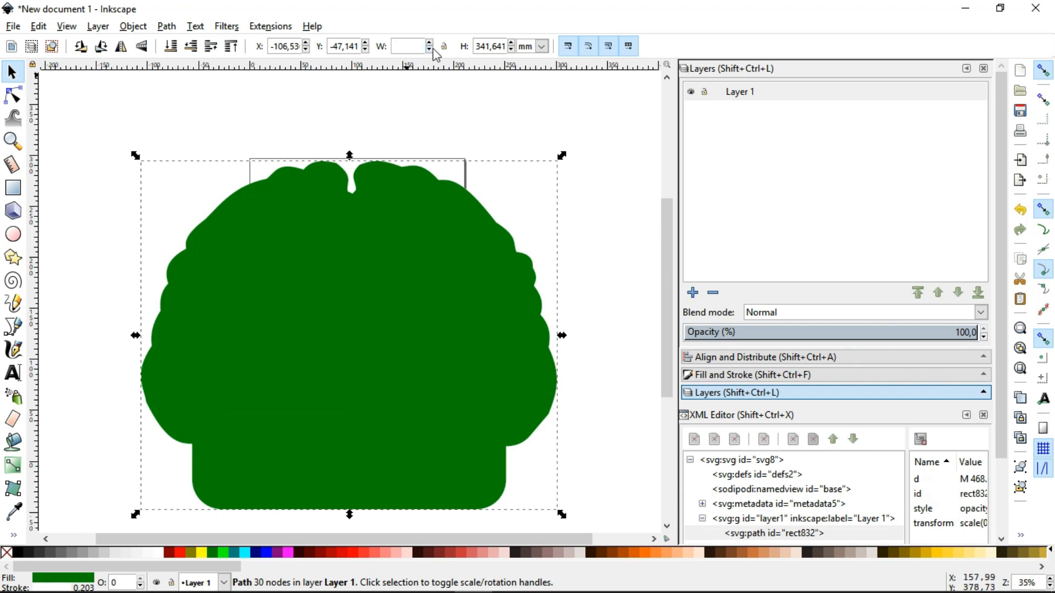
type("54,001")
left_click(494, 46)
type("43,000")
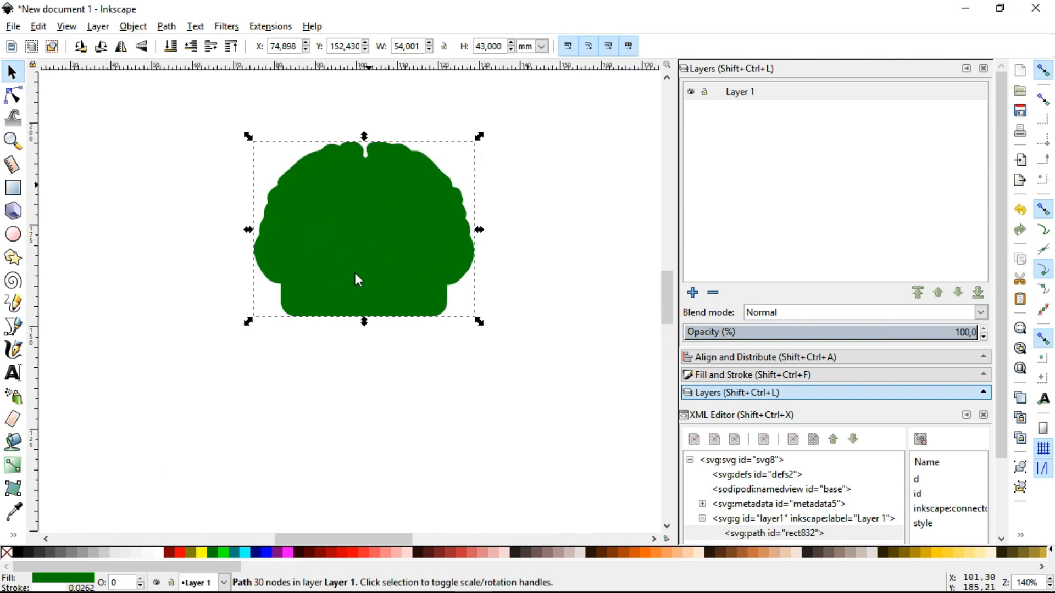
mouse_move(40, 29)
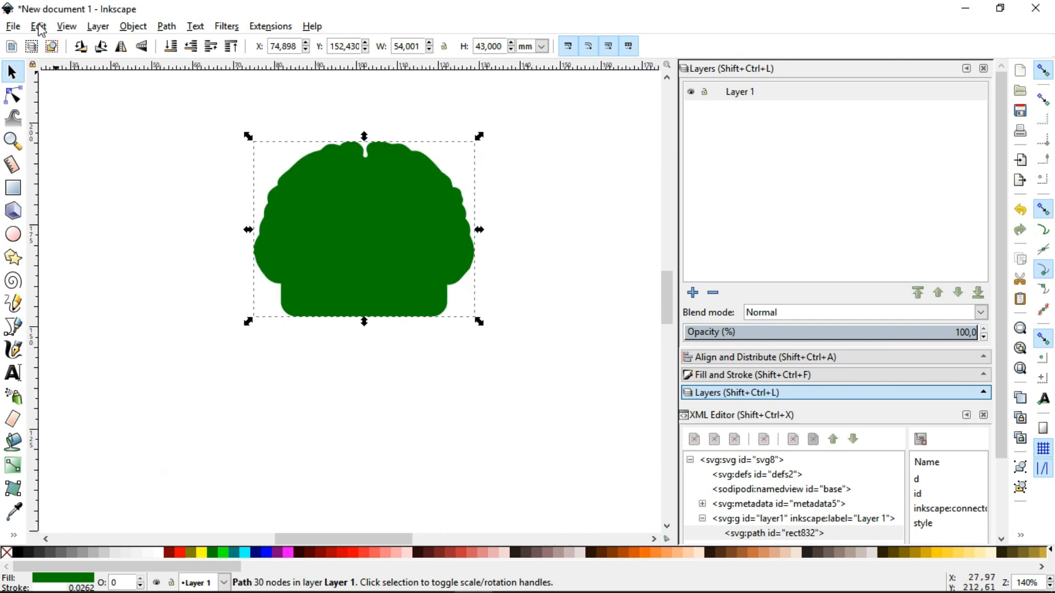
Set the simplification threshold to 0.0001 in Preferences > Behavior
left_click(37, 27)
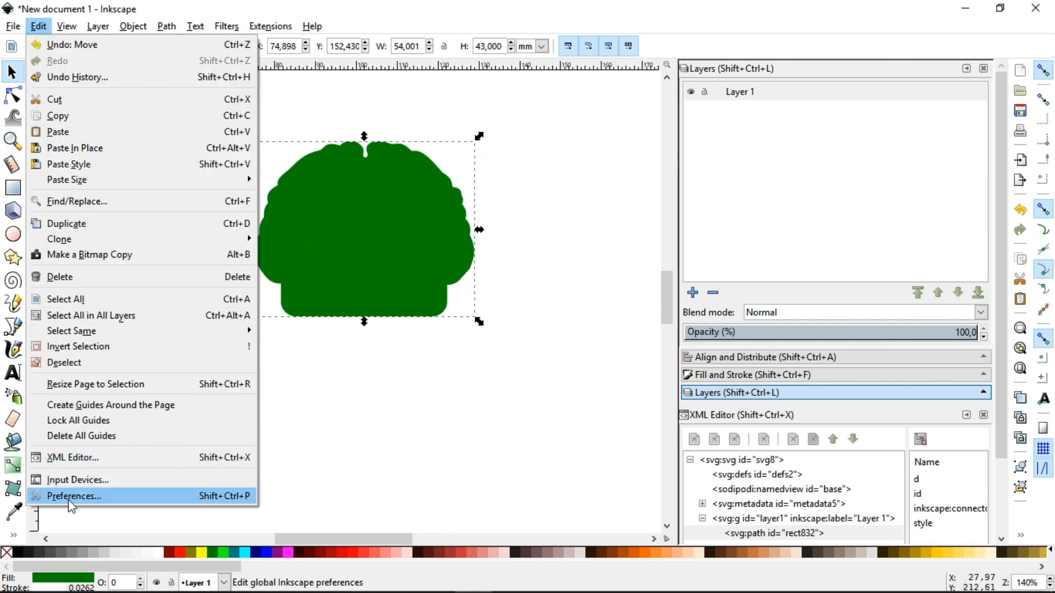
left_click(74, 496)
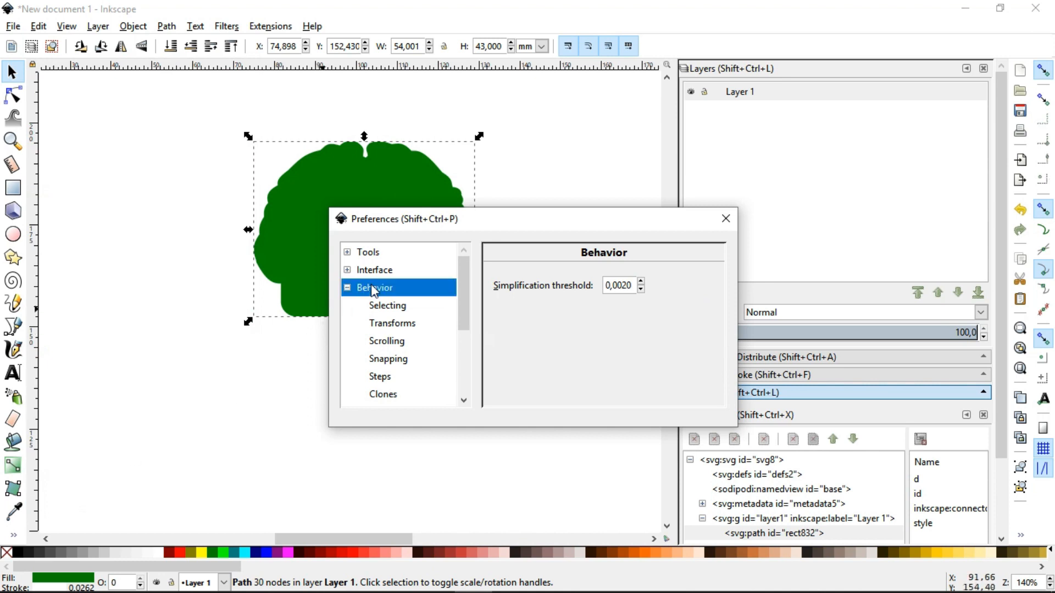
left_click(641, 289)
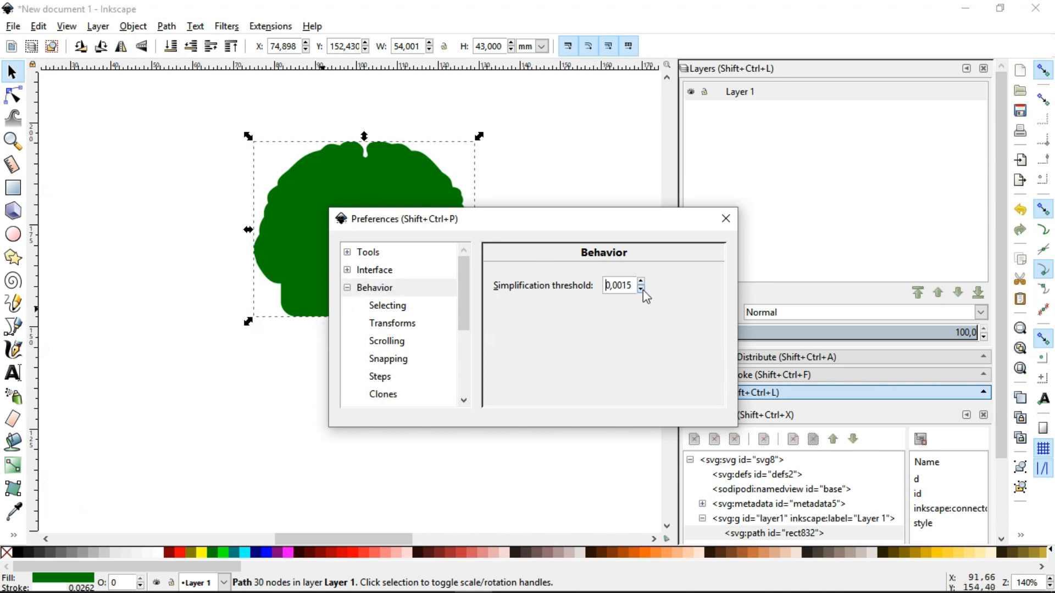
left_click(639, 289)
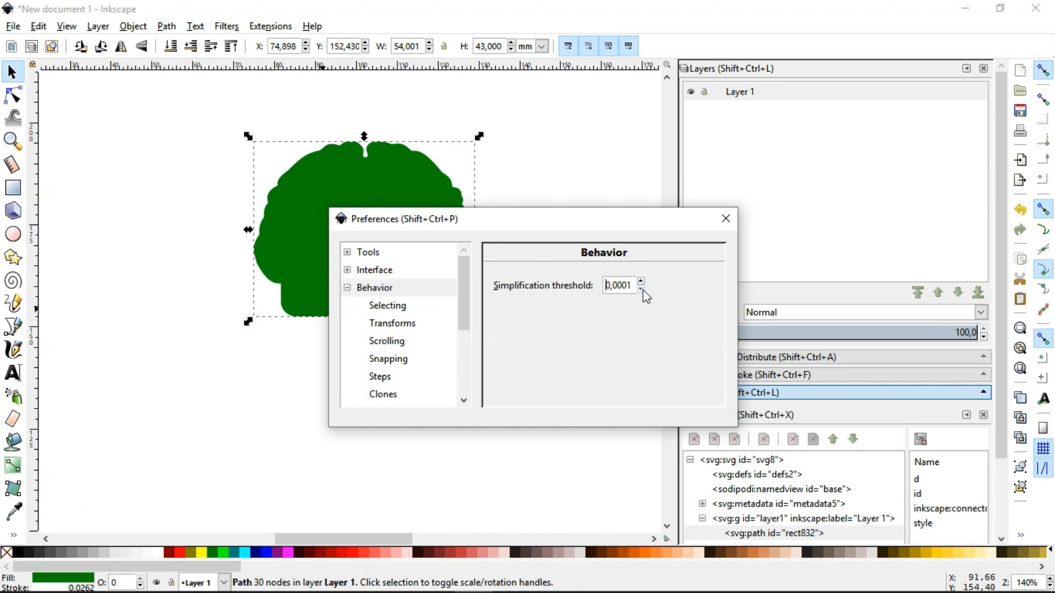
left_click(725, 219)
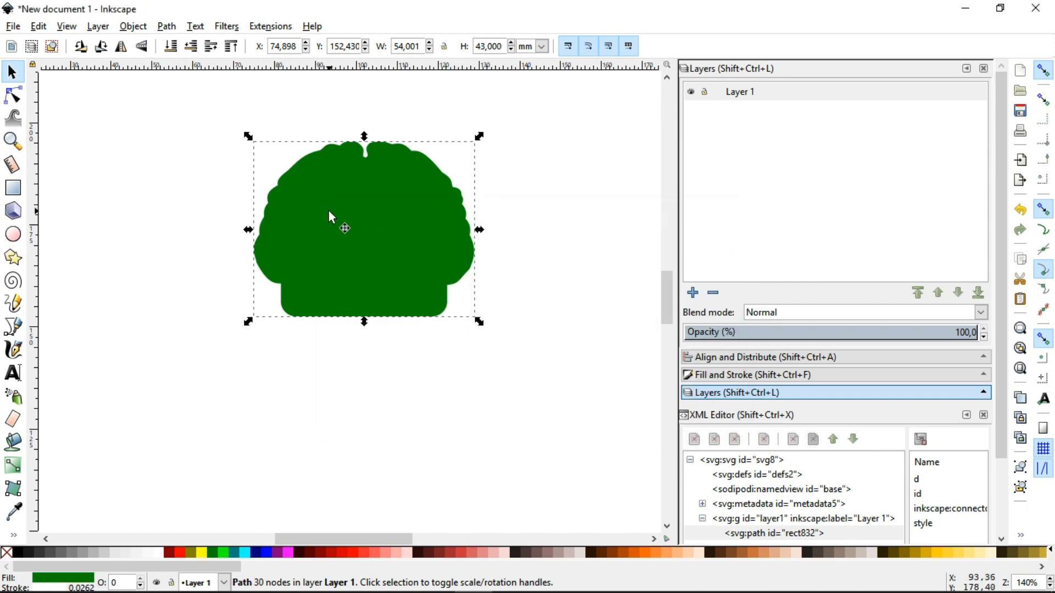
Simplify the green brain path, leaving it at 70 nodes
left_click(166, 25)
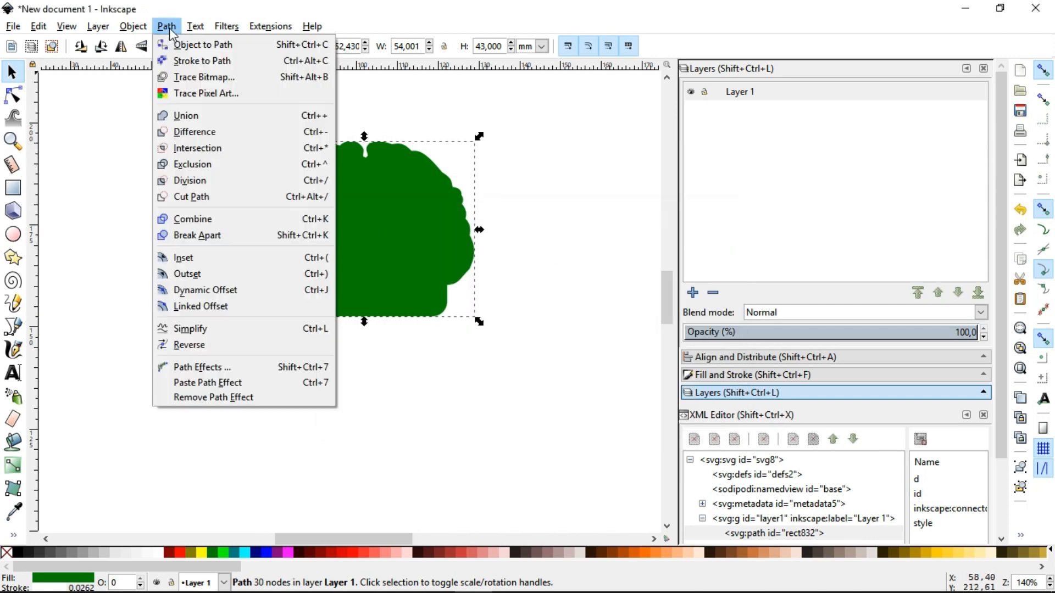
mouse_move(190, 328)
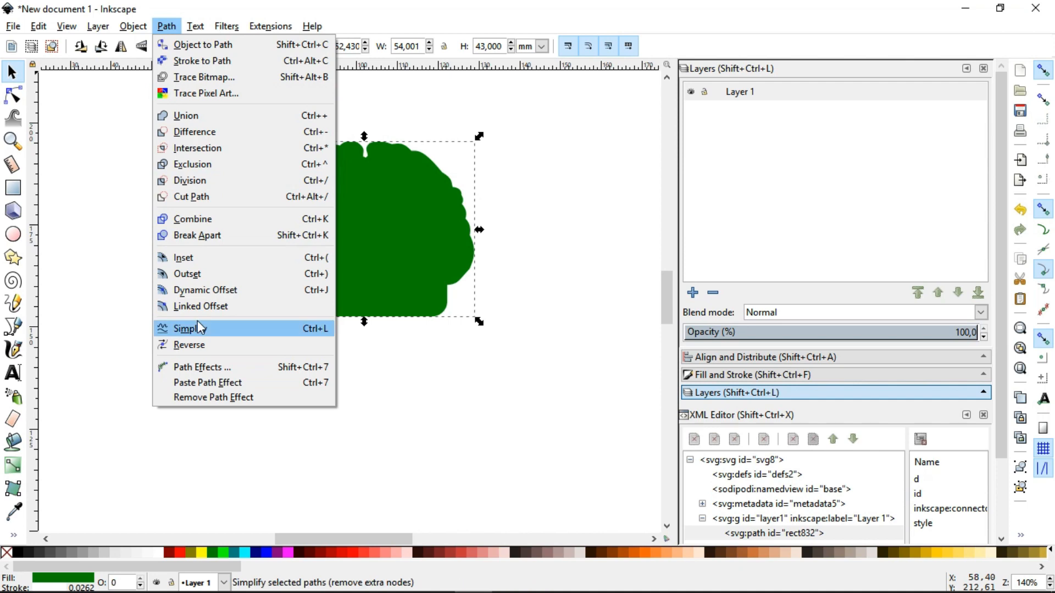
left_click(188, 328)
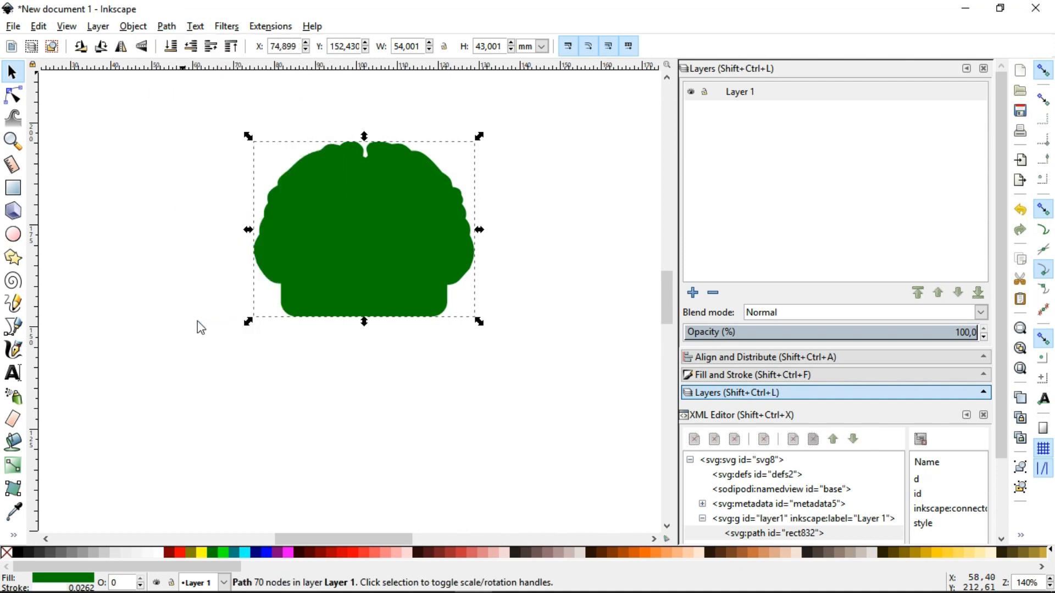
mouse_move(745, 98)
type("b")
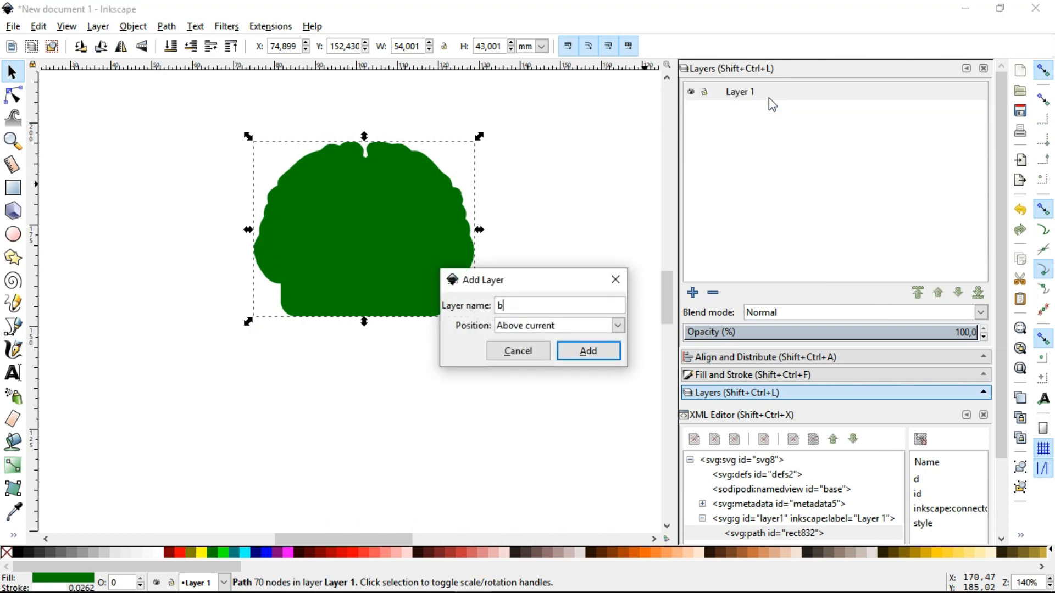
Create 'board' and 'silkscreen' sublayers under Layer 1
type("oard")
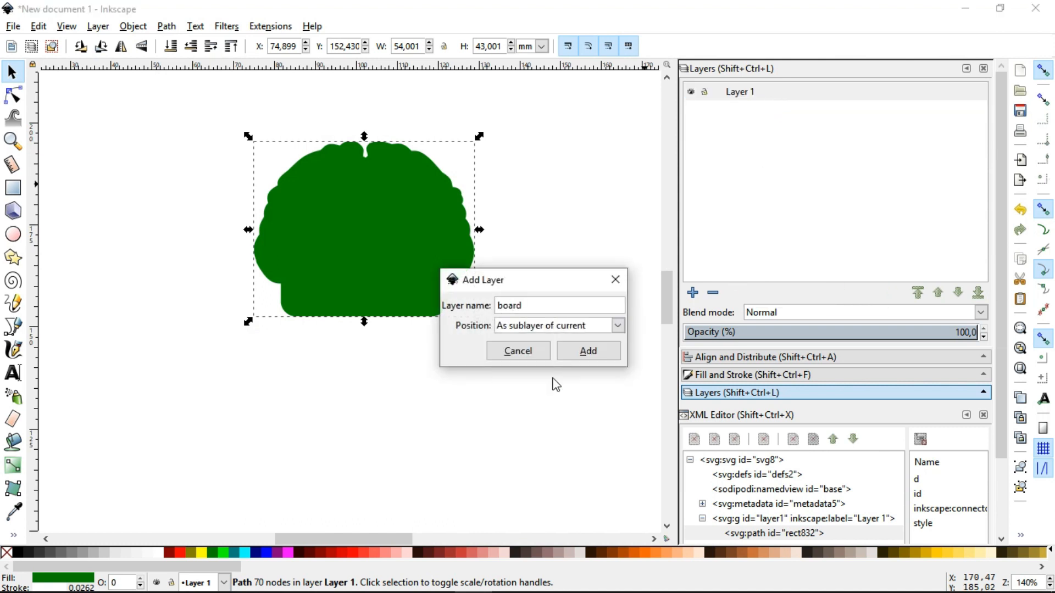
left_click(587, 350)
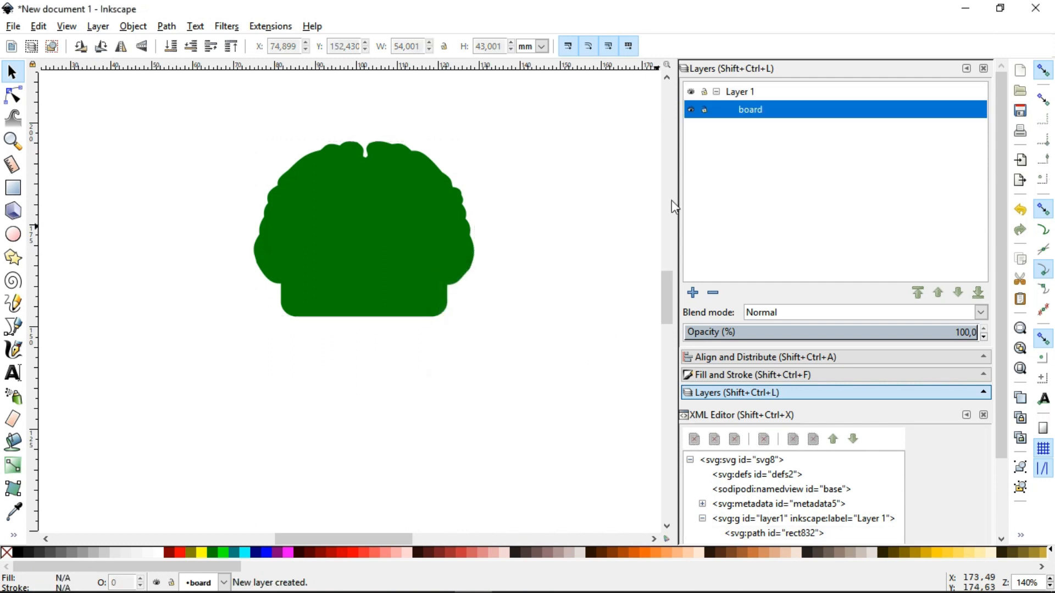
left_click(691, 292)
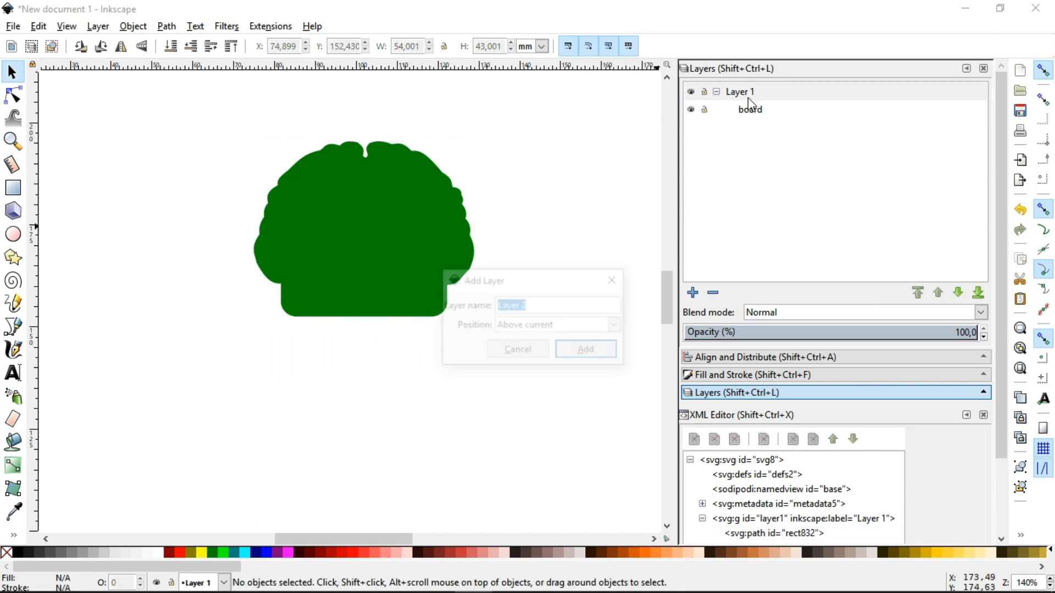
type("silksc")
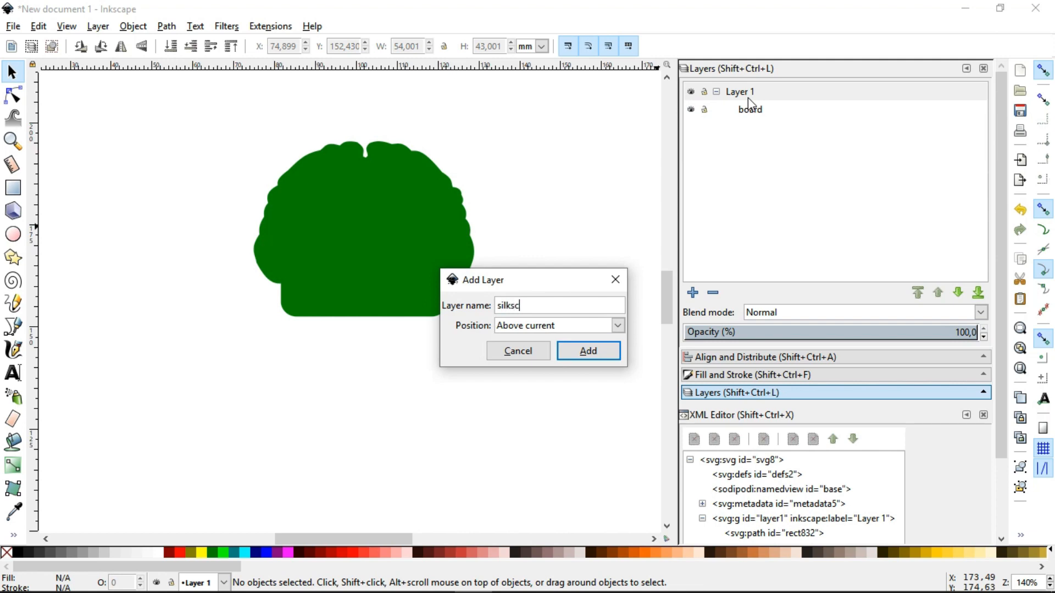
type("reen")
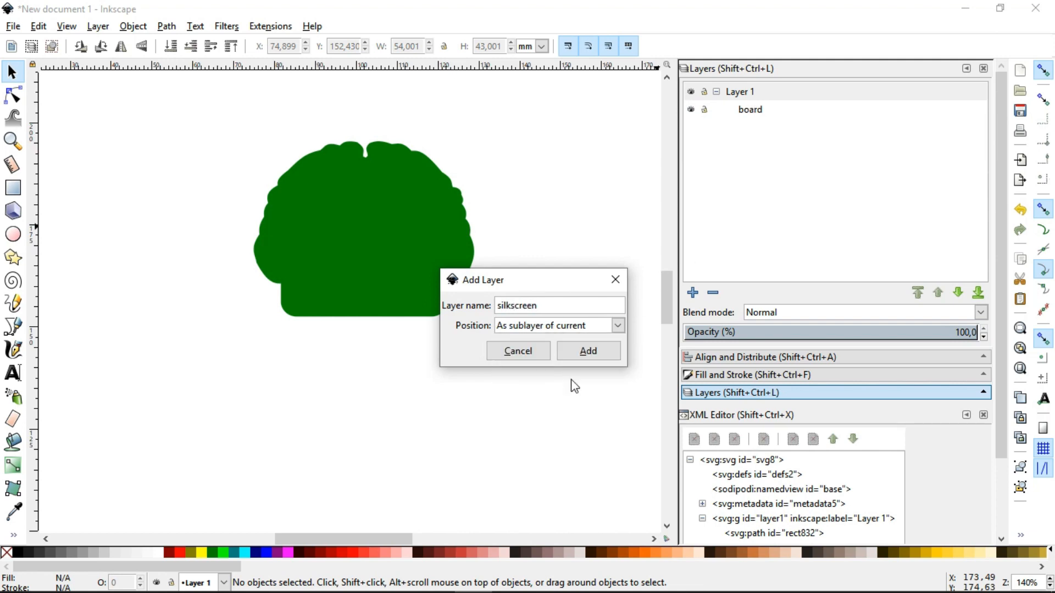
left_click(587, 350)
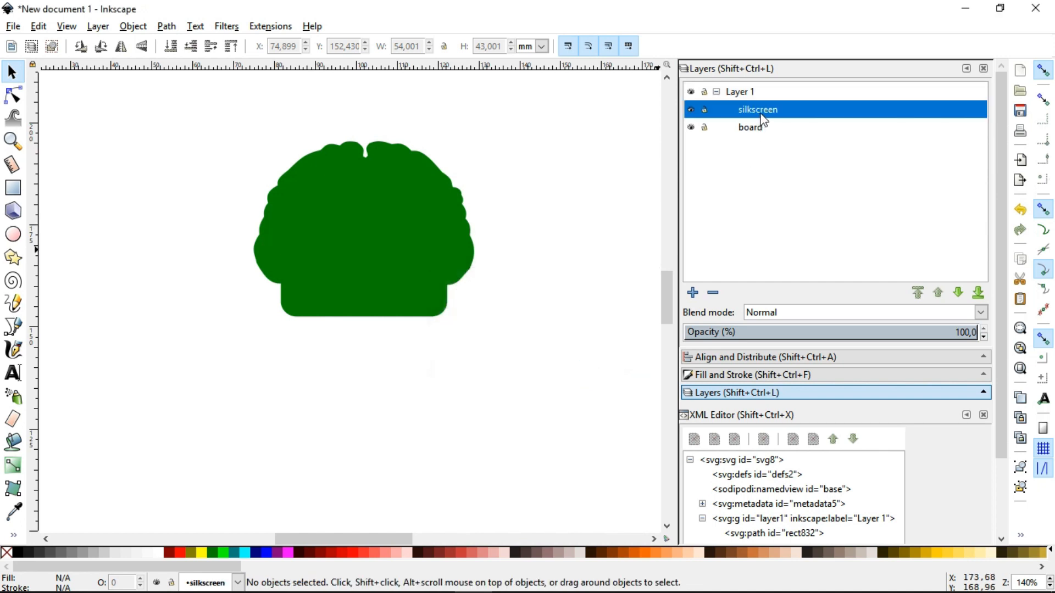
Cut the green brain shape off the canvas to the clipboard
left_click(364, 232)
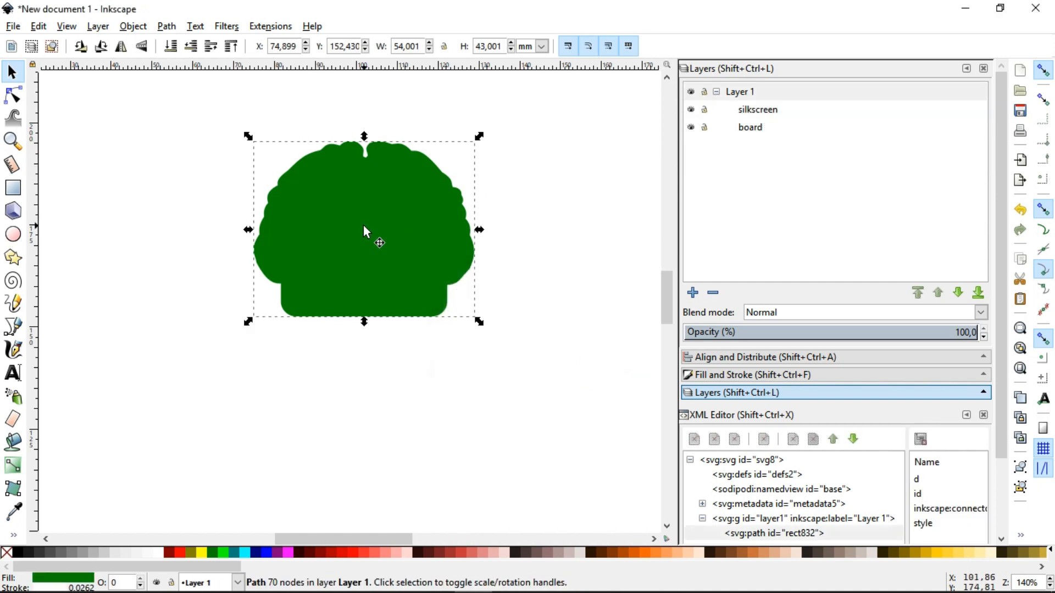
key("Delete")
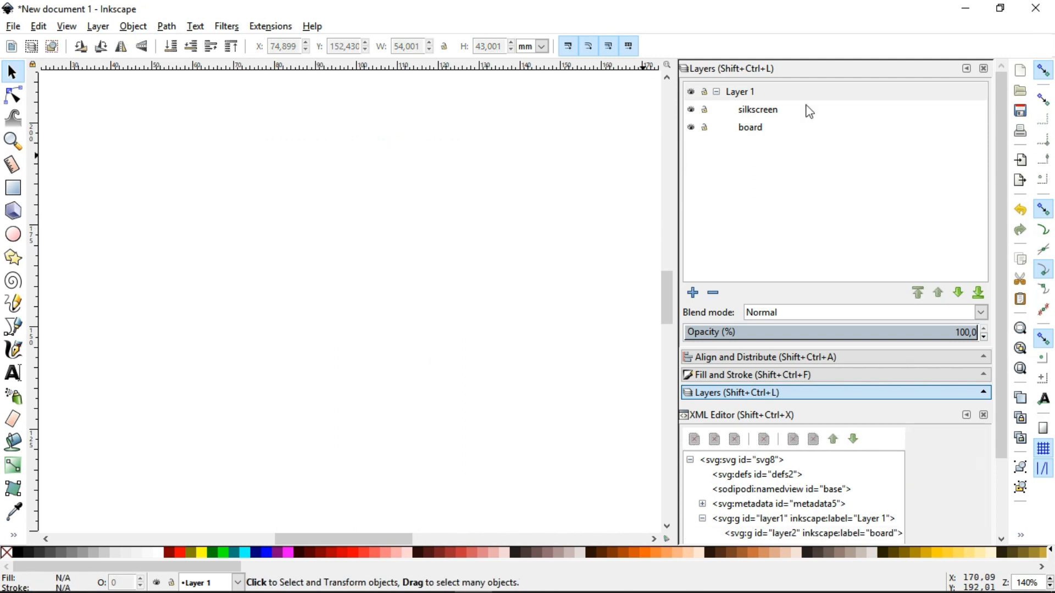
Paste the brain shape into the silkscreen layer, then into the board layer offset lower right
left_click(758, 109)
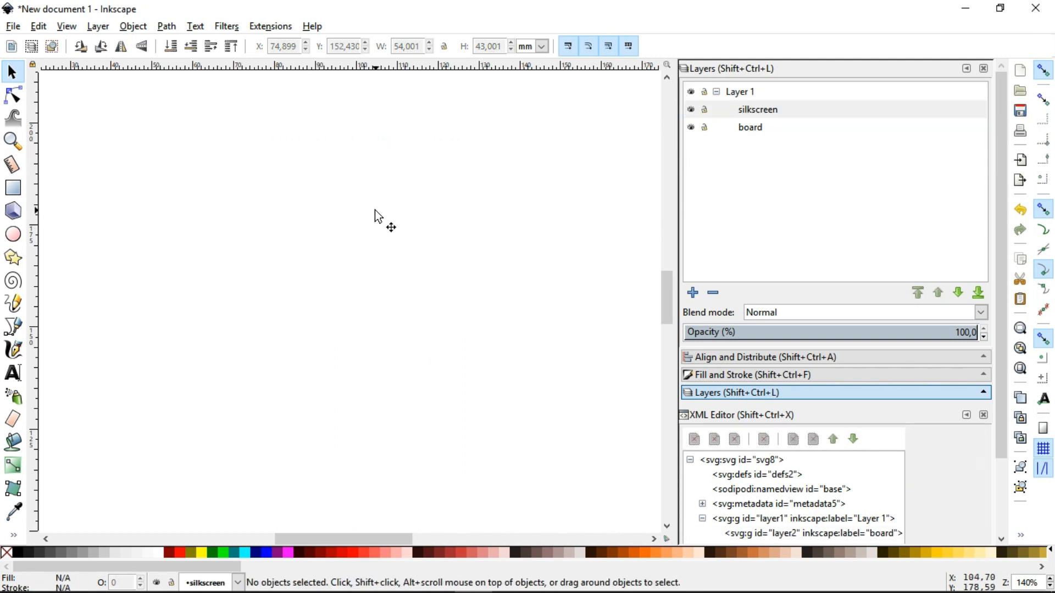
left_click(376, 215)
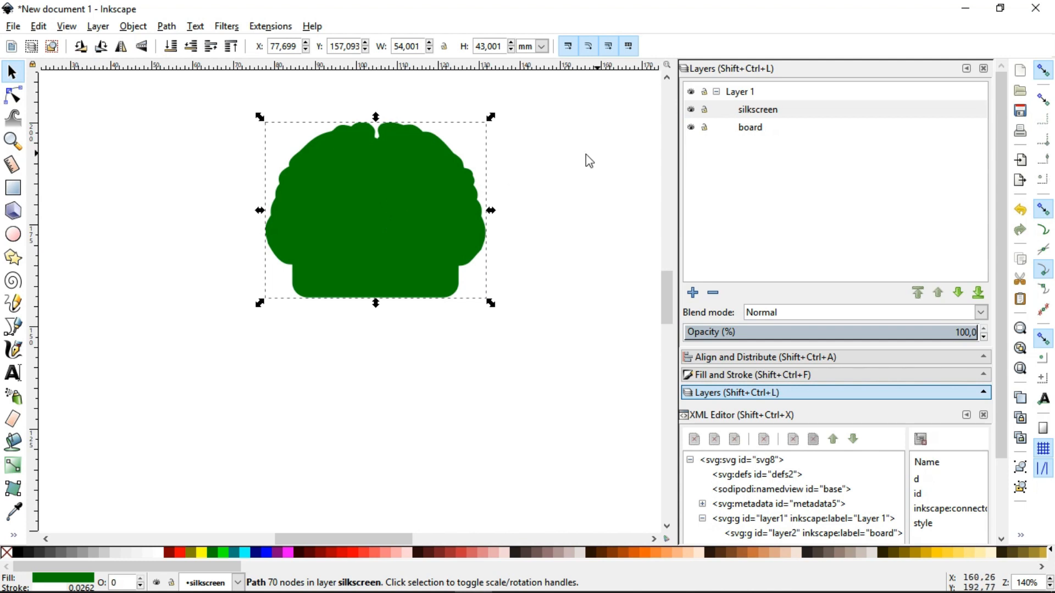
left_click(750, 127)
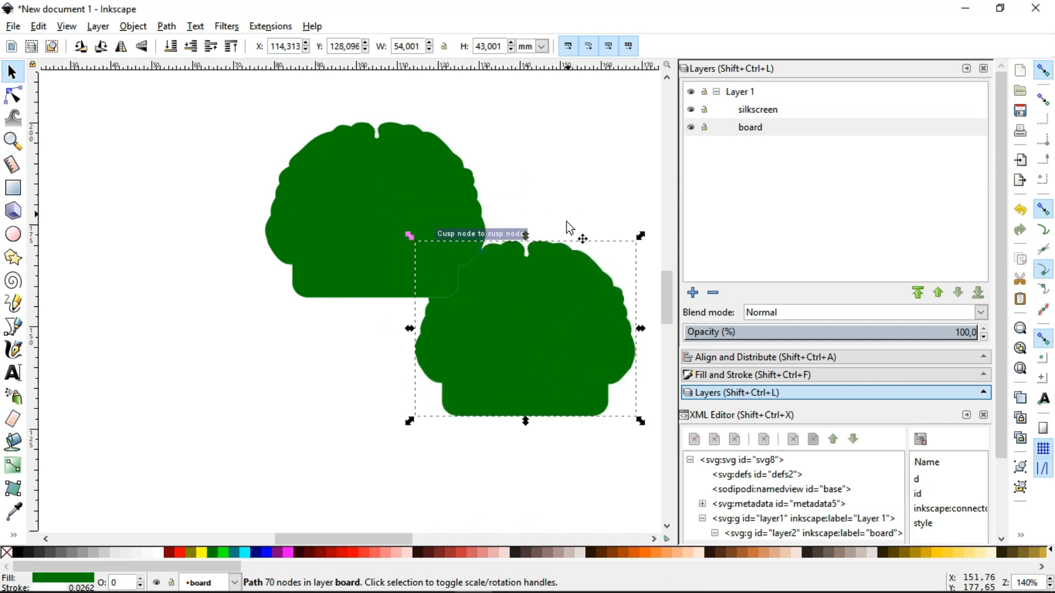
left_click(620, 151)
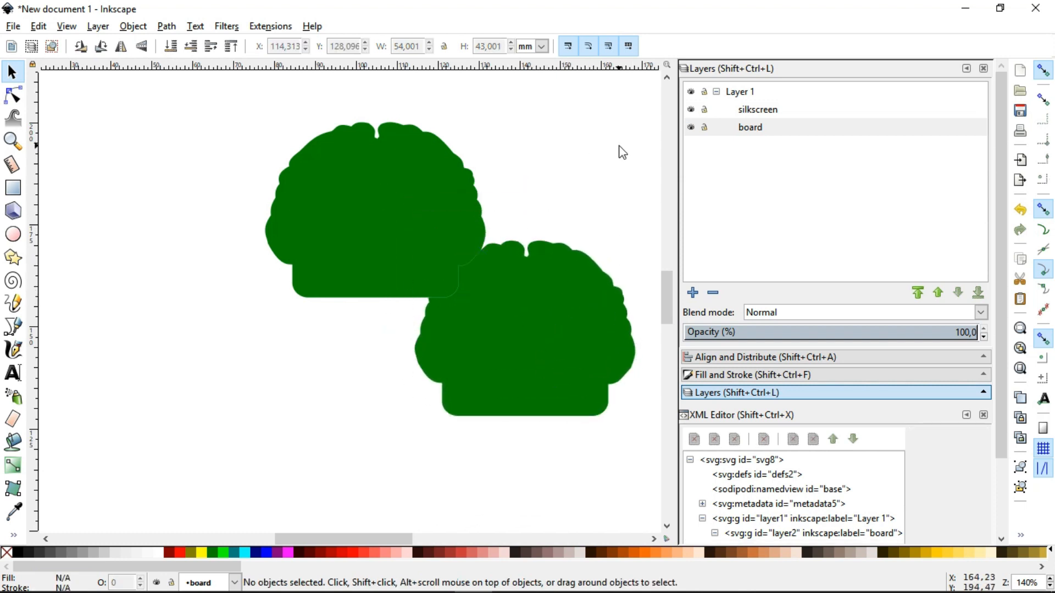
mouse_move(456, 197)
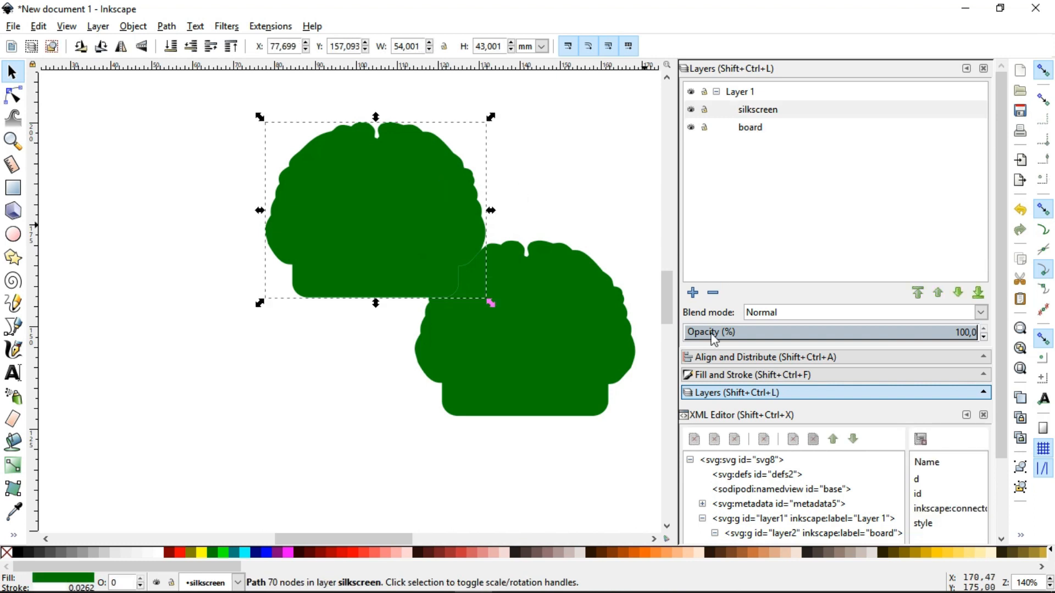
Give the silkscreen brain no fill and a white stroke 0.008 inches wide
left_click(749, 375)
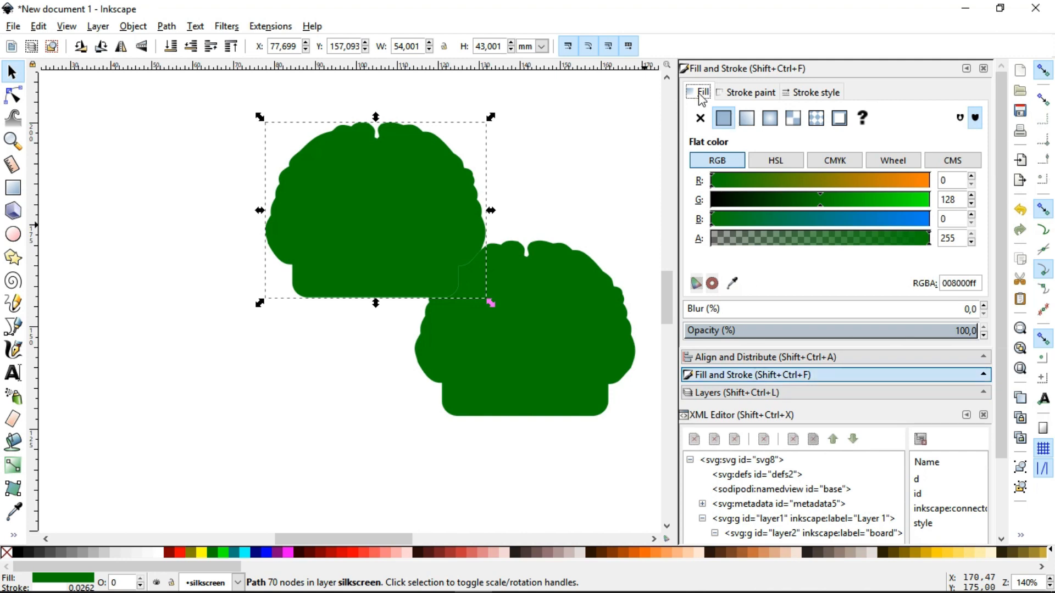
left_click(700, 118)
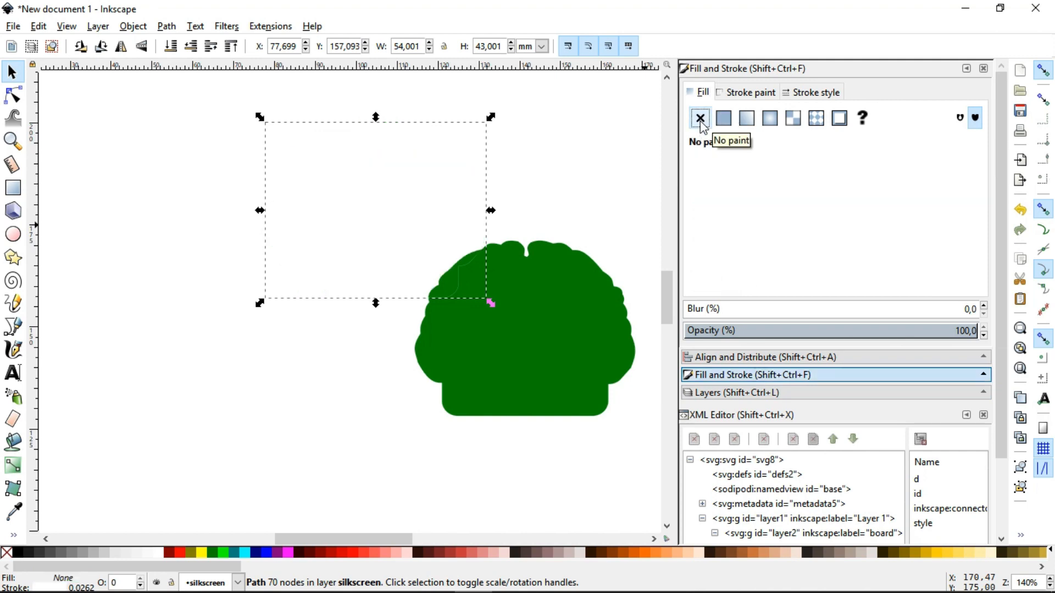
mouse_move(757, 101)
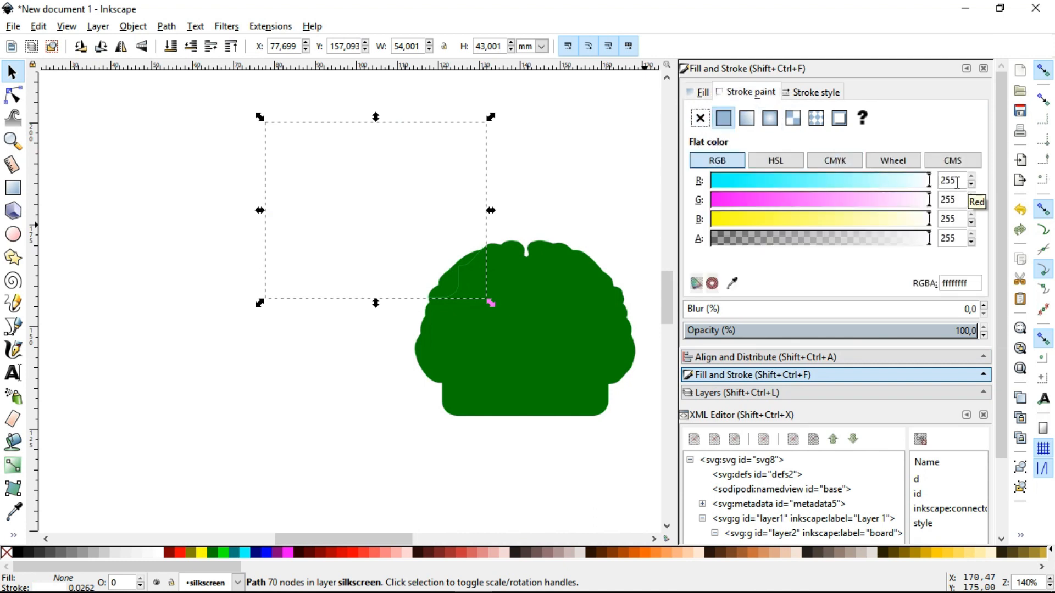
mouse_move(961, 223)
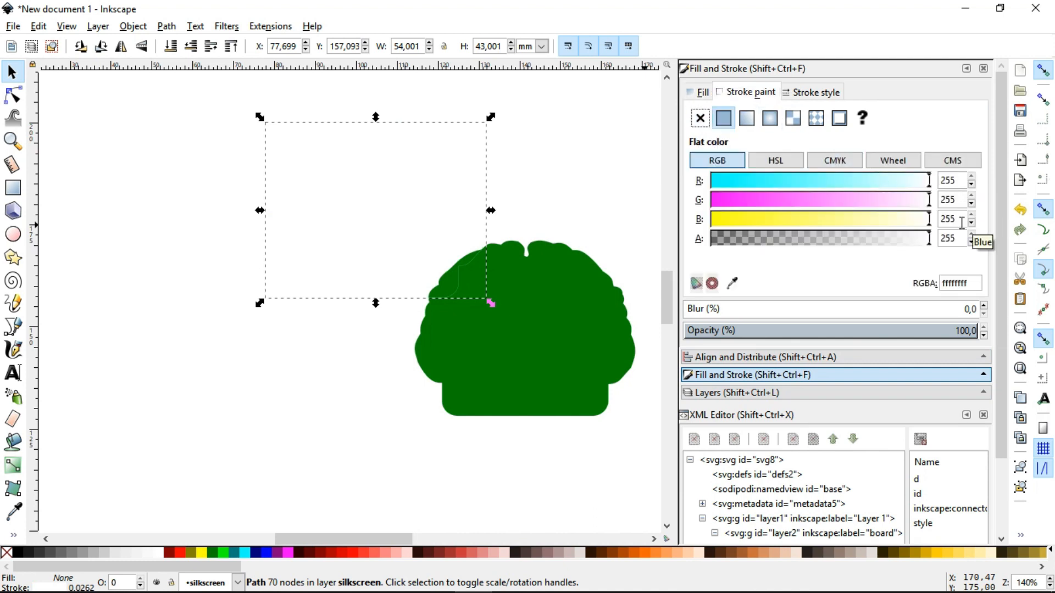
mouse_move(814, 97)
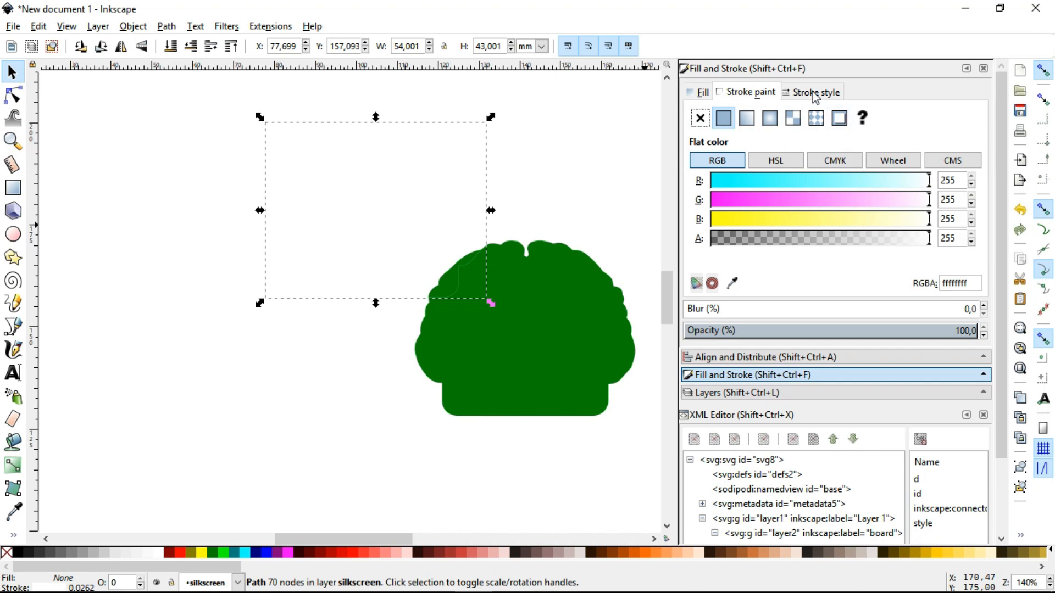
left_click(817, 93)
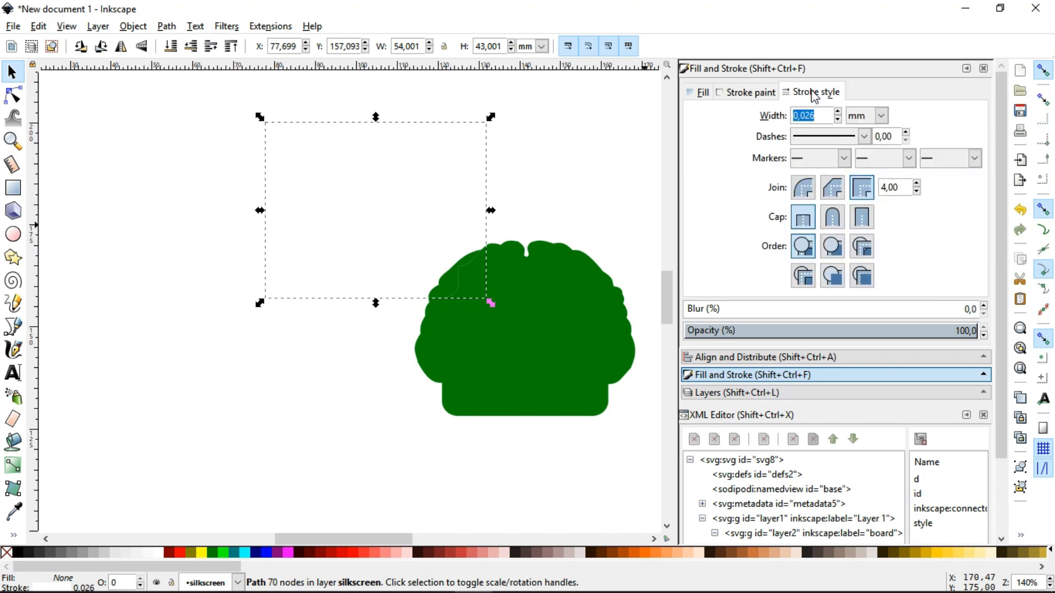
left_click(881, 115)
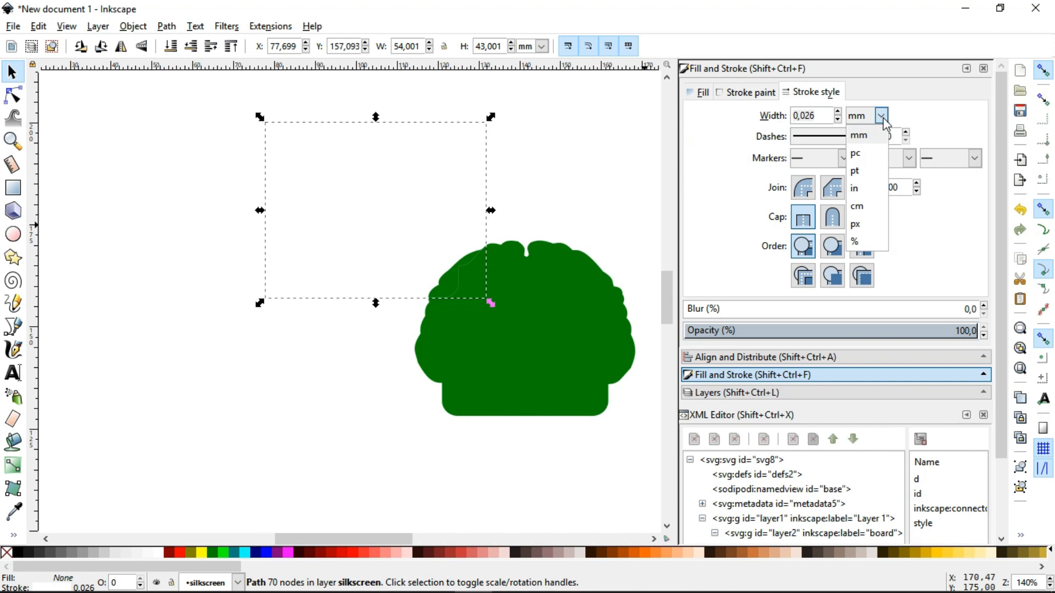
left_click(854, 188)
type("0,008")
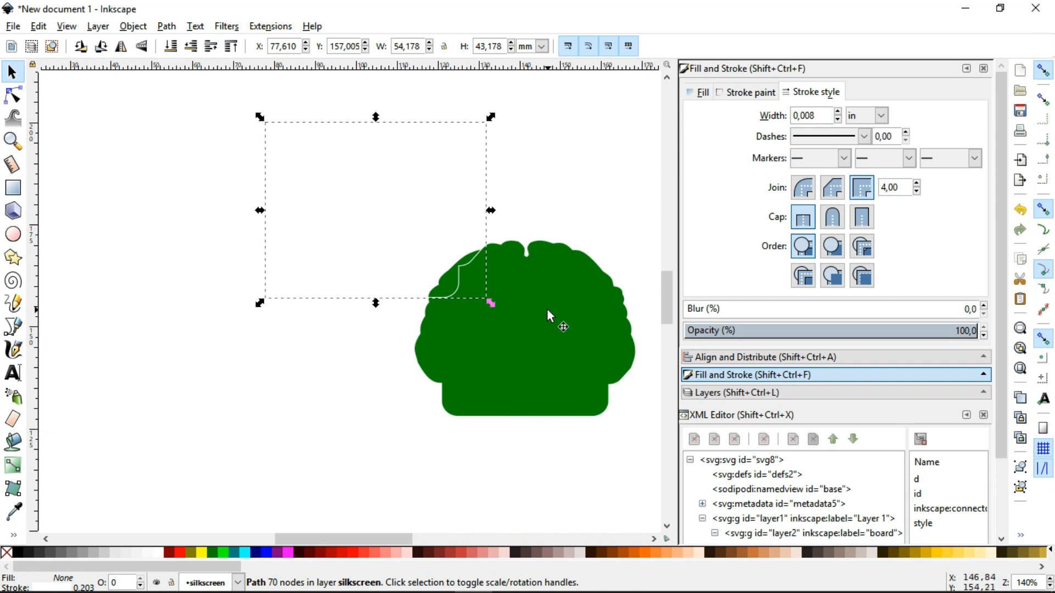
Keep the board brain's solid green fill and set its stroke to No paint
left_click(549, 315)
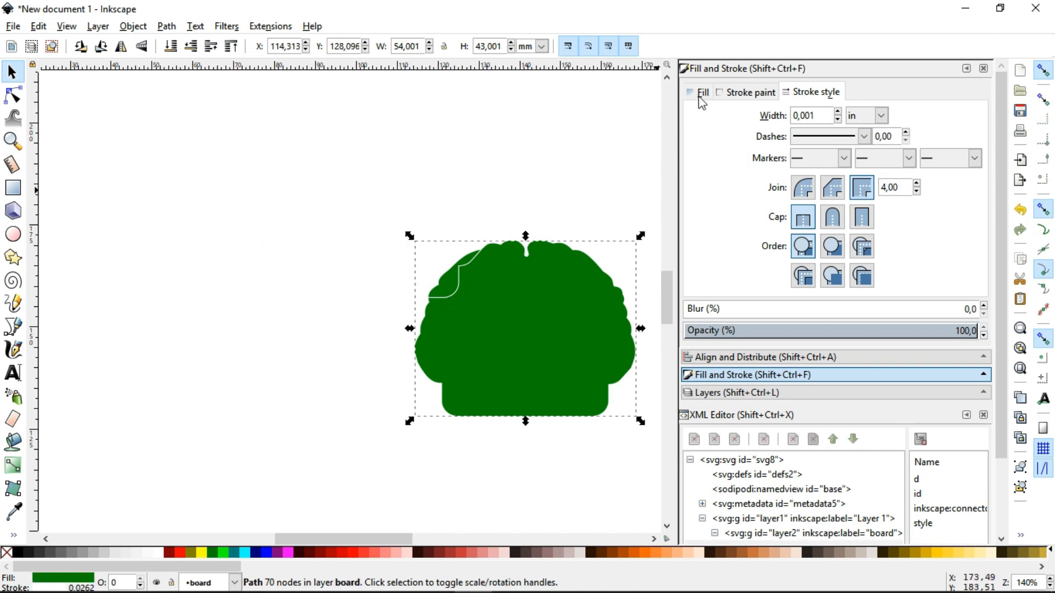
left_click(702, 92)
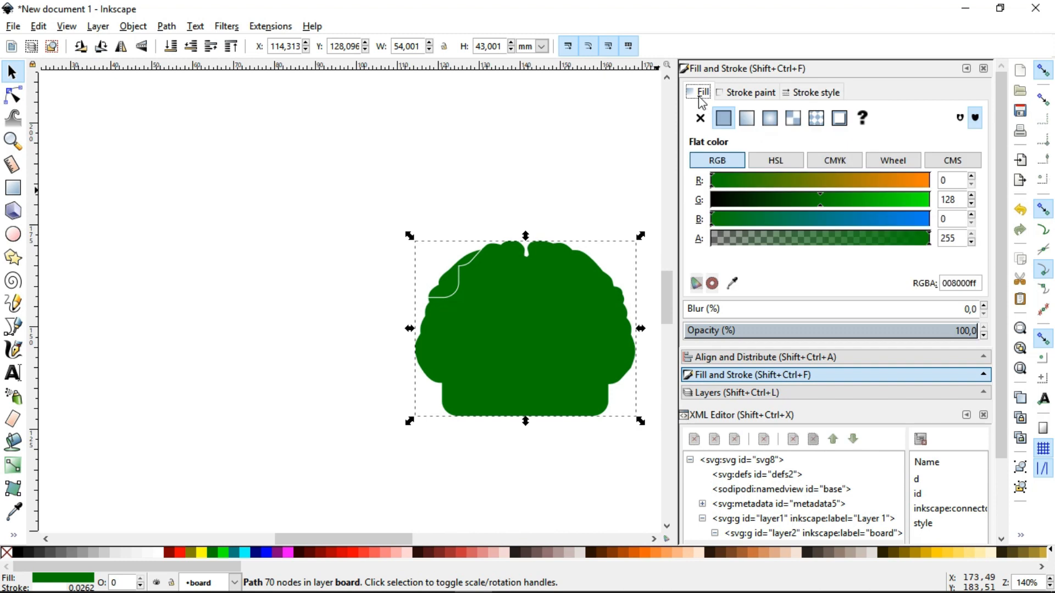
mouse_move(723, 118)
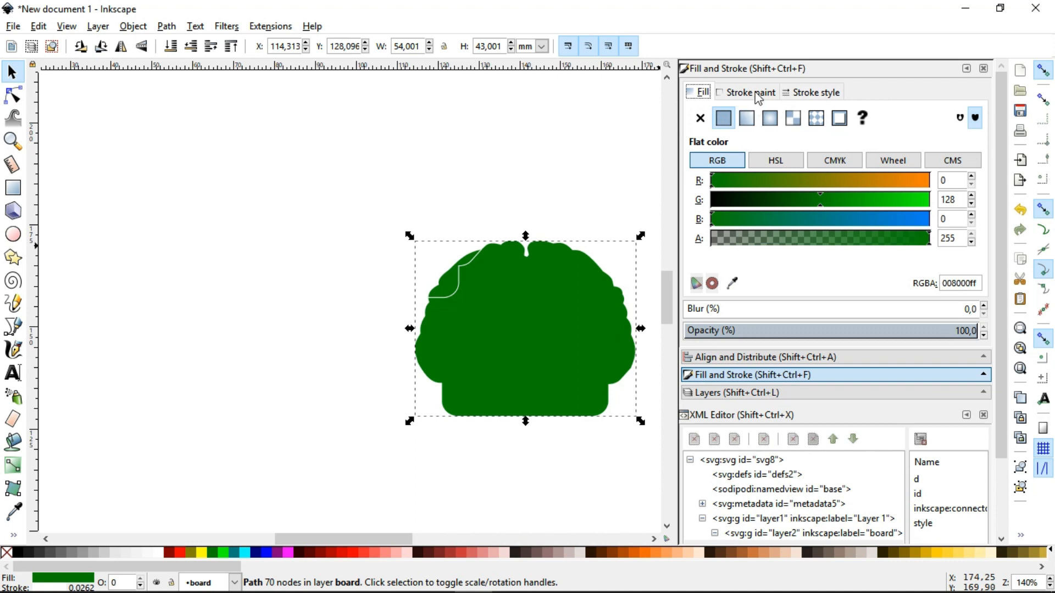
left_click(748, 93)
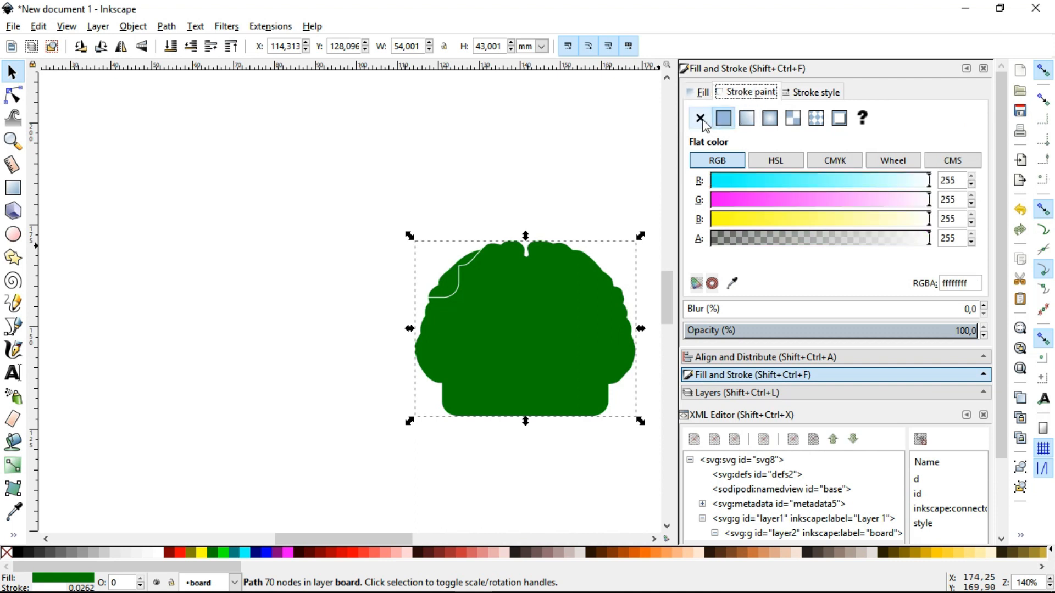
left_click(699, 119)
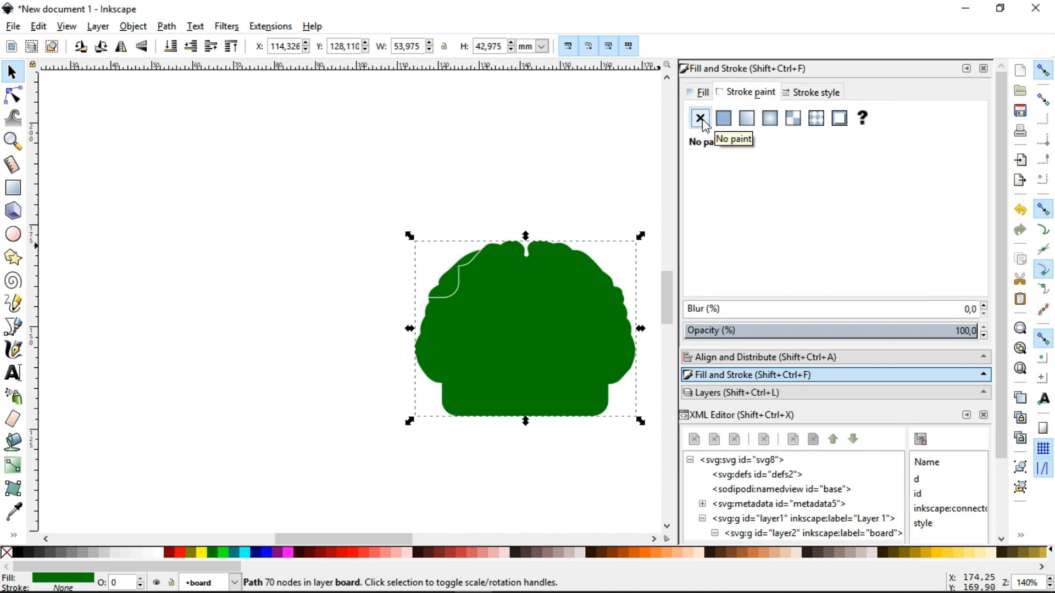
mouse_move(327, 422)
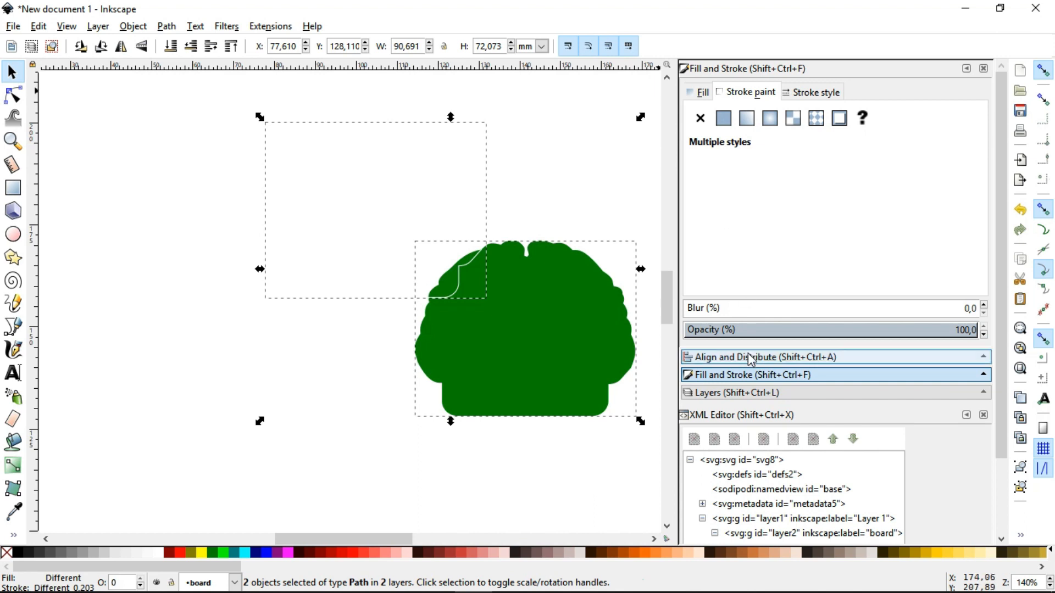
Align both brain paths to the page centre so the white outline sits exactly over the green board
left_click(759, 358)
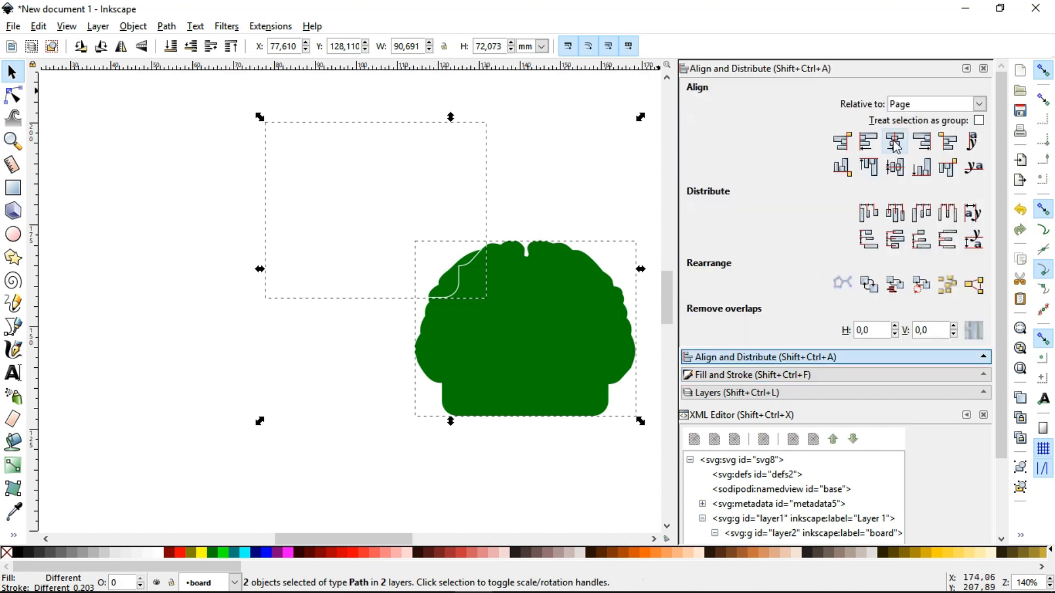
left_click(895, 142)
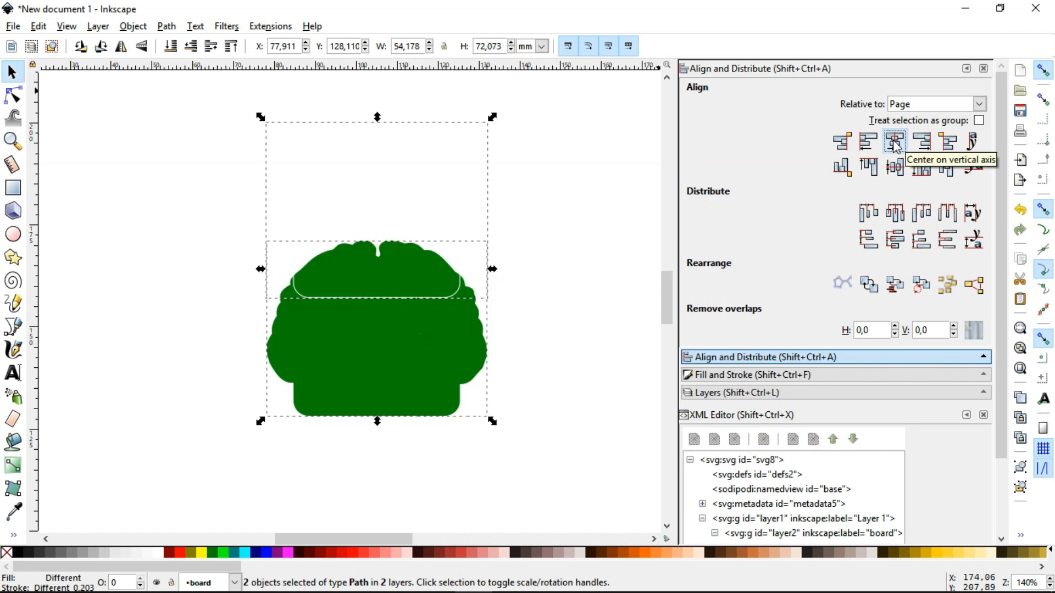
mouse_move(894, 167)
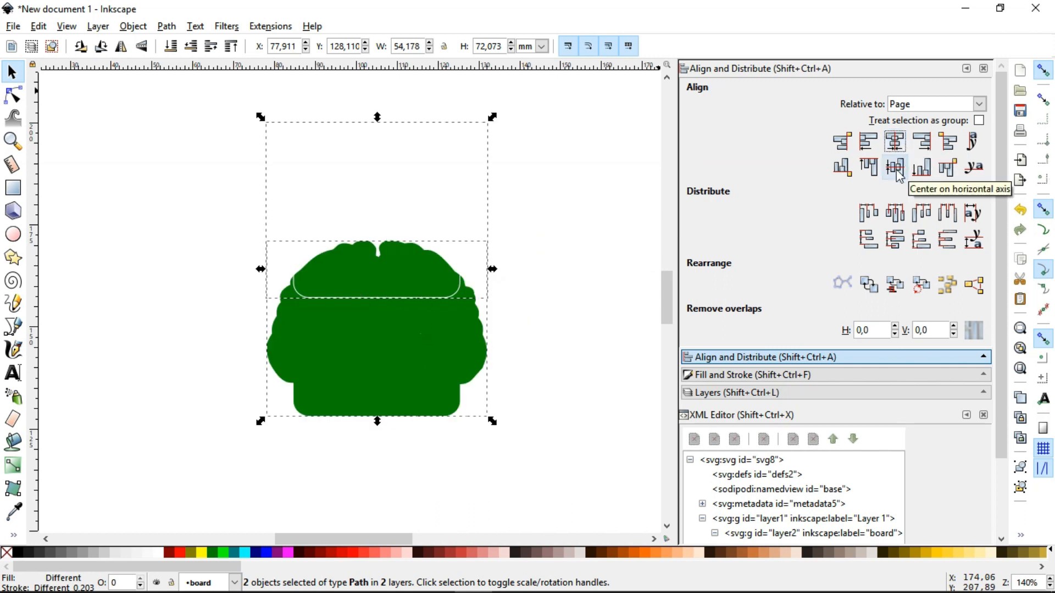
left_click(894, 167)
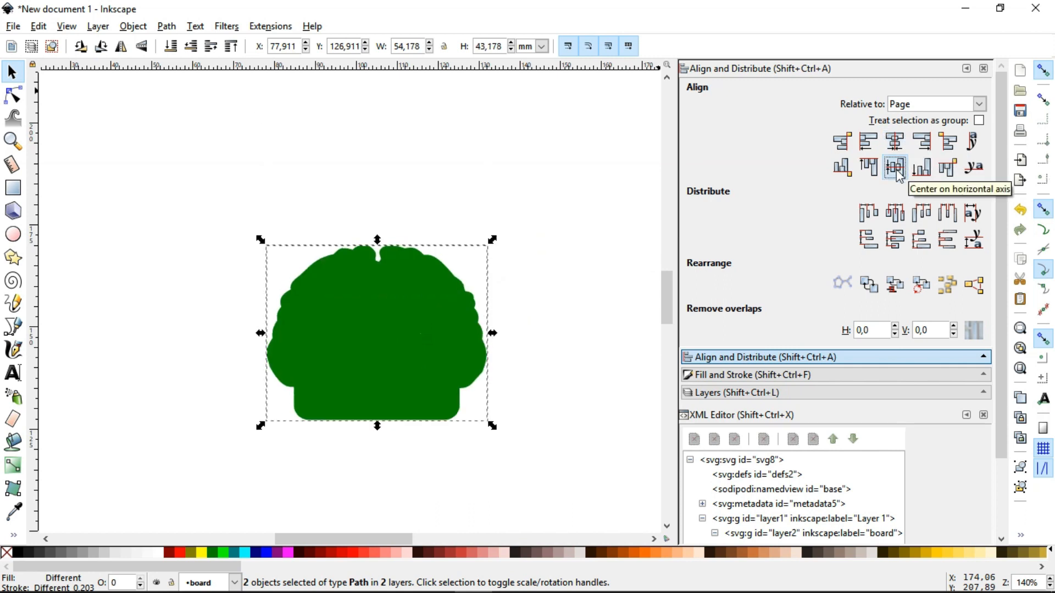
Resize the page to the drawing in Document Properties, giving a 54.18 × 43.18 mm page
left_click(13, 25)
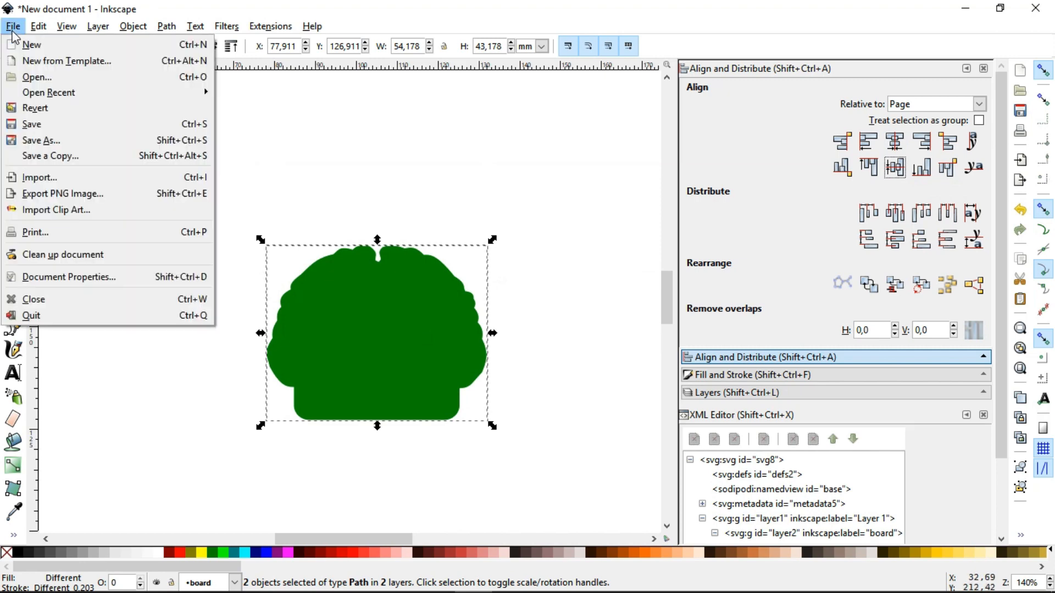
left_click(68, 277)
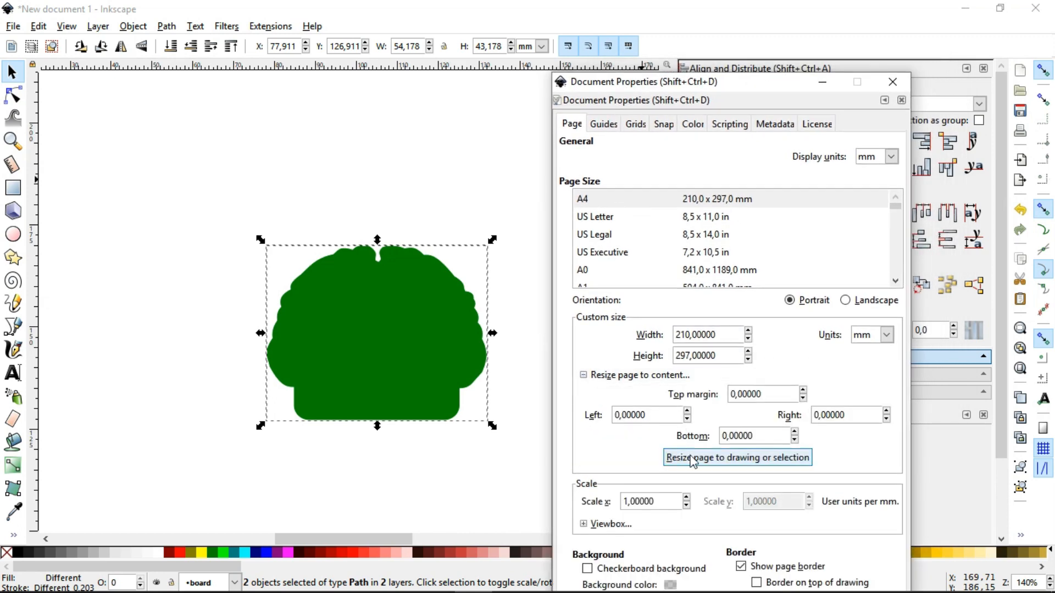
left_click(737, 458)
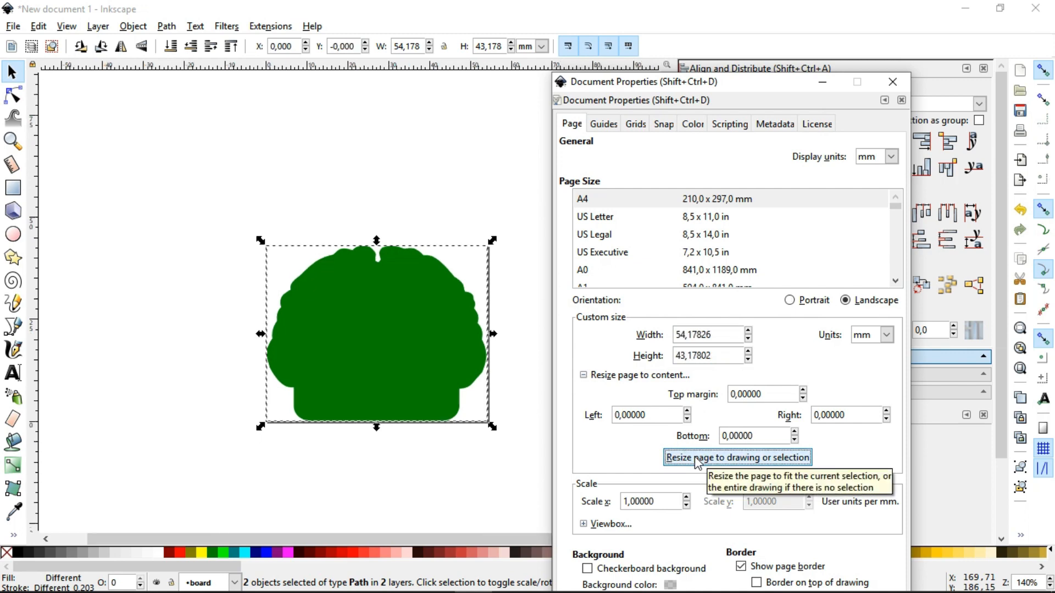
mouse_move(892, 81)
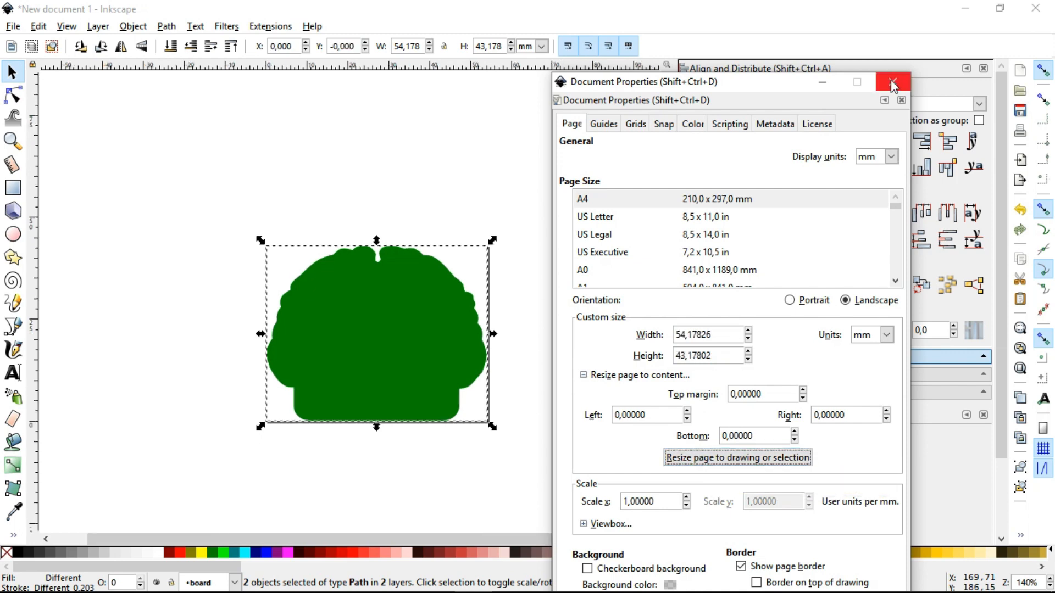
left_click(893, 82)
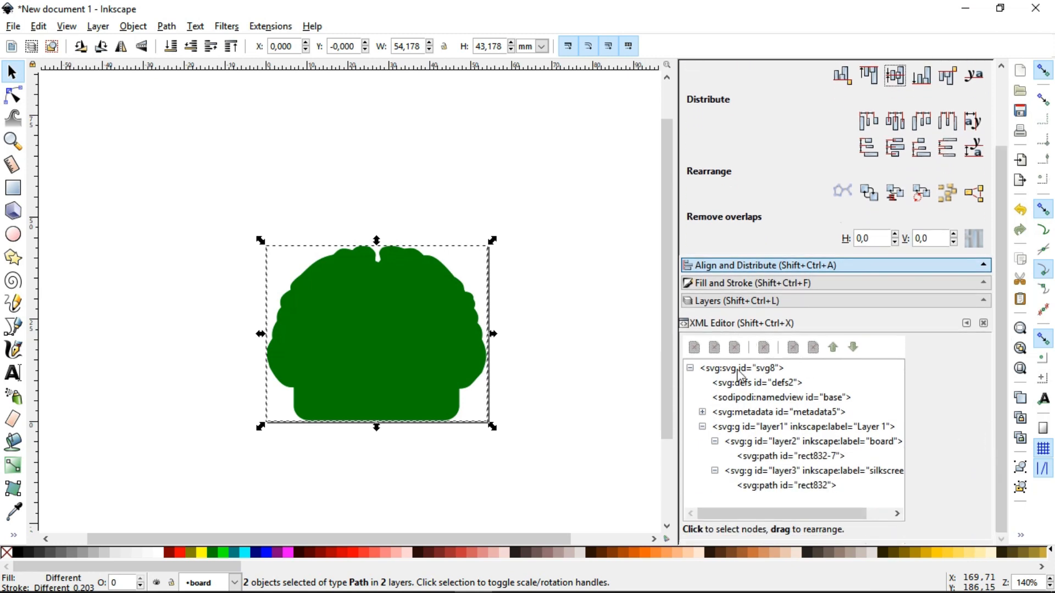
Set the two layer ids to 'board' and 'silkscreen' in the XML Editor
left_click(813, 442)
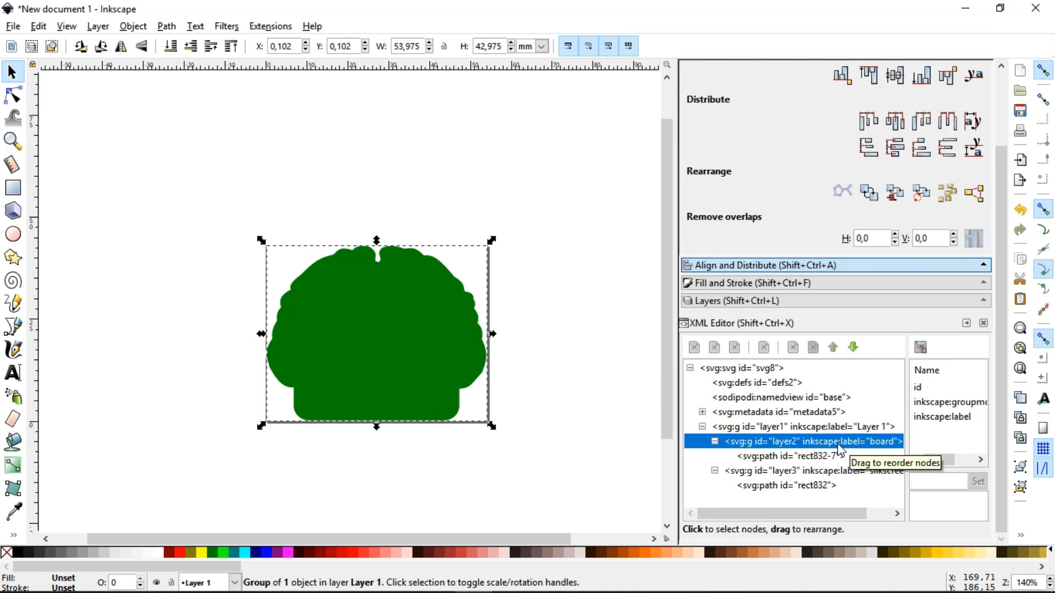
left_click(917, 388)
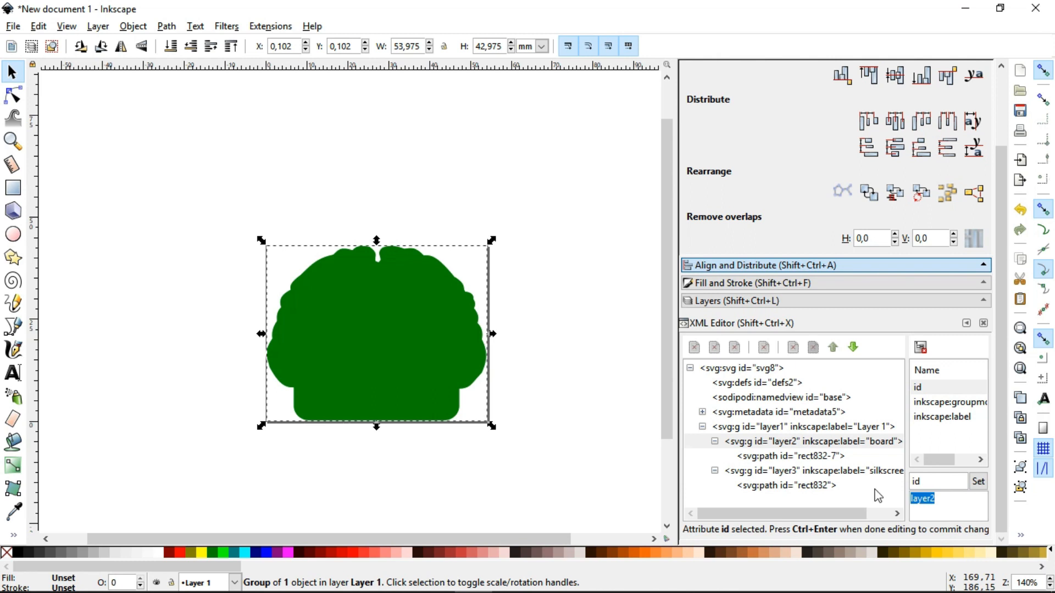
type("board")
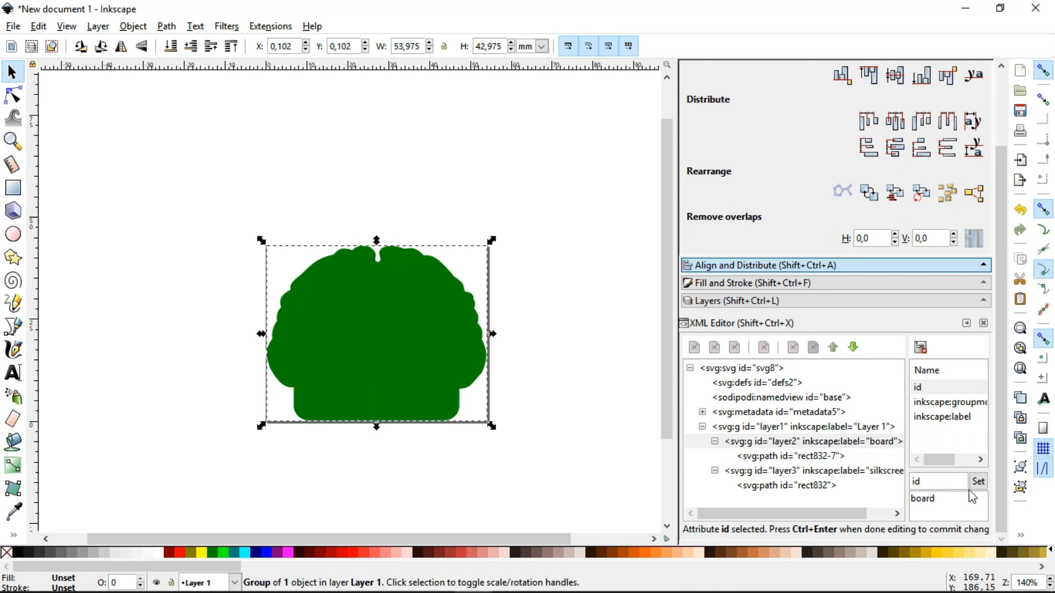
left_click(978, 482)
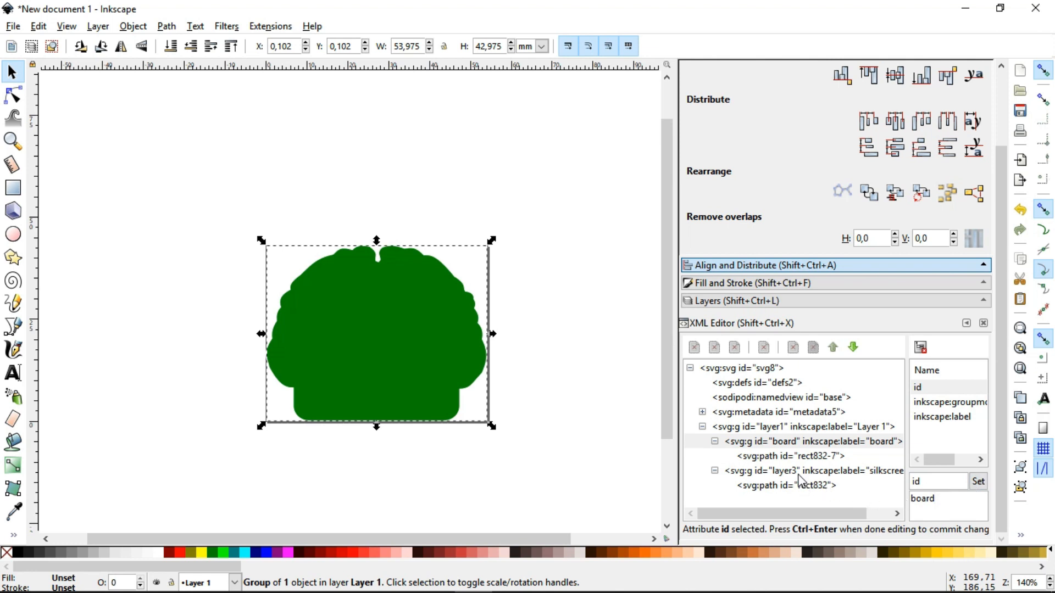
left_click(811, 470)
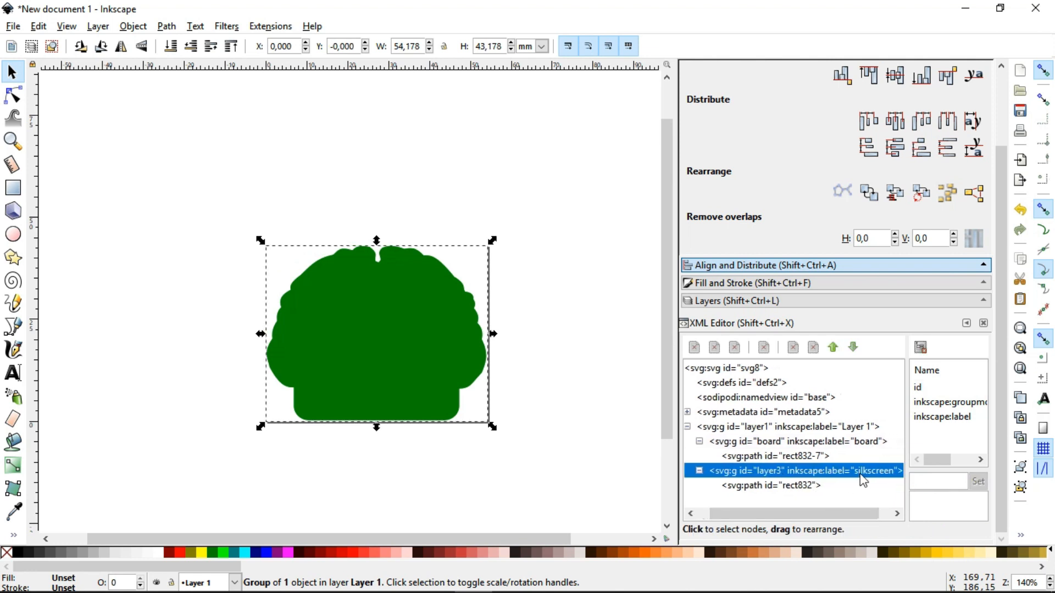
left_click(922, 387)
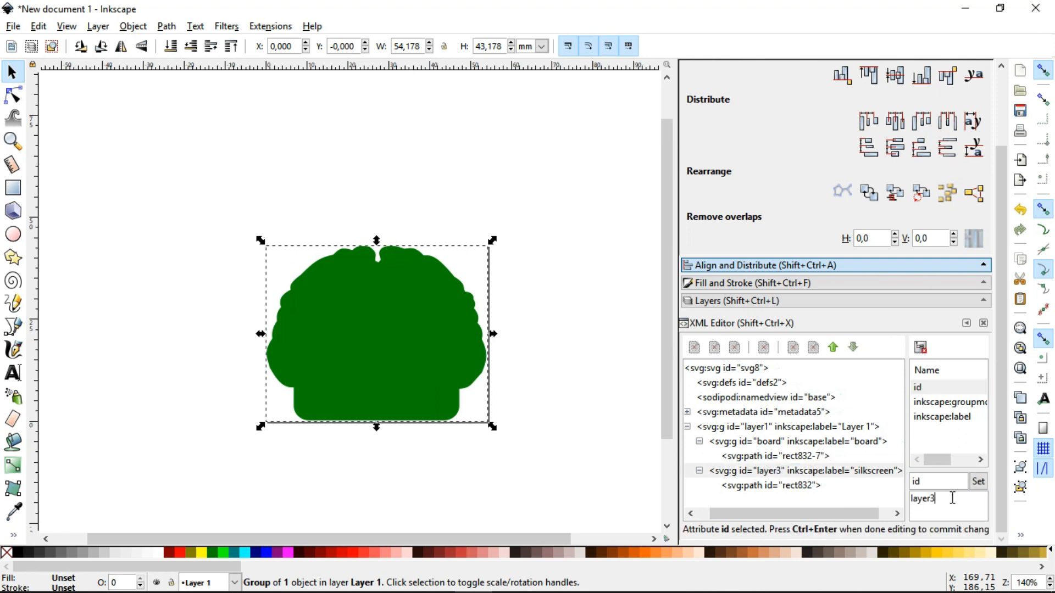
type("silkscreen")
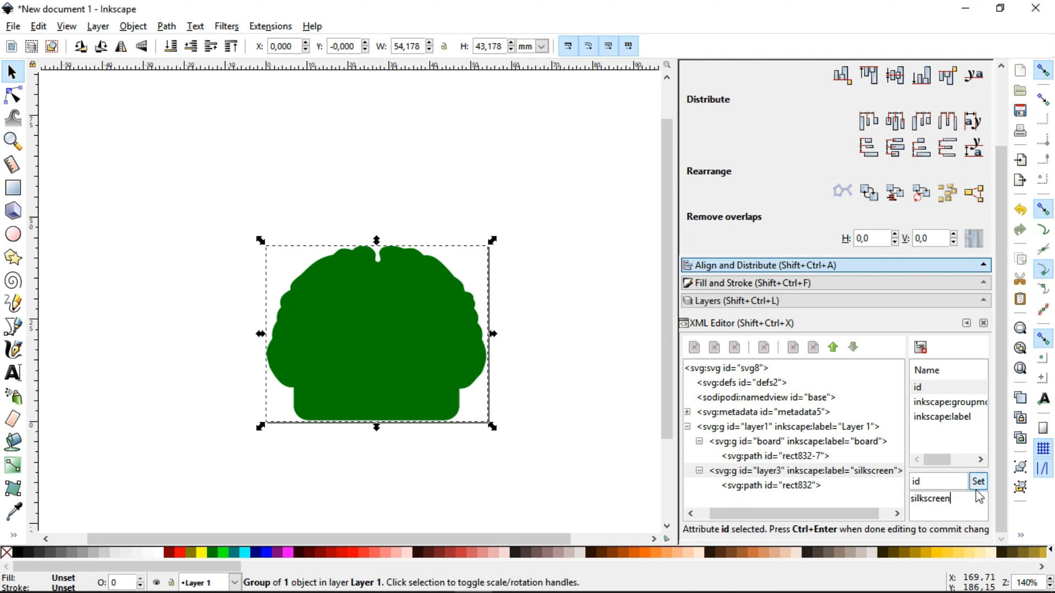
left_click(978, 481)
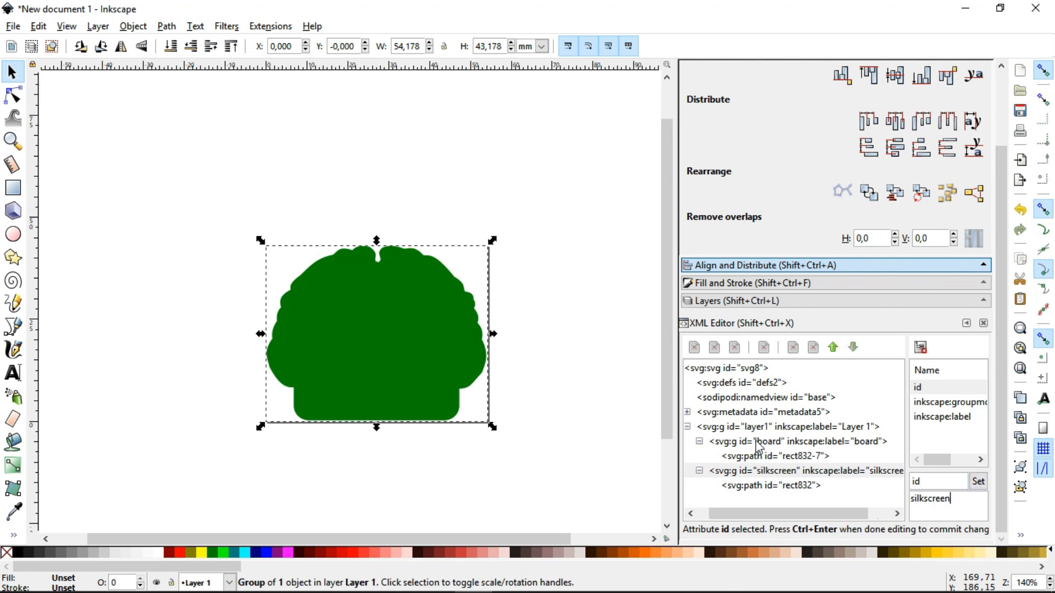
Give the board layer's brain path the id 'boardoutline'
left_click(798, 442)
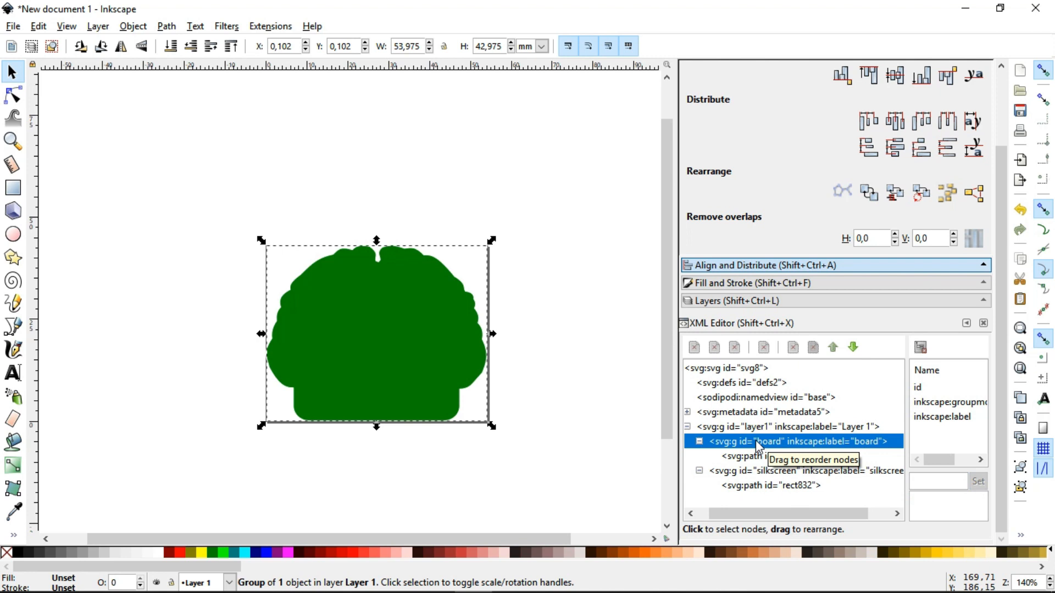
left_click(793, 455)
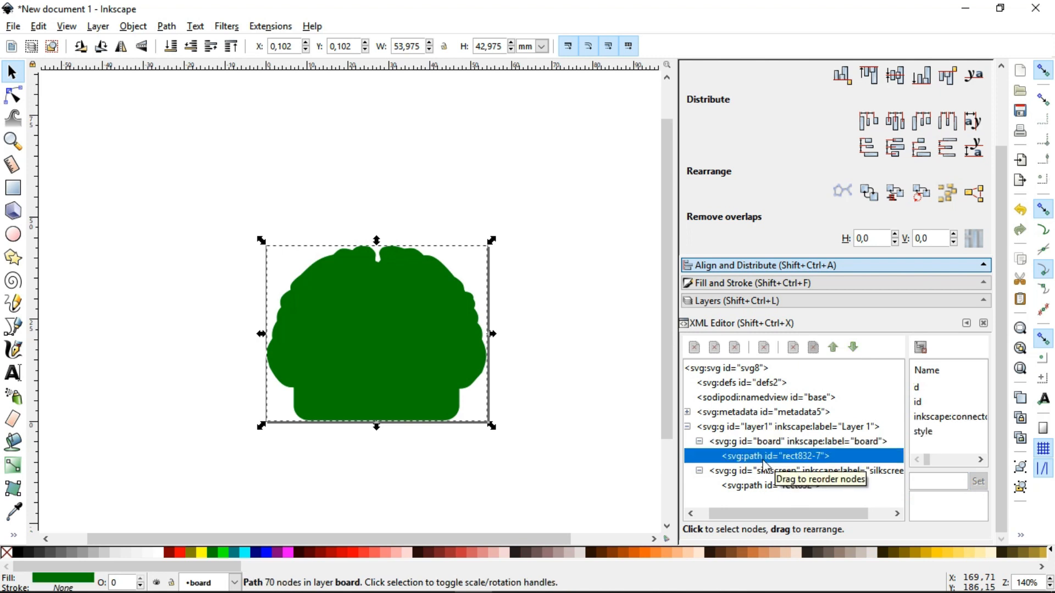
left_click(916, 402)
type("boardoutline")
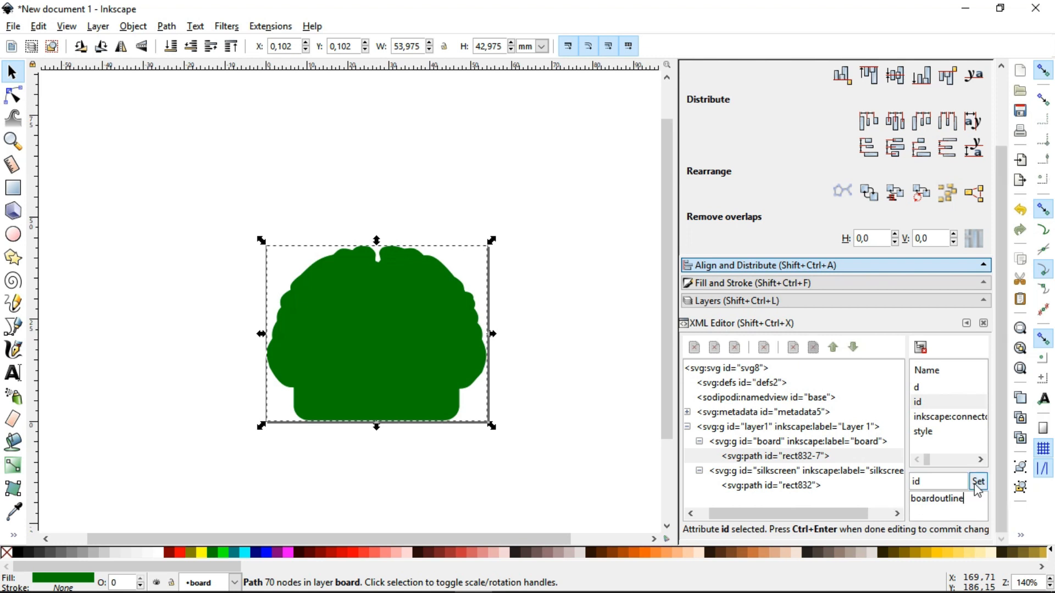
left_click(978, 481)
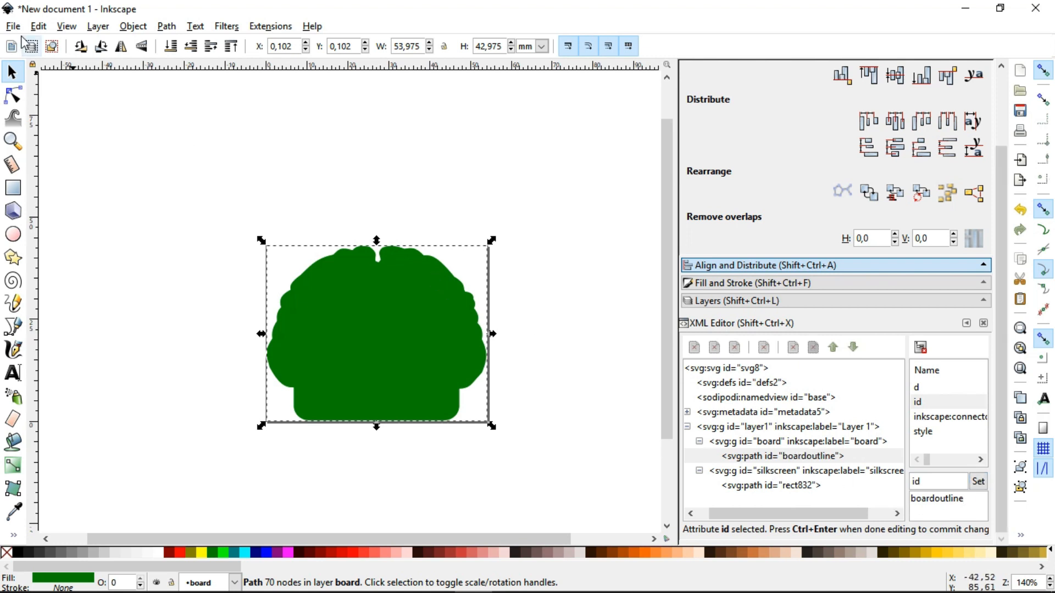
Save the drawing as a Plain SVG named pcbrainsvg in the PCBrain folder
left_click(12, 25)
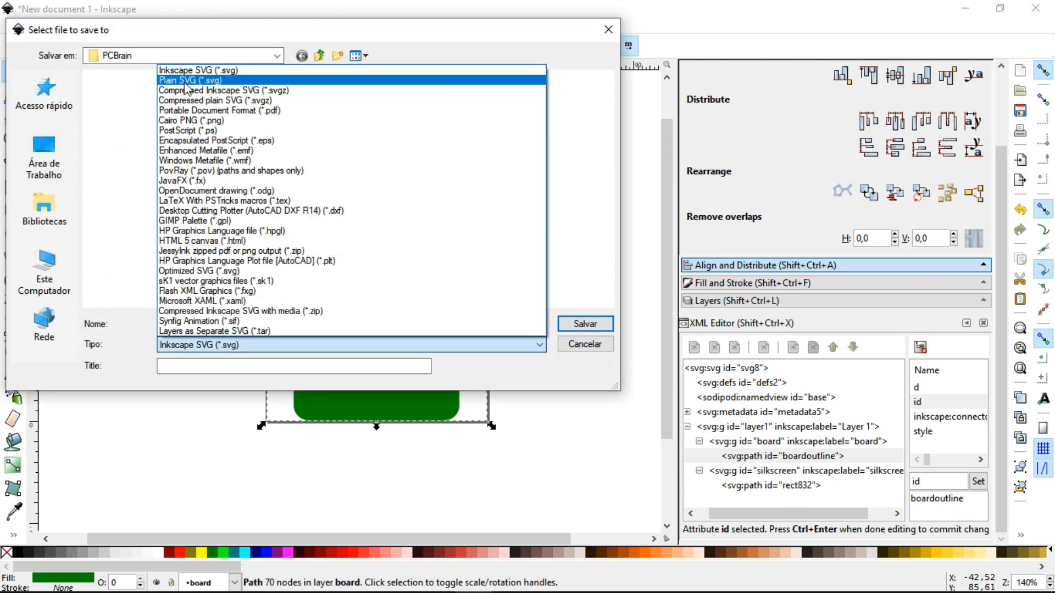
left_click(190, 80)
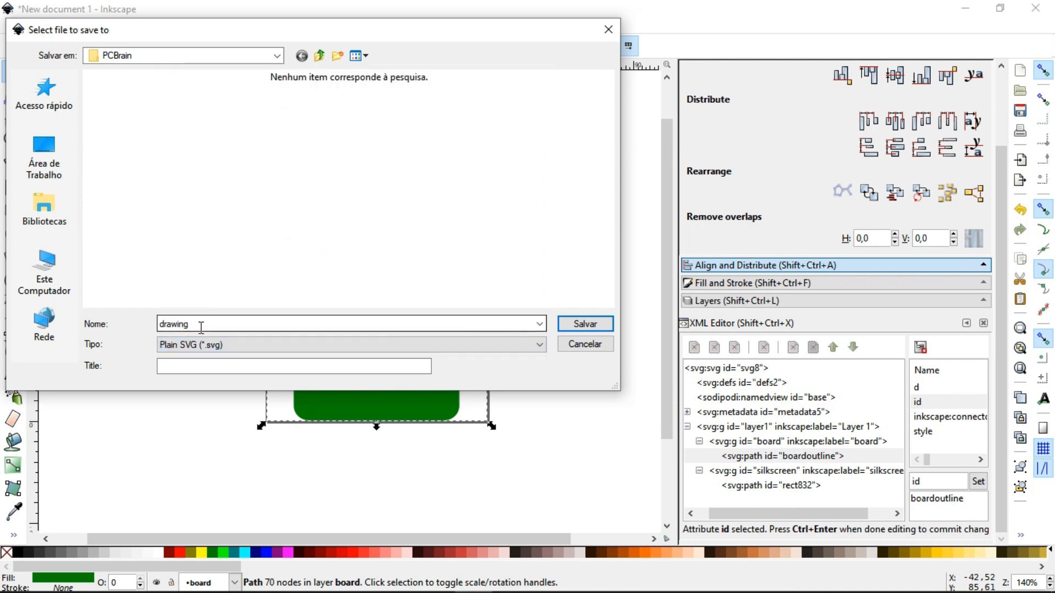
type("pcbr")
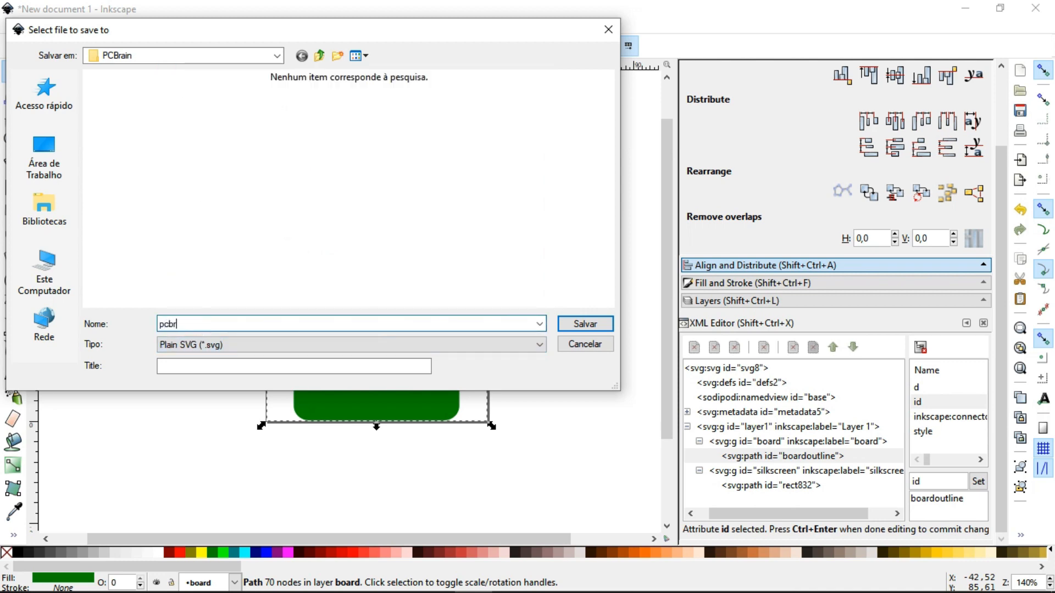
type("ainsvg")
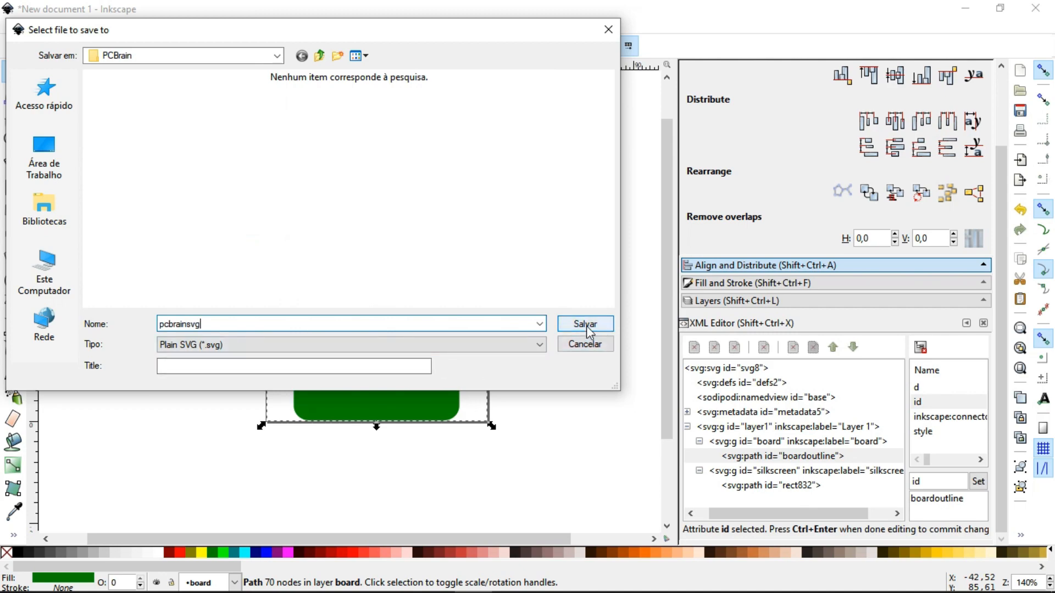
left_click(584, 323)
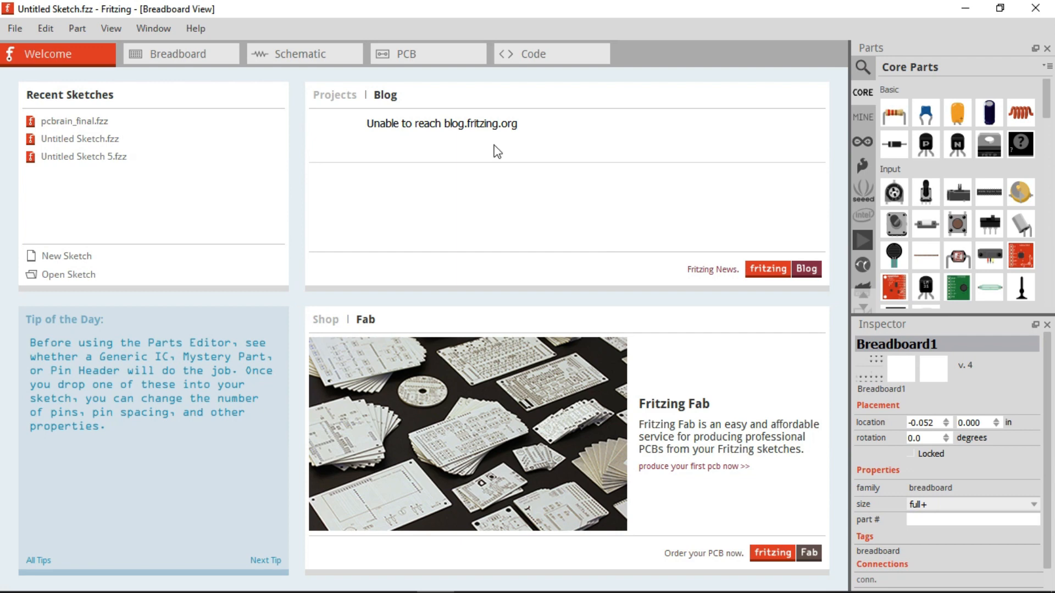
In PCB view, load pcbrainsvg as the board's custom shape, giving a 54 × 42.8 mm brain board
left_click(428, 54)
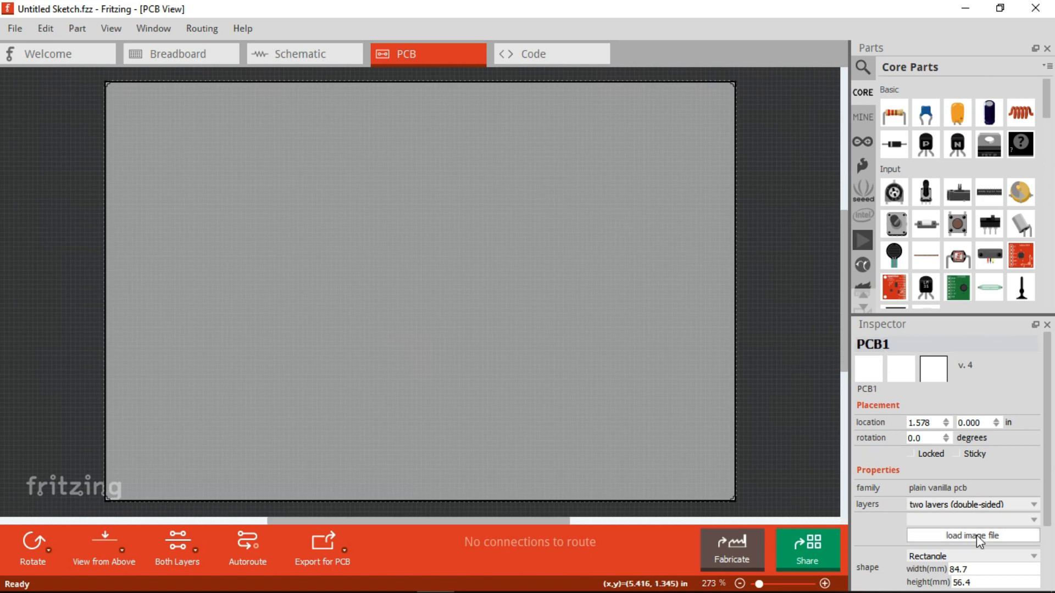
left_click(972, 536)
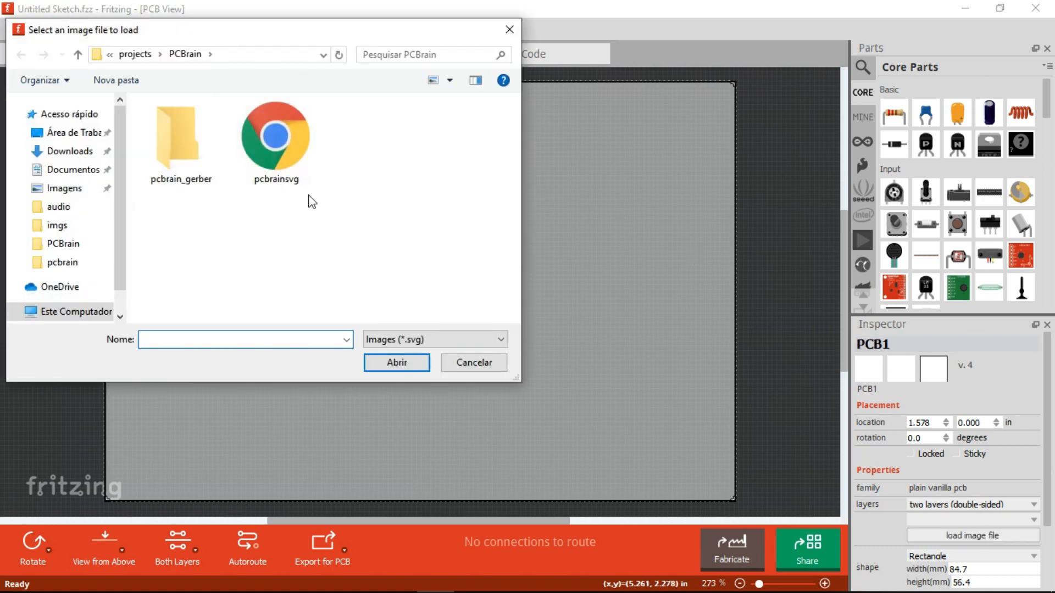
left_click(275, 139)
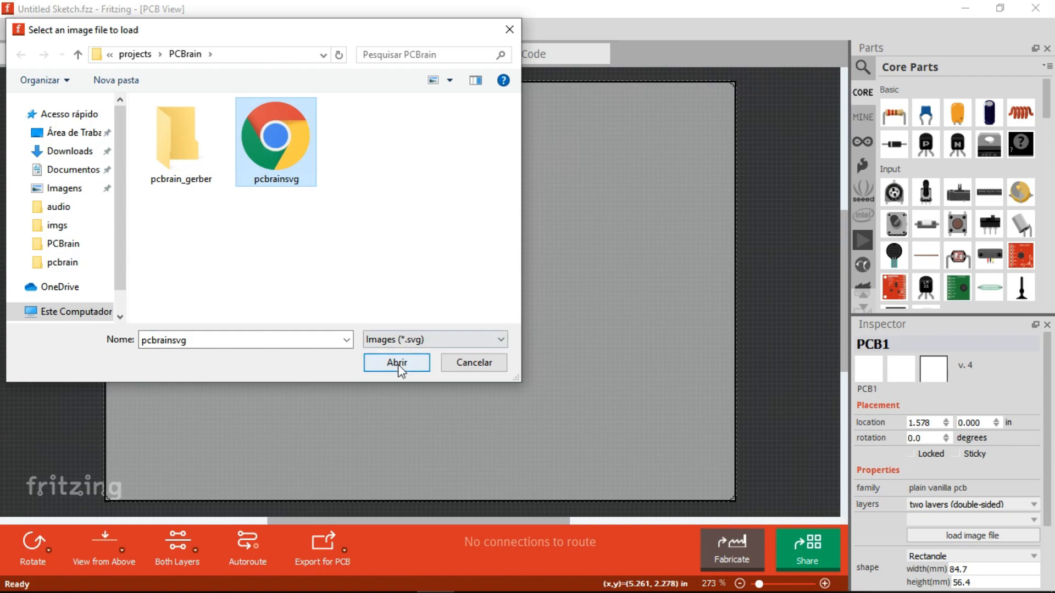
left_click(397, 362)
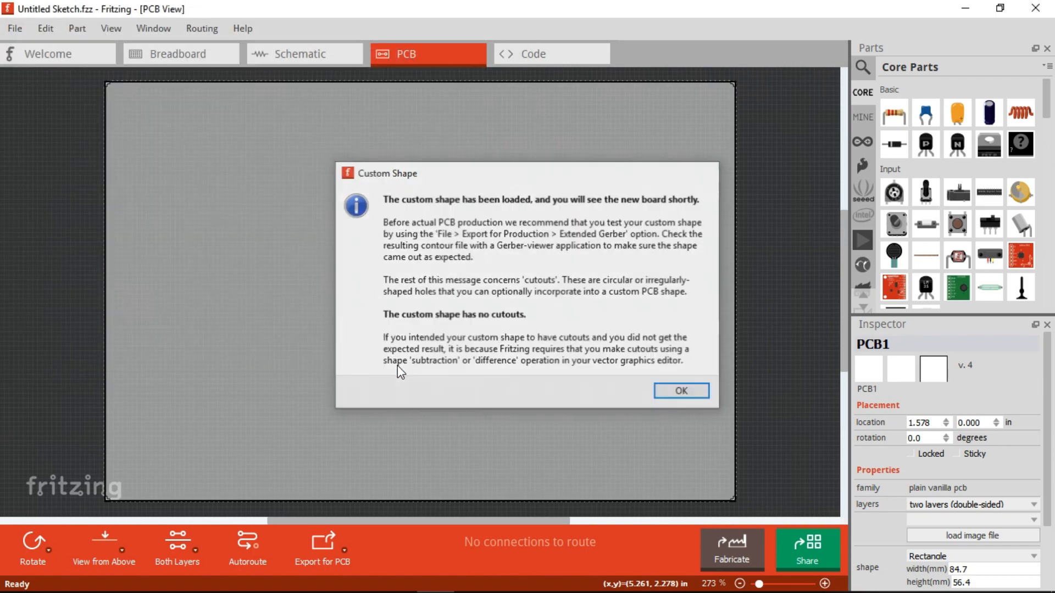
left_click(679, 392)
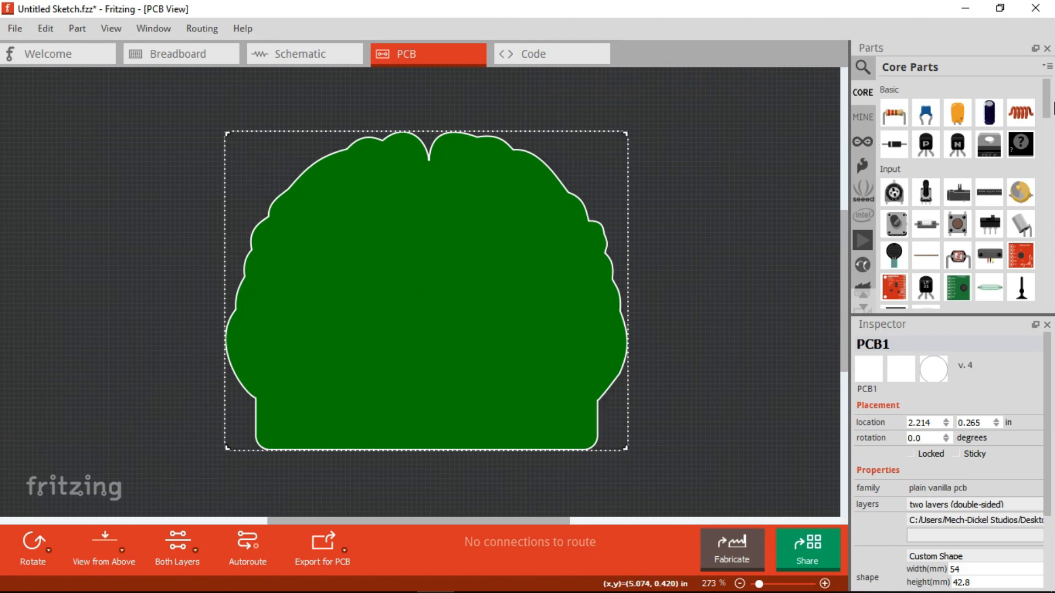
Add an eight-pin header from Core Parts and stand the 220Ω resistor vertically
scroll("down", 3)
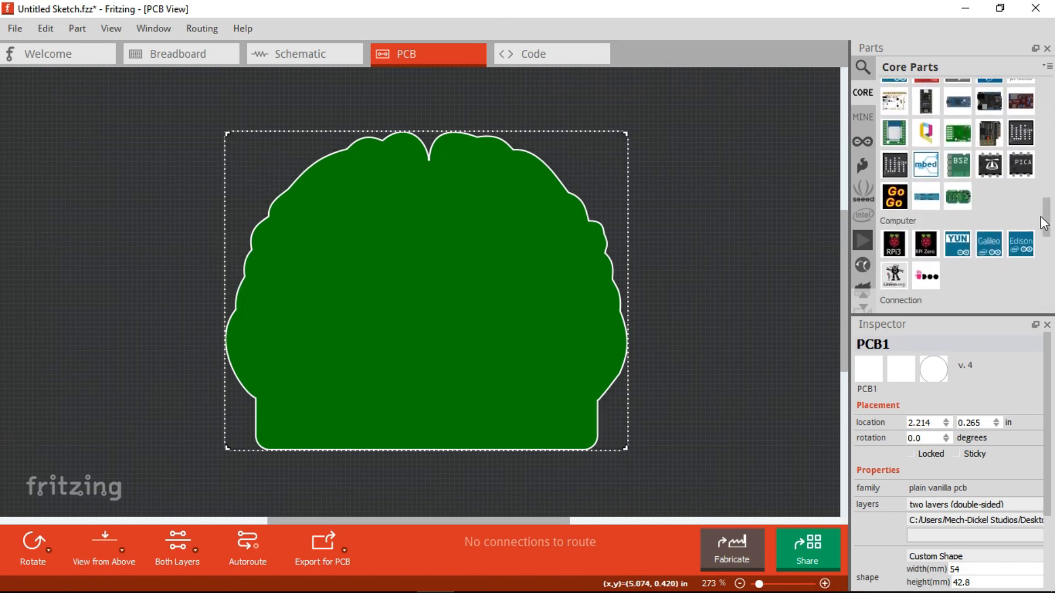
left_click(894, 217)
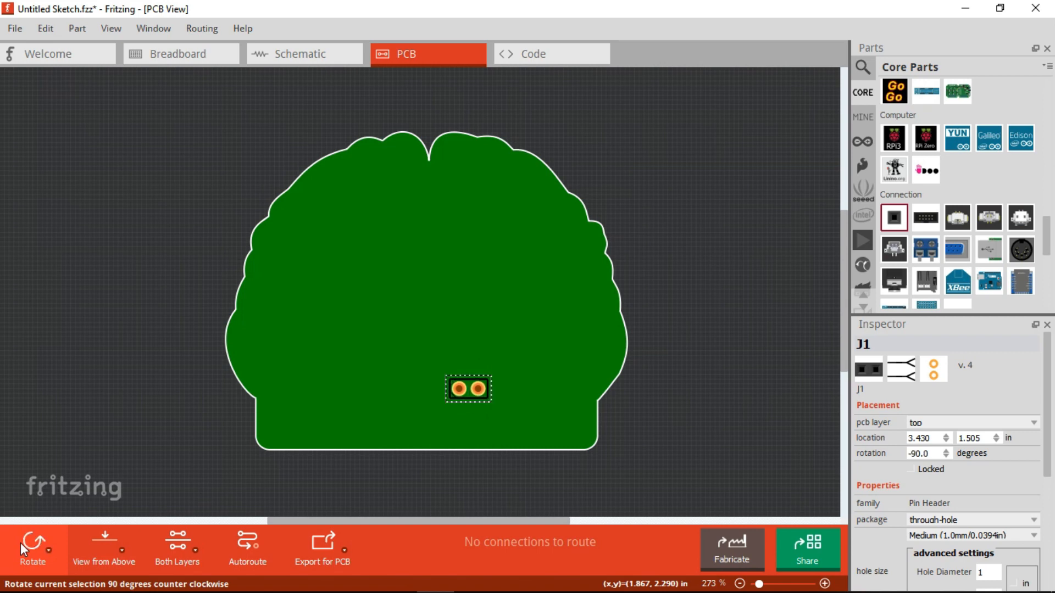
mouse_move(485, 388)
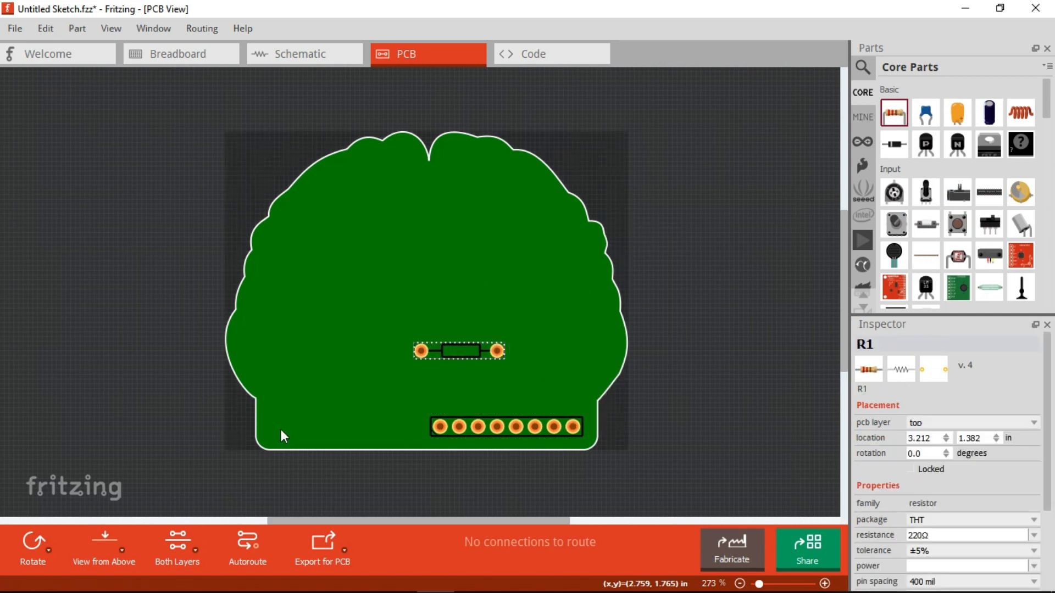
left_click(32, 545)
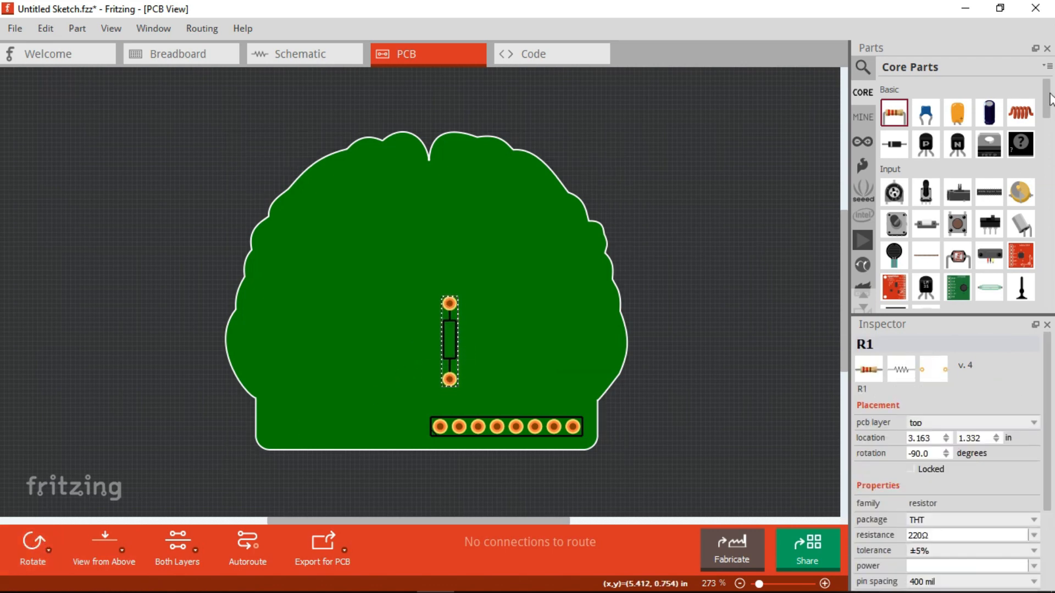
Hide the 3 mm red LED's part label and flip its orientation
scroll("down", 3)
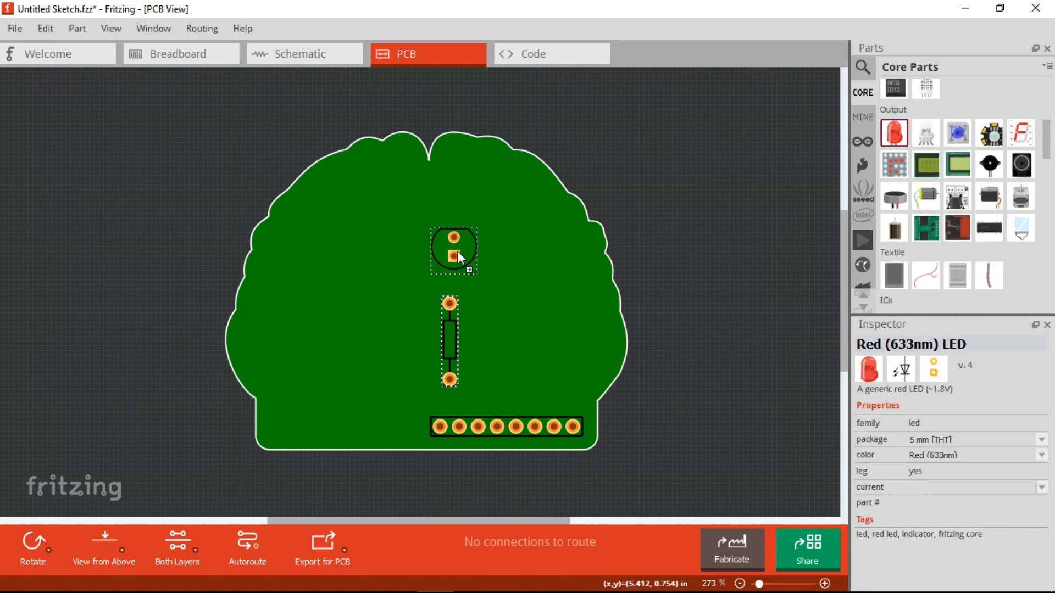
right_click(454, 251)
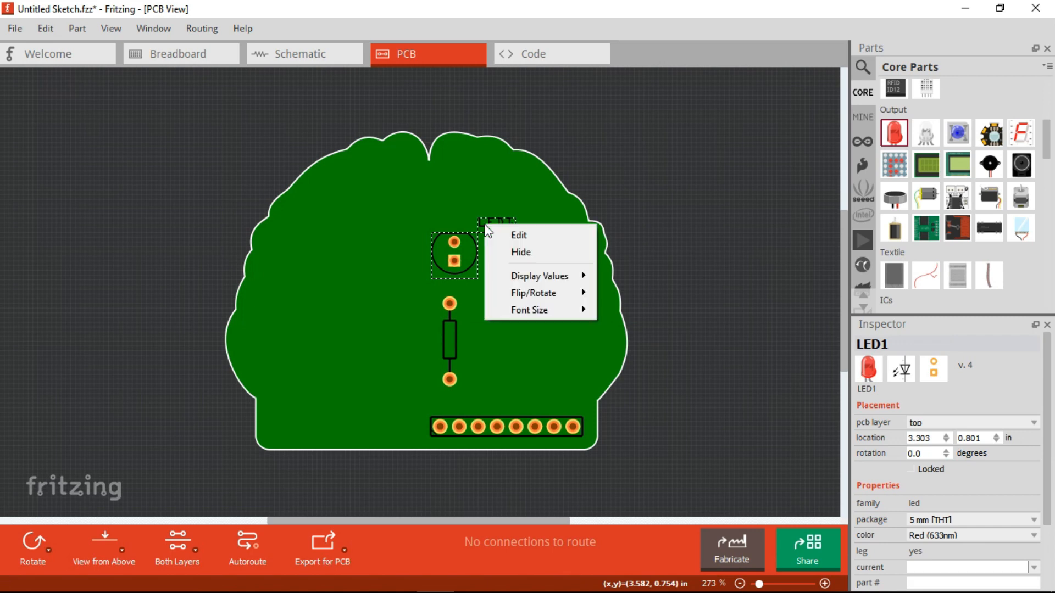
left_click(532, 259)
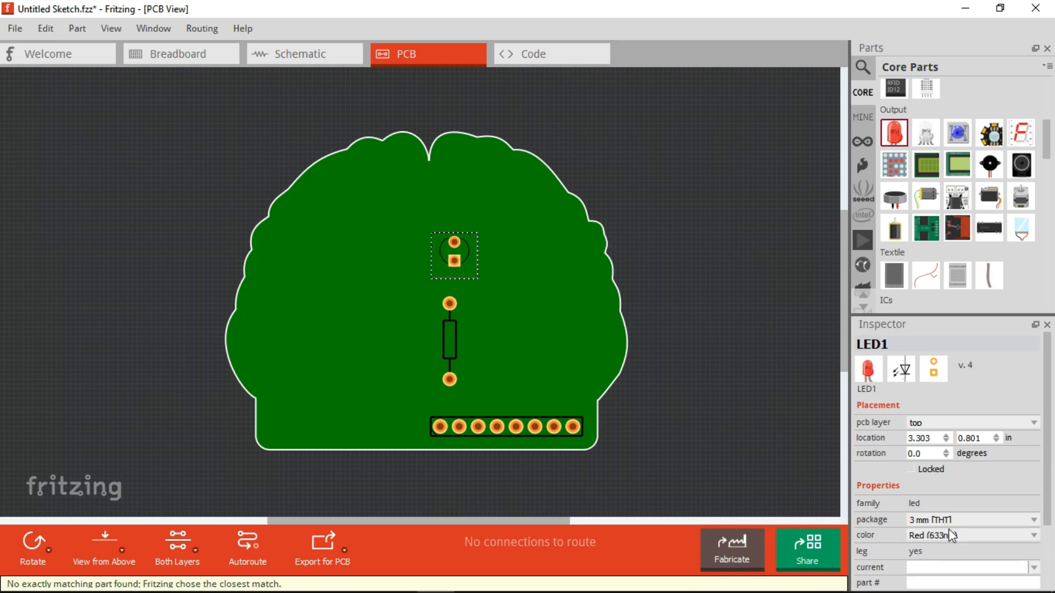
mouse_move(32, 545)
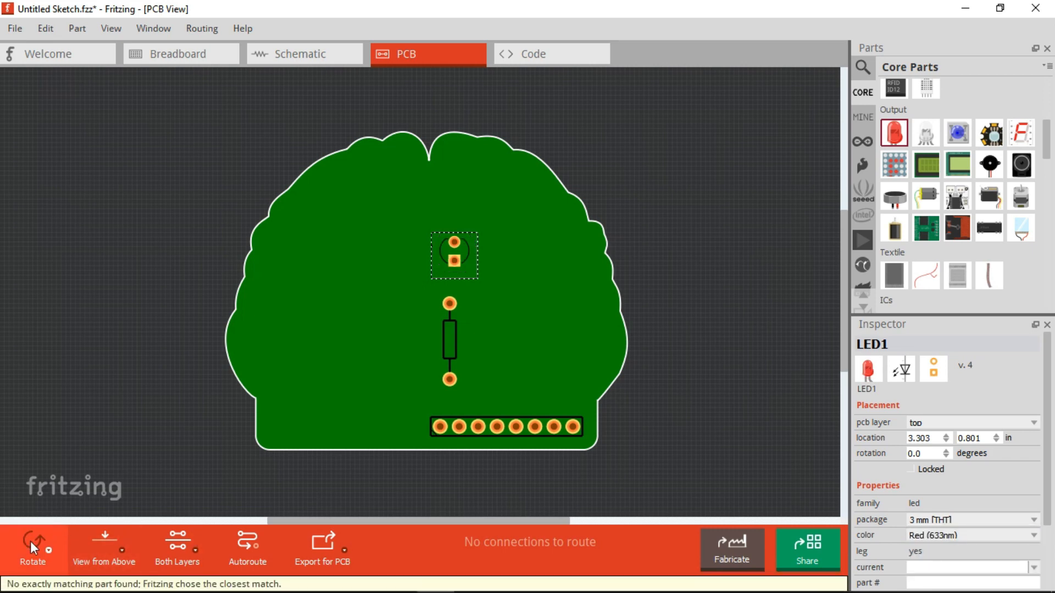
left_click(32, 545)
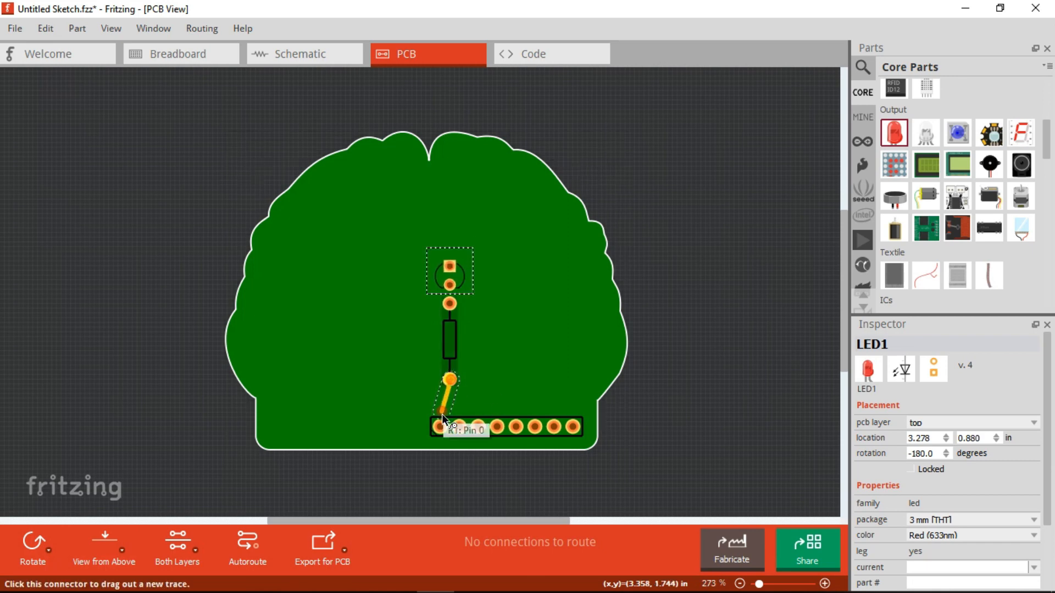
Draw a trace from the resistor to the header's first pin
left_click(441, 427)
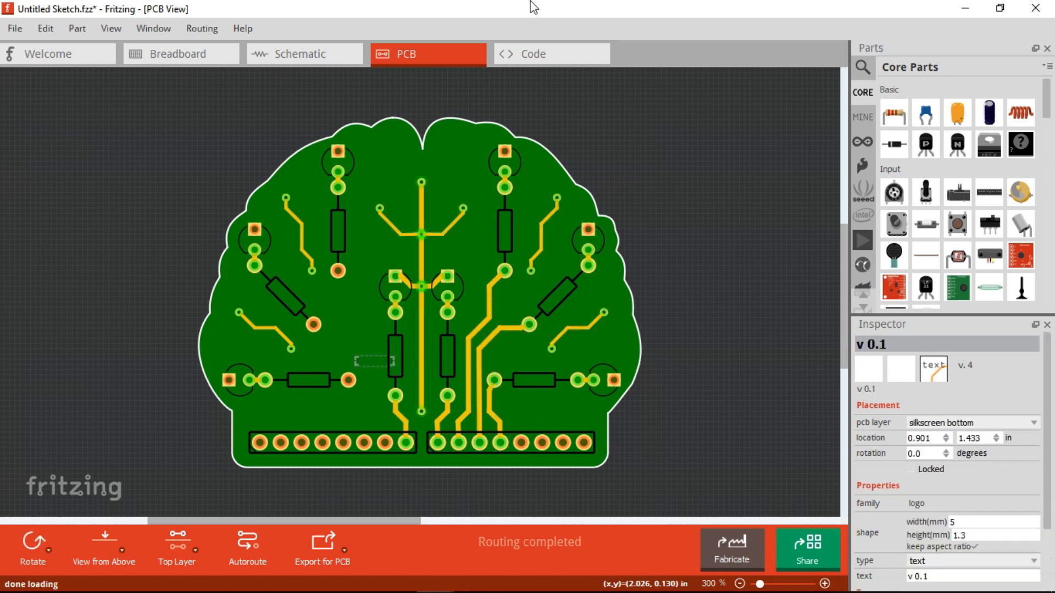
Apply a copper Ground Fill and check it from above and below
left_click(618, 316)
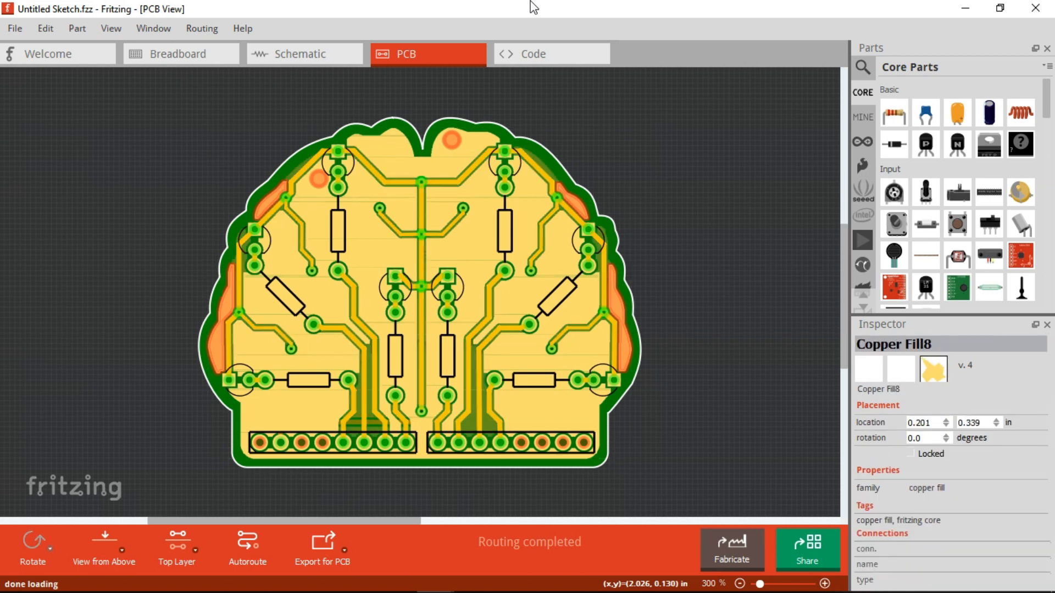
mouse_move(162, 244)
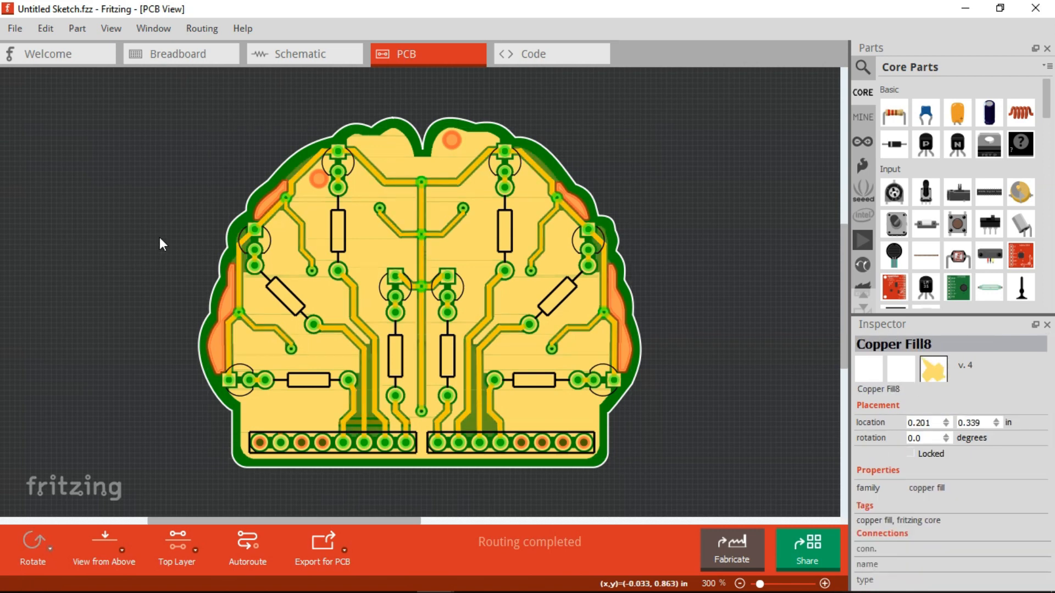
mouse_move(104, 545)
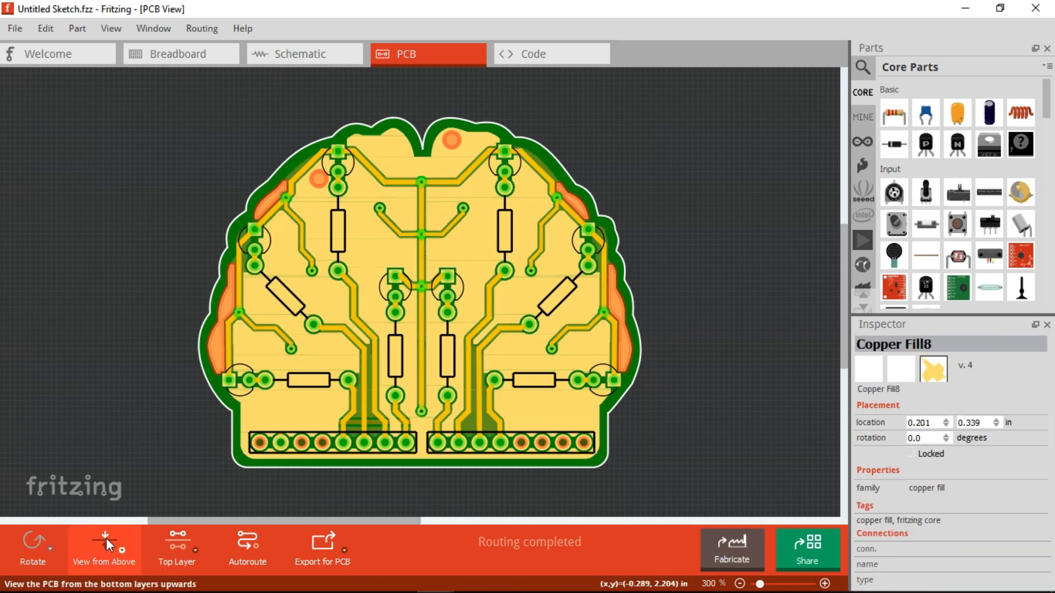
left_click(103, 549)
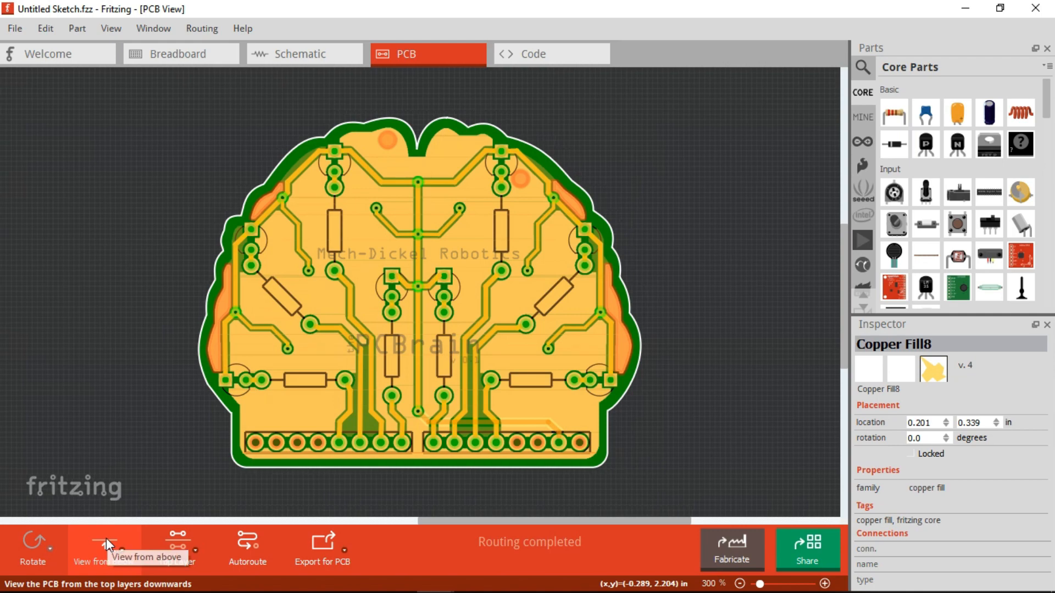
left_click(88, 548)
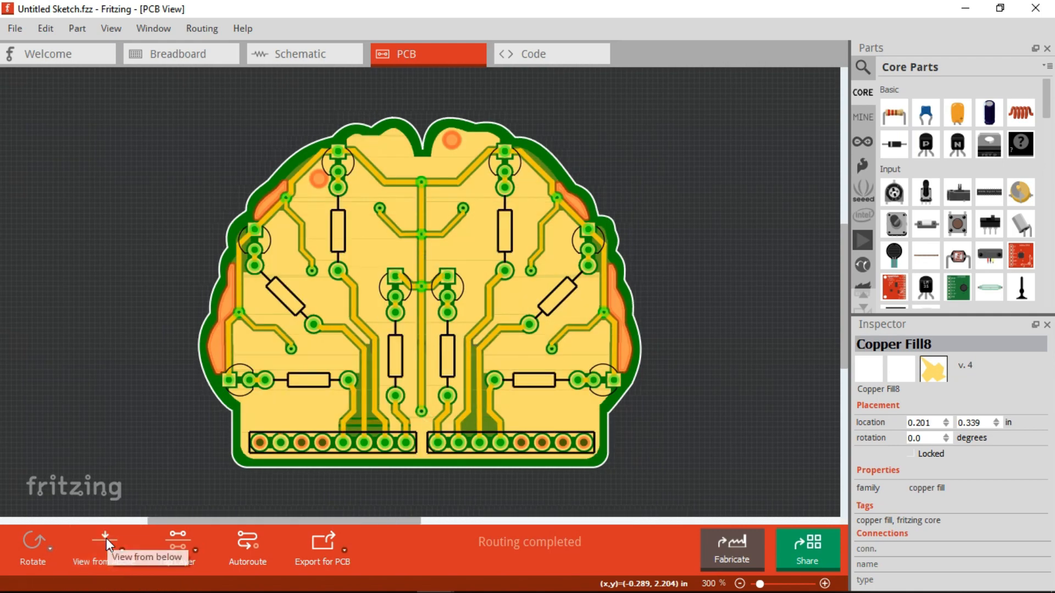
Run the Design Rules Check, confirming the board is ready for production
left_click(201, 29)
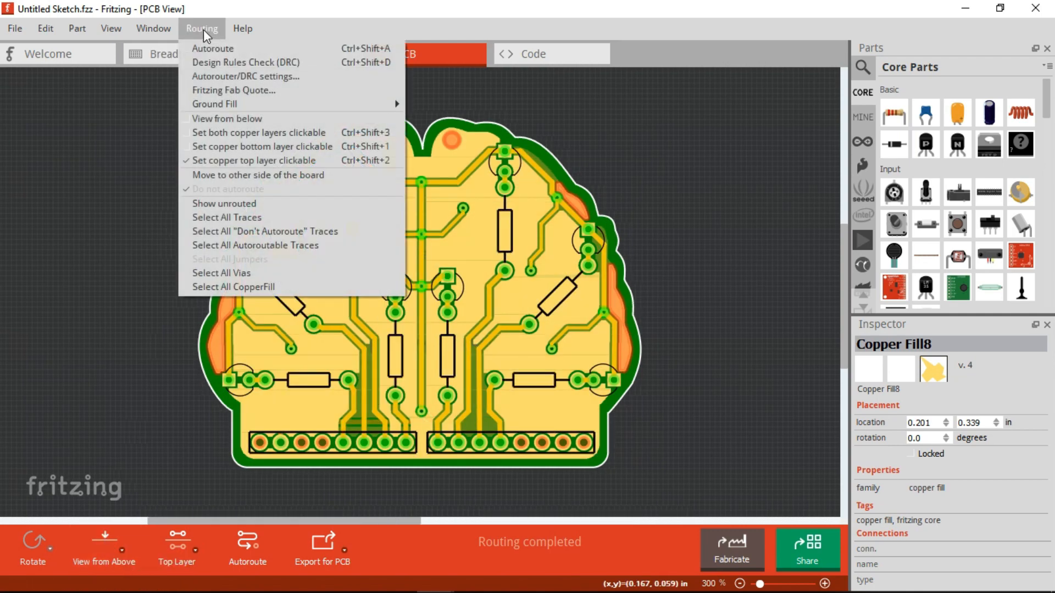
left_click(245, 61)
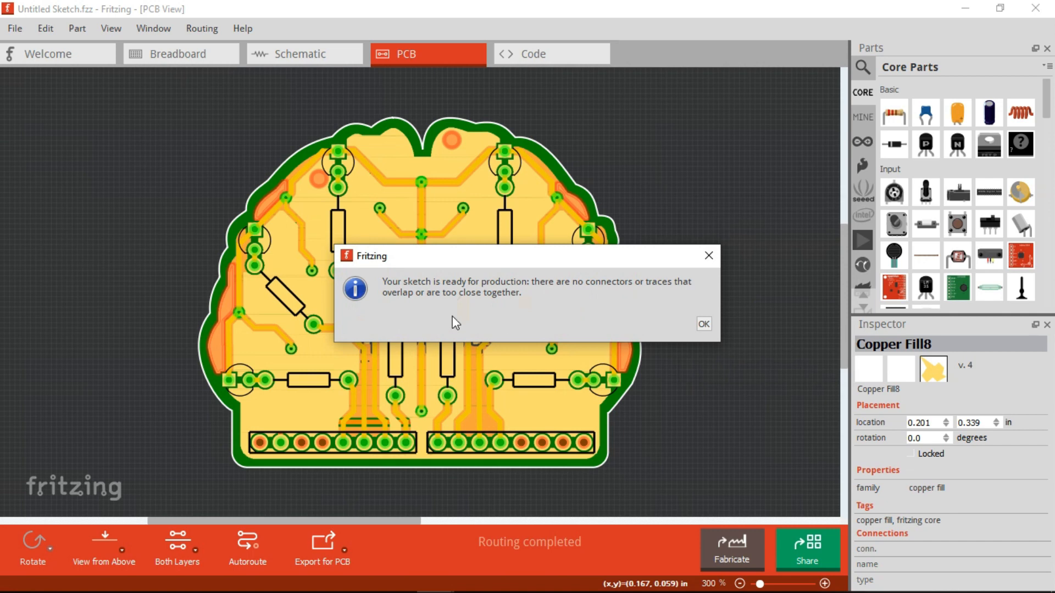
left_click(702, 325)
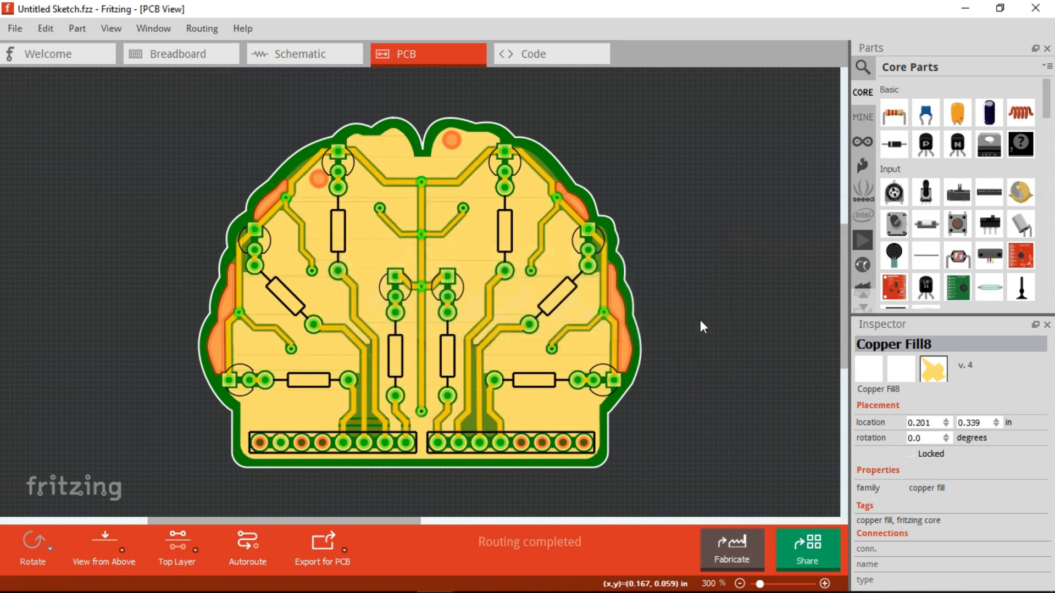
mouse_move(342, 552)
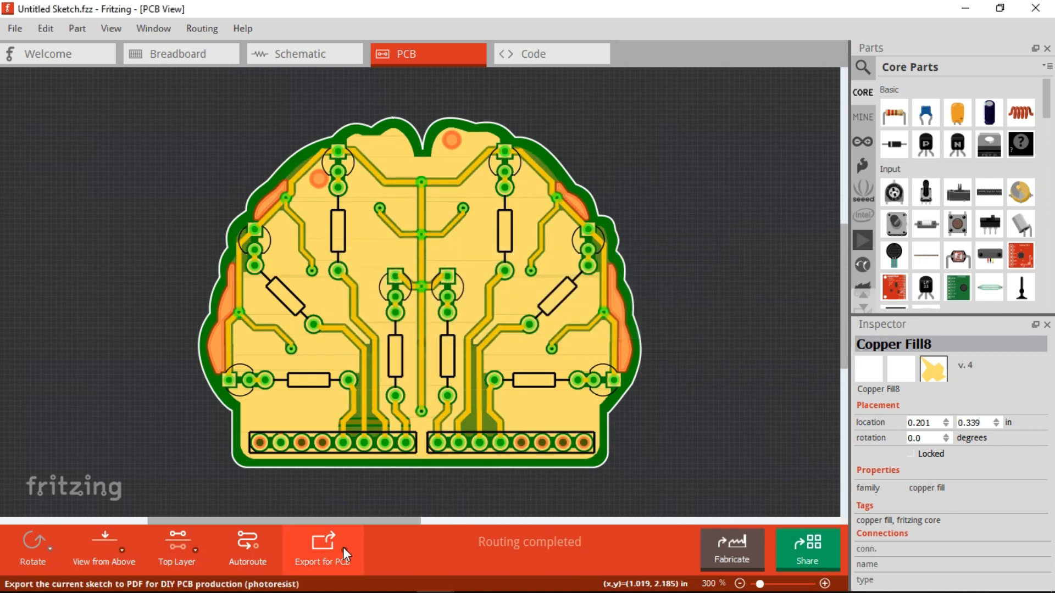
Export Extended Gerber (RS-274X) files into the pcbrain_gerber folder
left_click(322, 547)
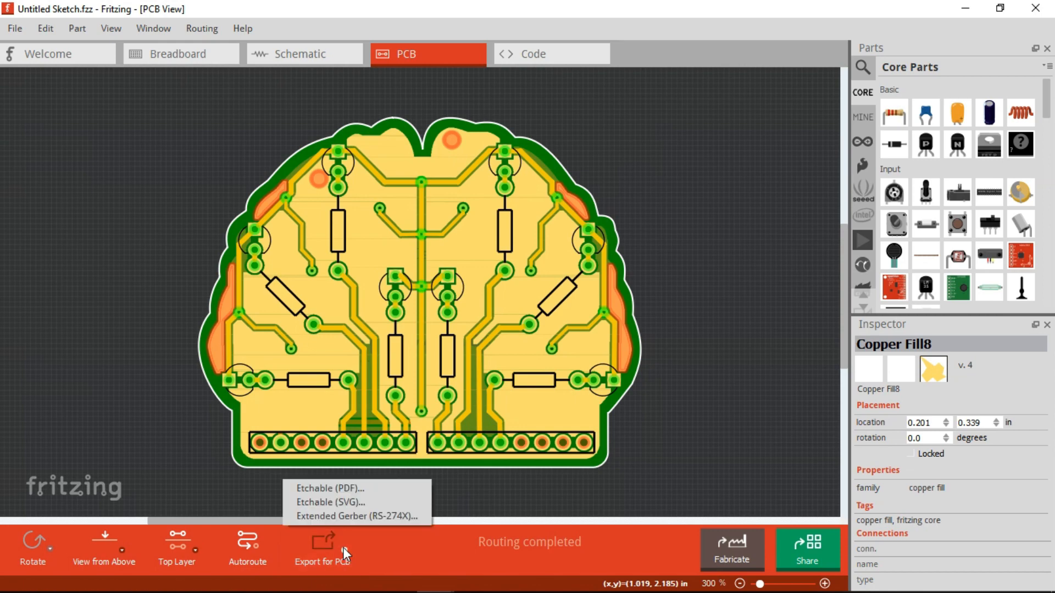
left_click(355, 517)
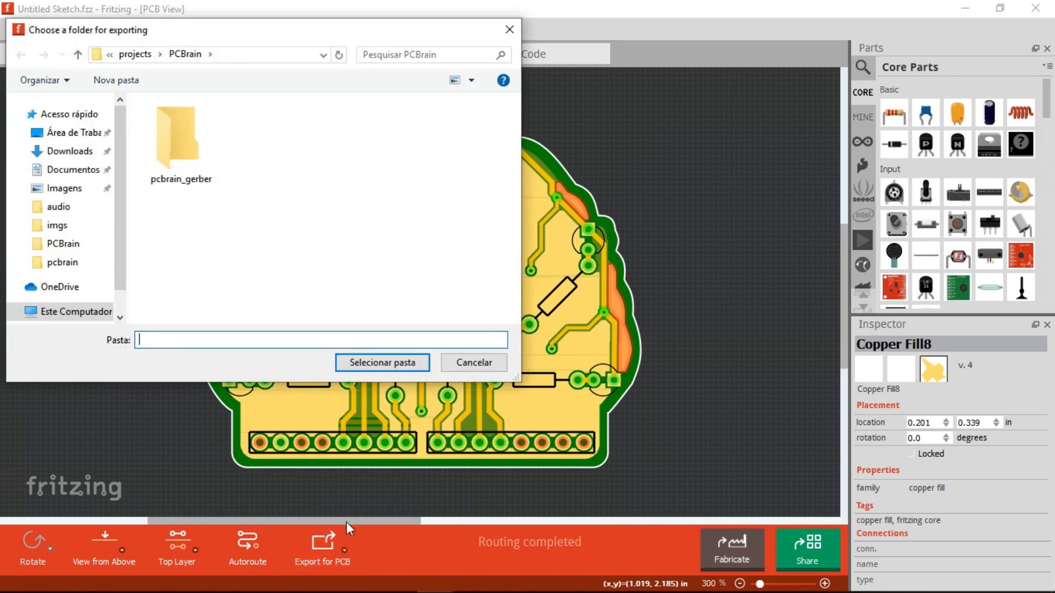
left_click(180, 134)
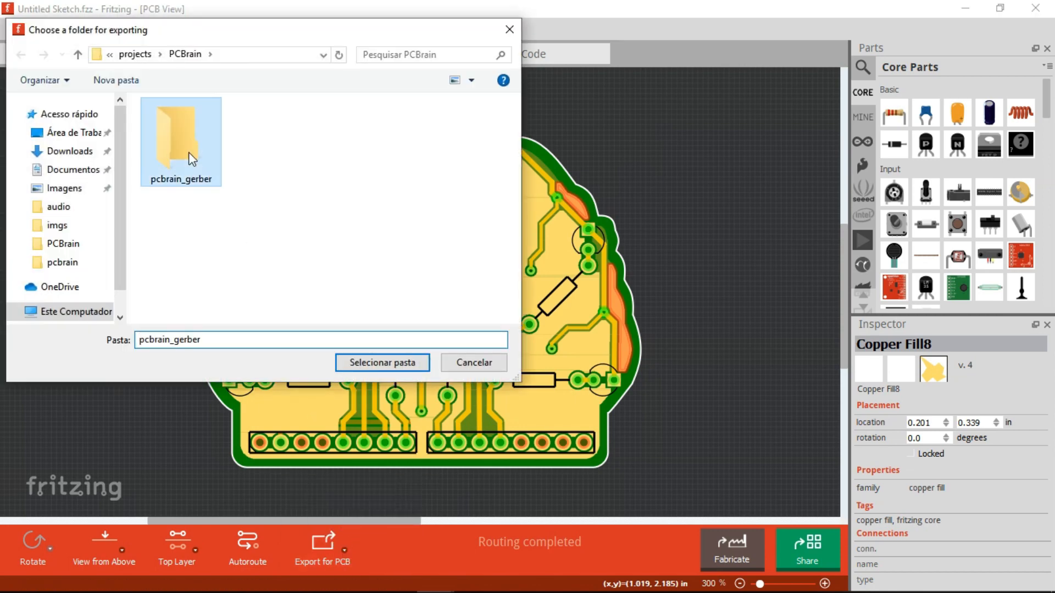
left_click(381, 363)
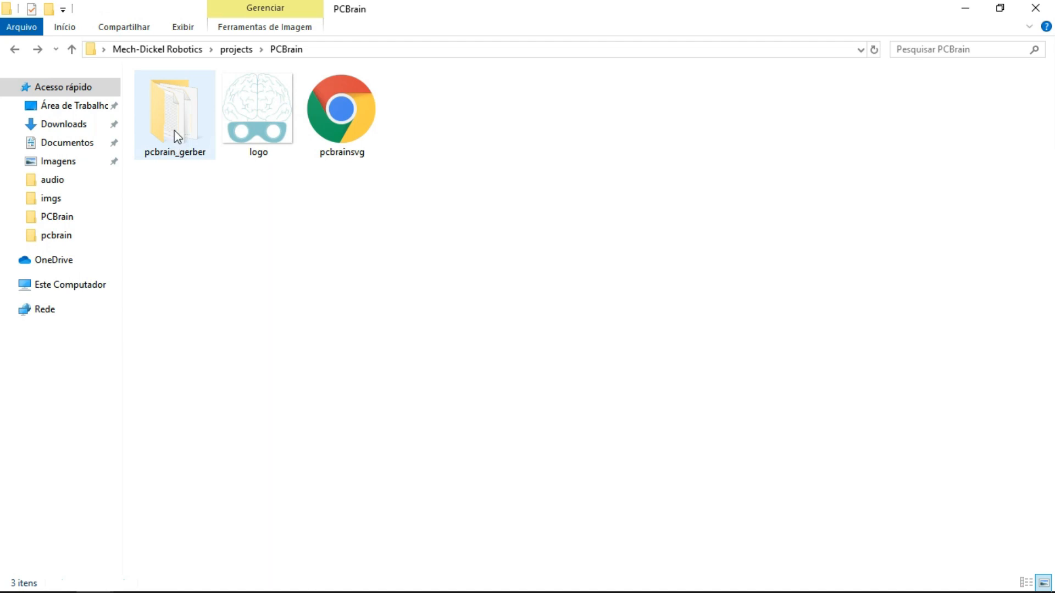
Compress the pcbrain_gerber folder into pcbrain_gerber.rar
double_click(175, 107)
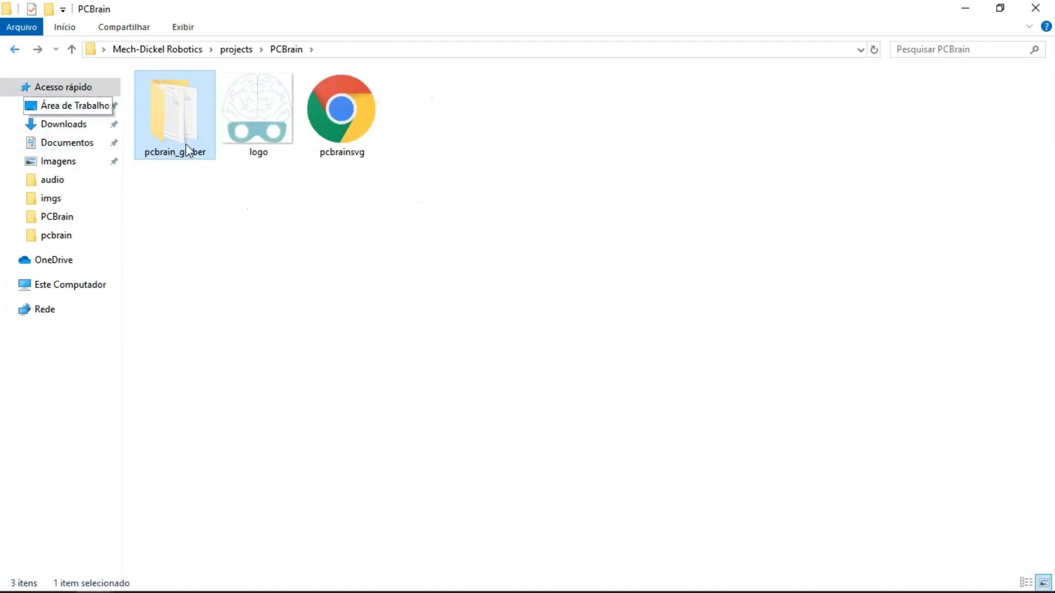
right_click(174, 114)
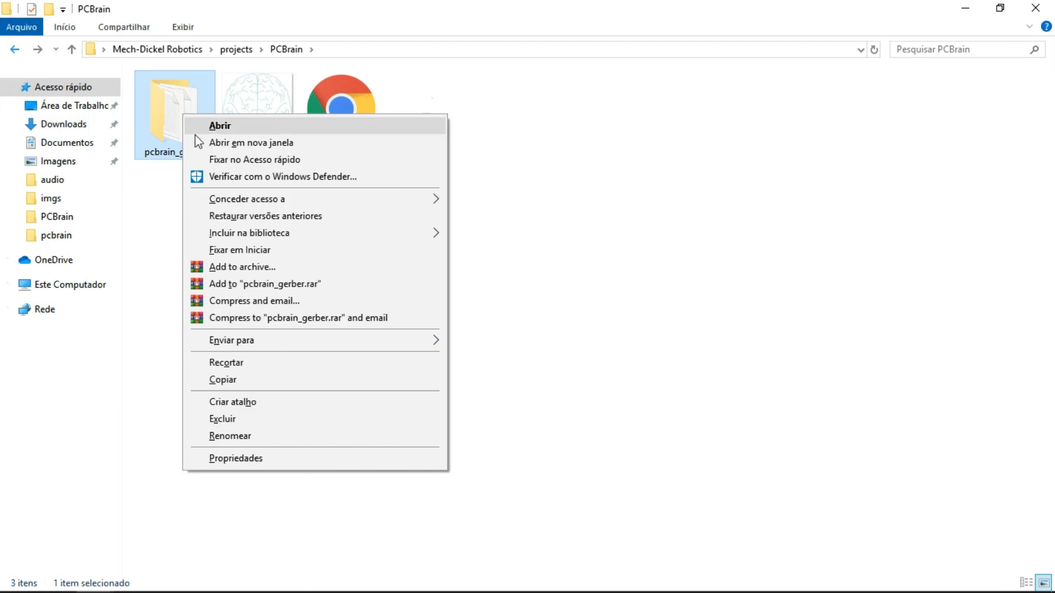
mouse_move(264, 283)
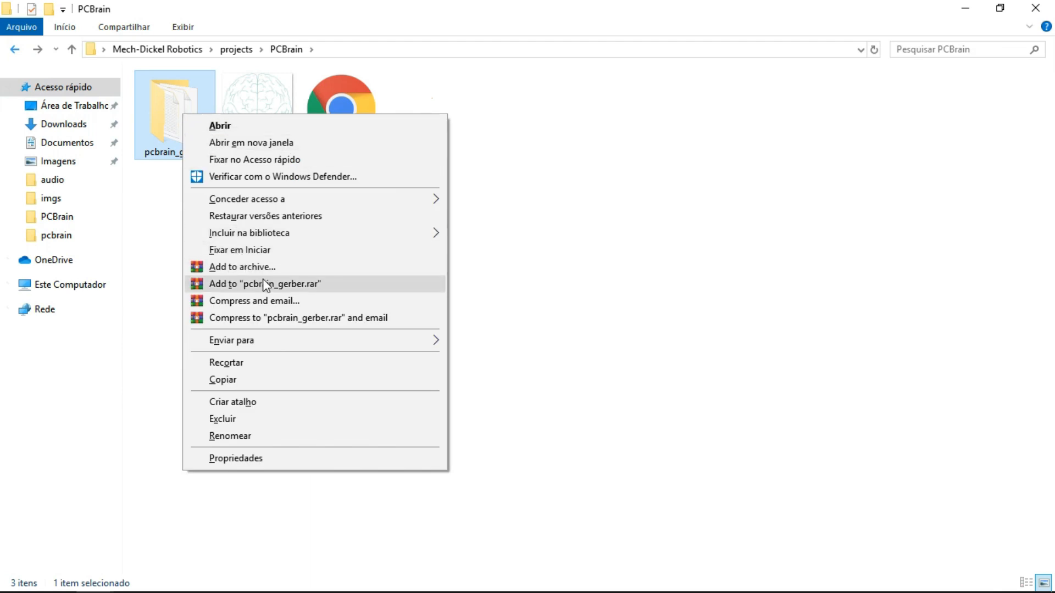
left_click(264, 283)
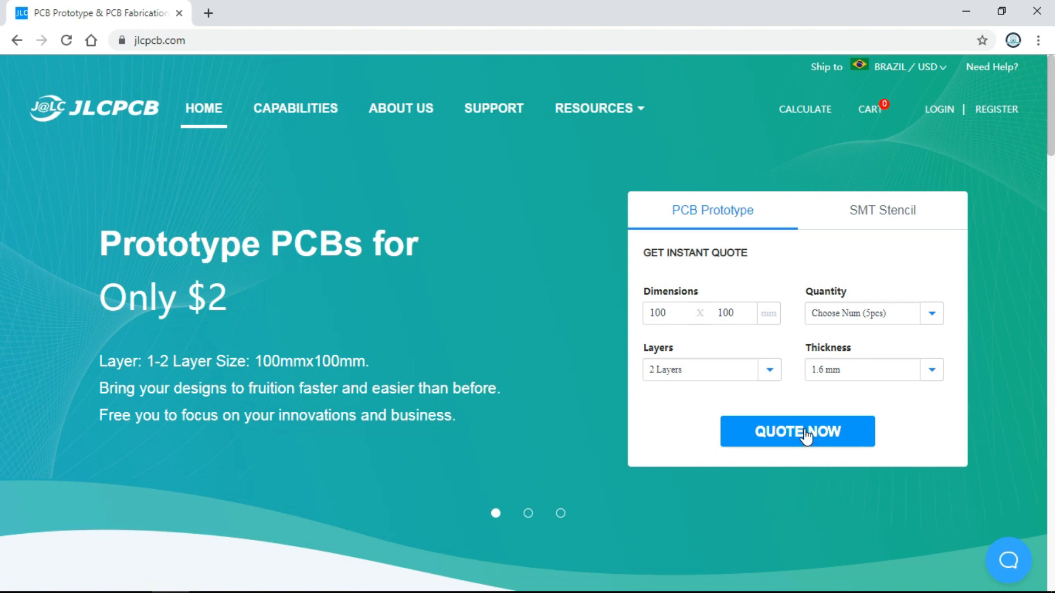
Start an instant PCB quote and upload the pcbrain_gerber archive from the PCBrain folder
left_click(797, 431)
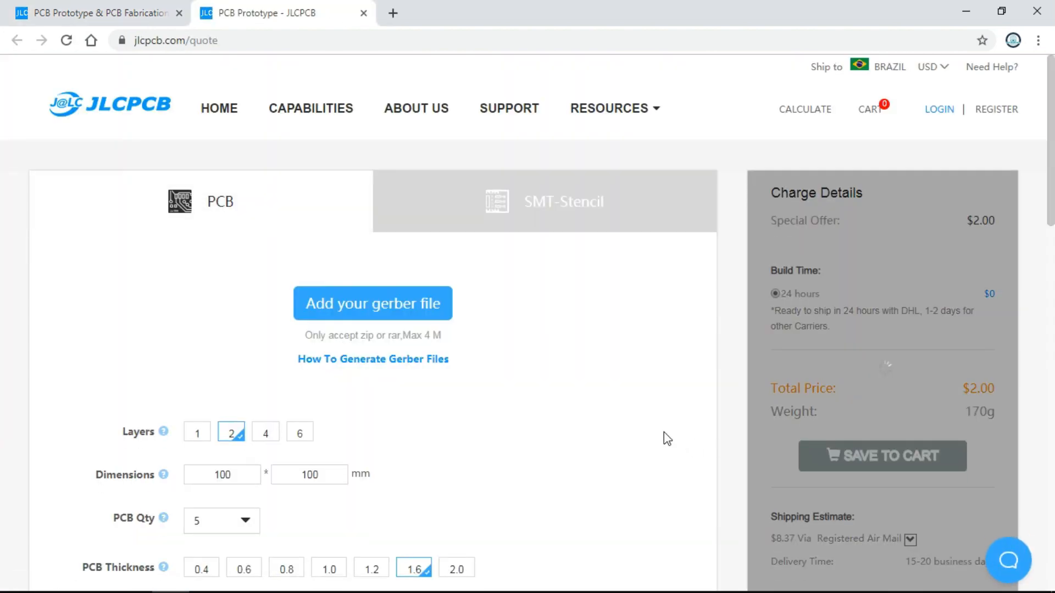
mouse_move(373, 303)
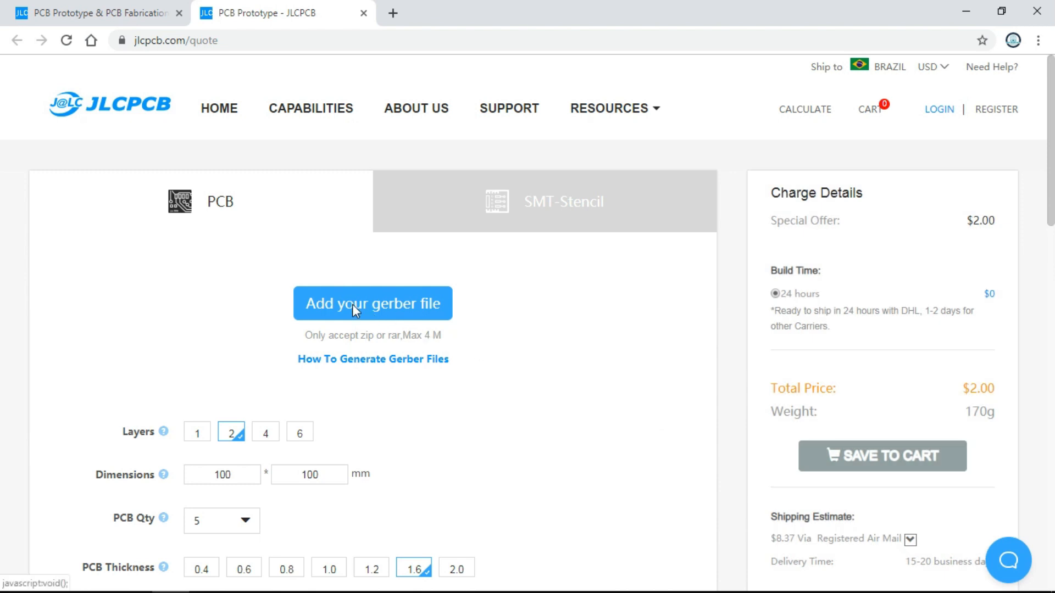
left_click(373, 303)
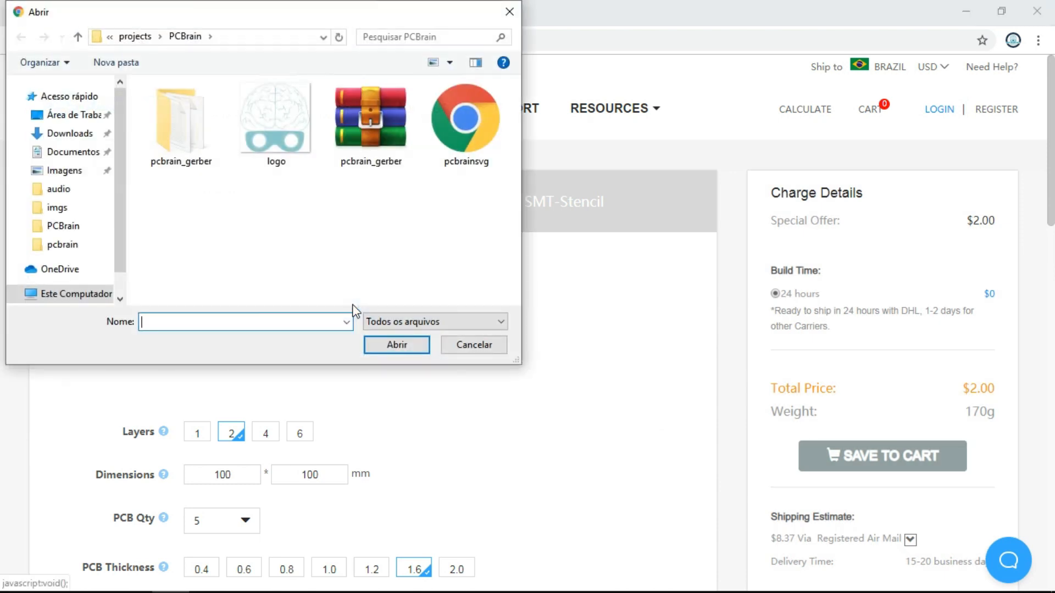
left_click(371, 115)
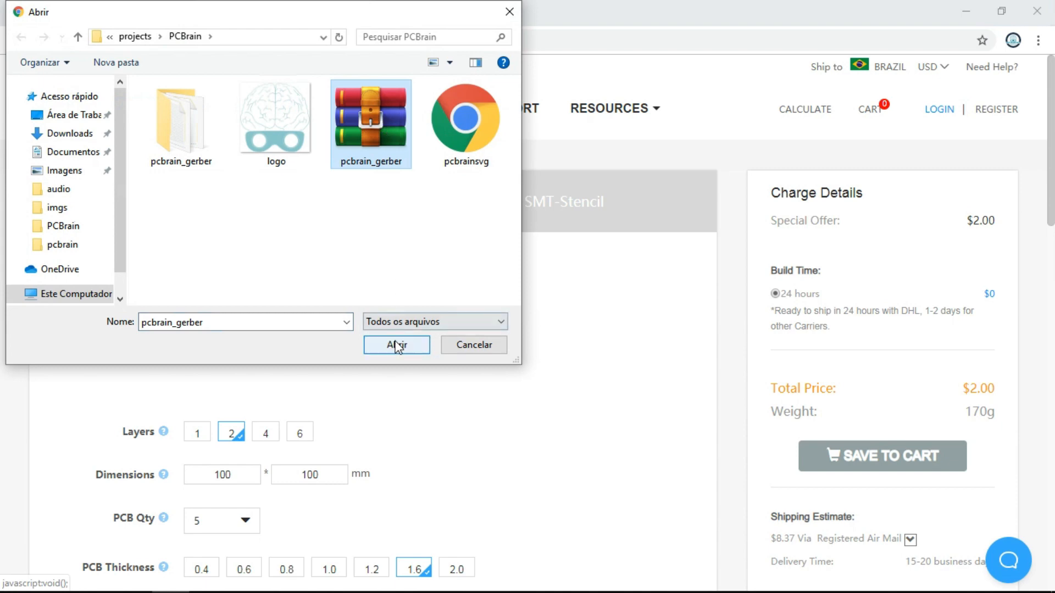
left_click(396, 344)
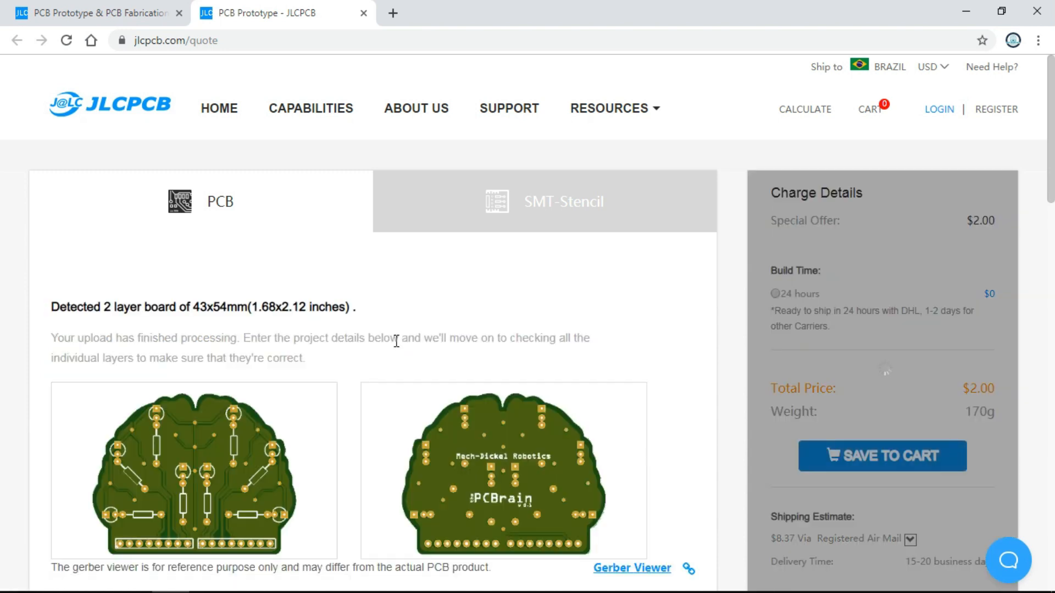
left_click(777, 294)
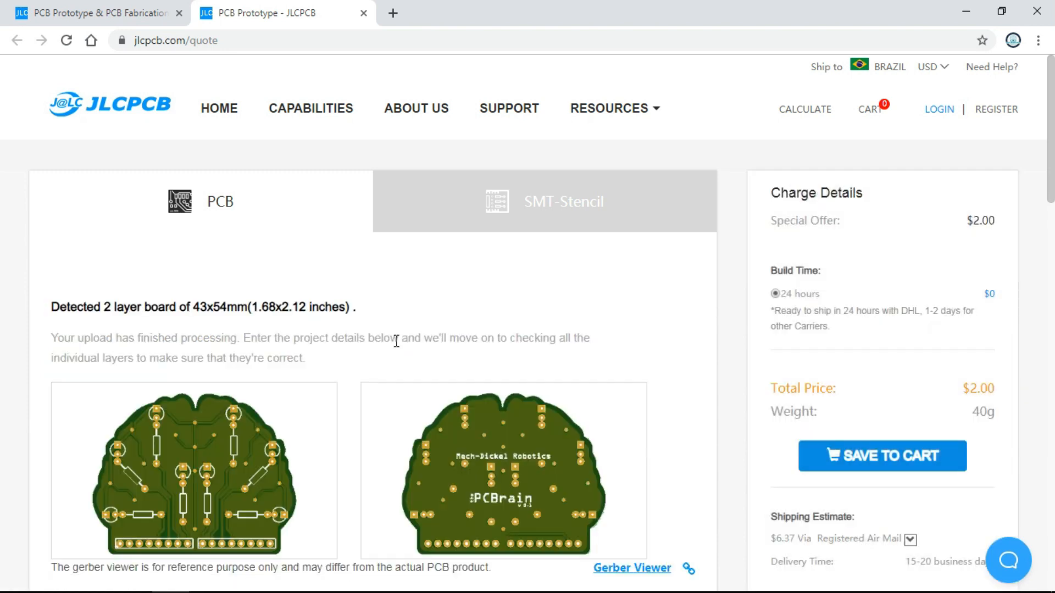
scroll("down", 3)
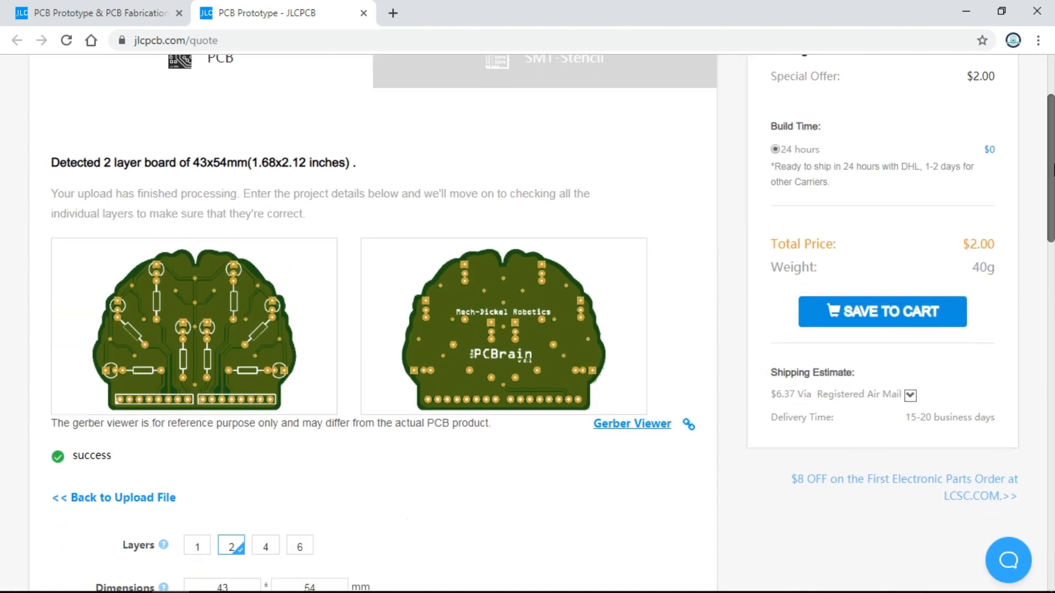
scroll("down", 3)
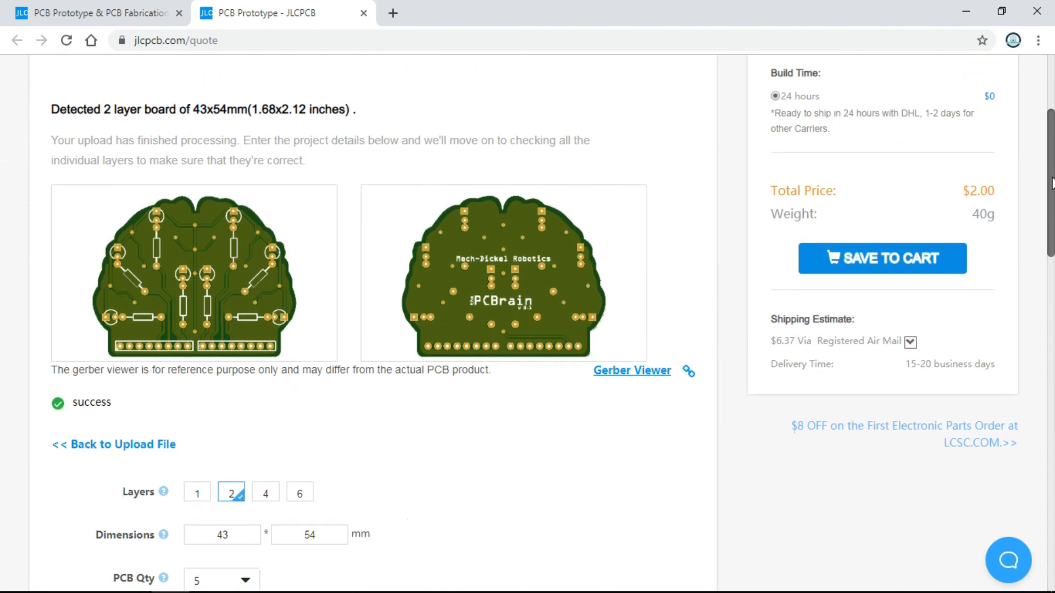
scroll("down", 3)
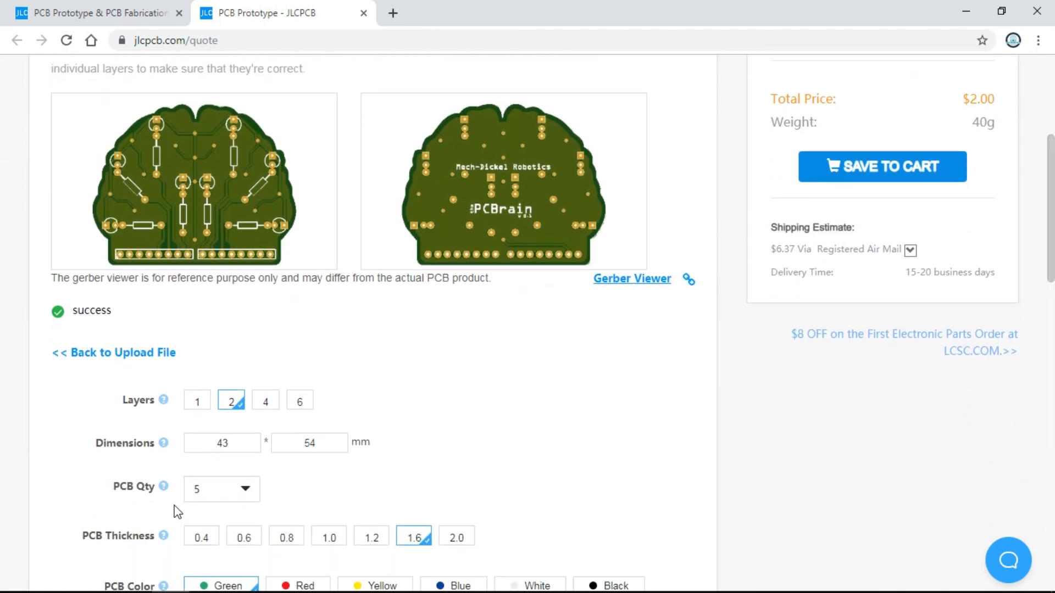
mouse_move(292, 505)
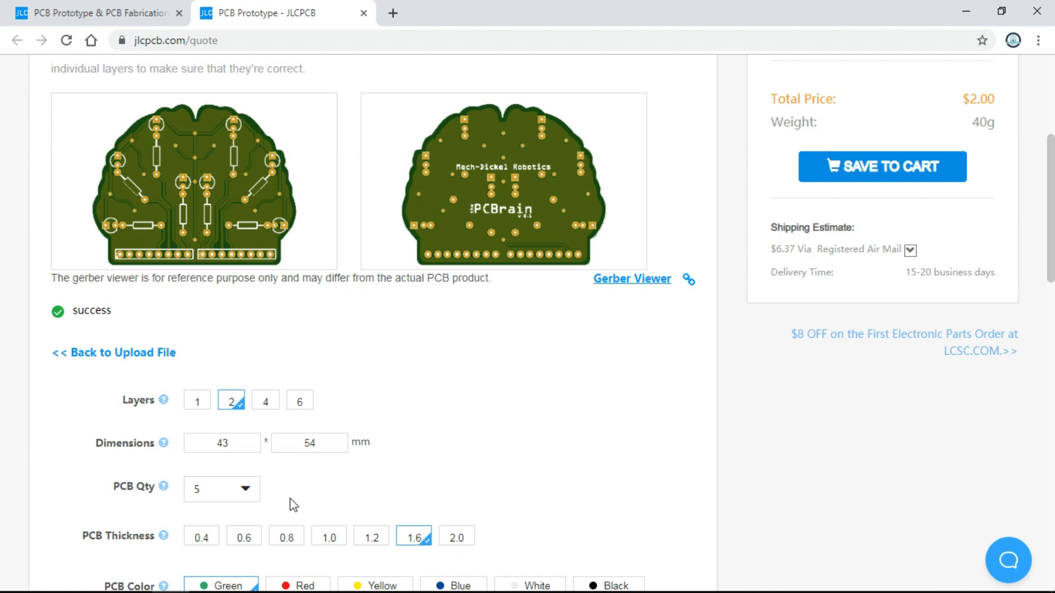
scroll("down", 3)
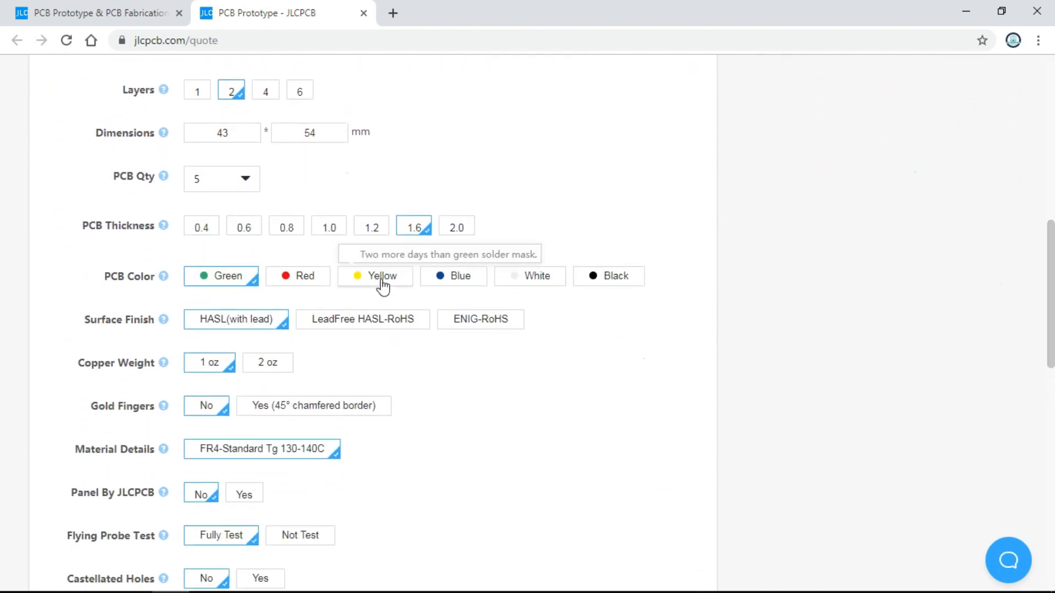
mouse_move(150, 278)
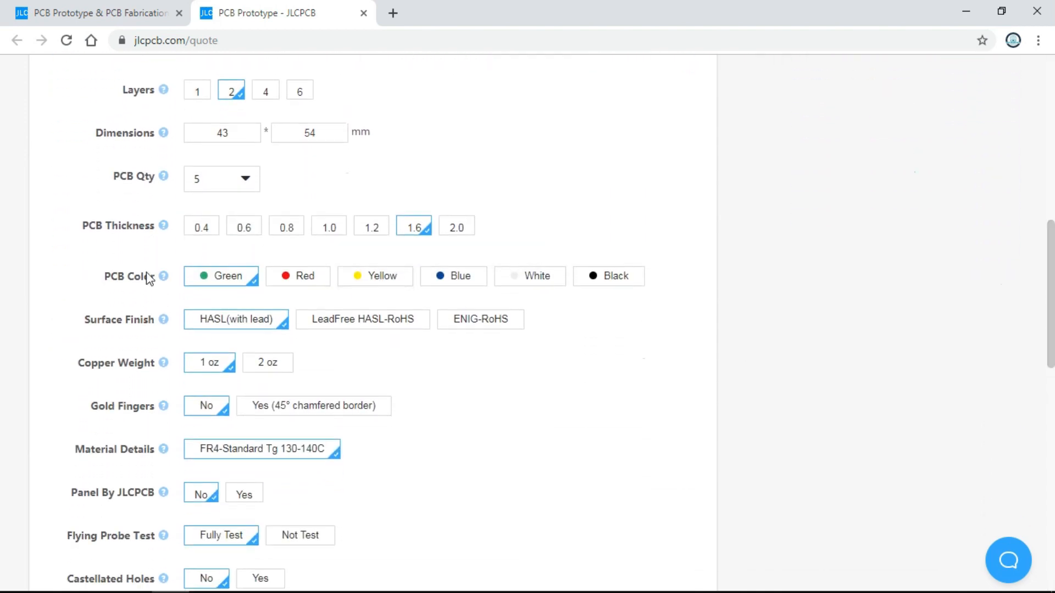
mouse_move(130, 331)
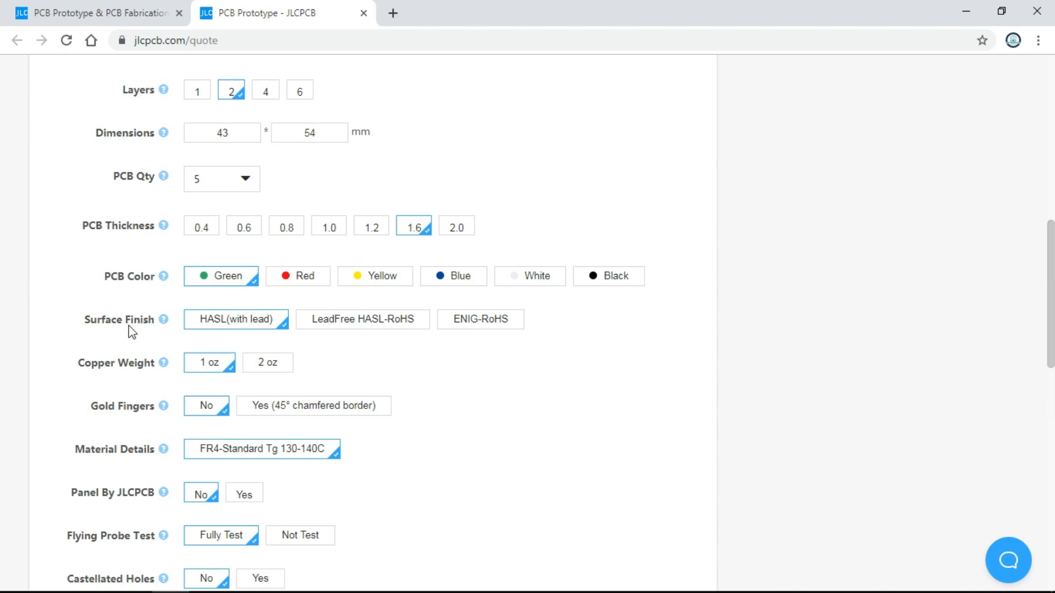
mouse_move(129, 519)
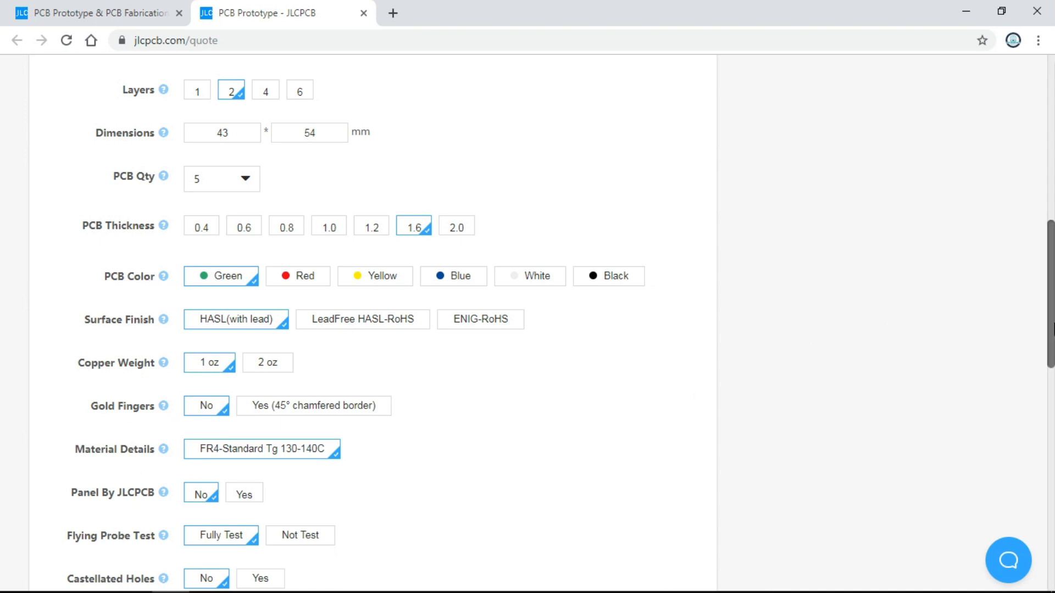
scroll("up", 3)
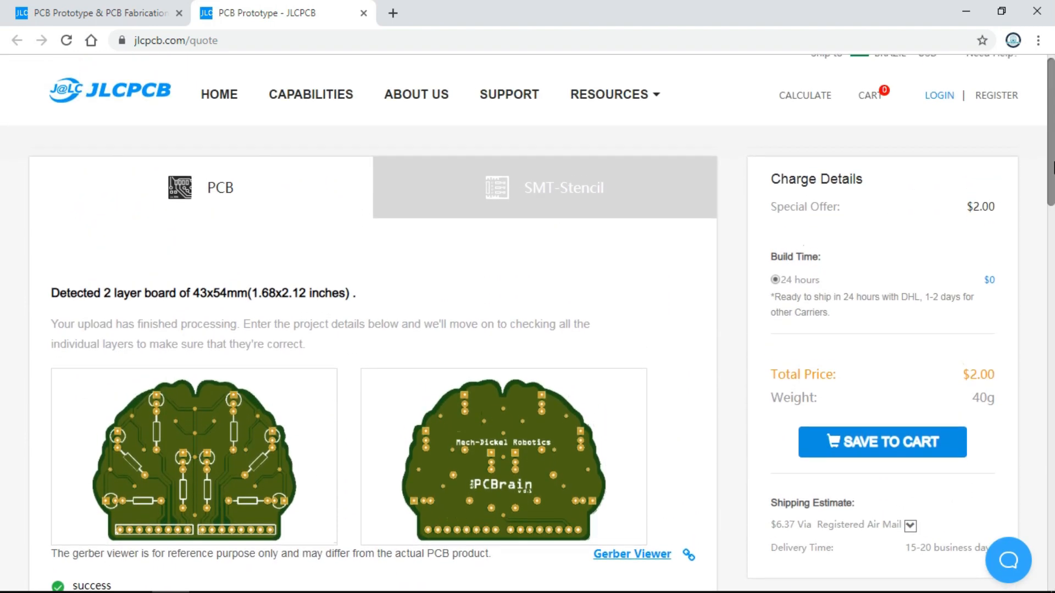
mouse_move(912, 535)
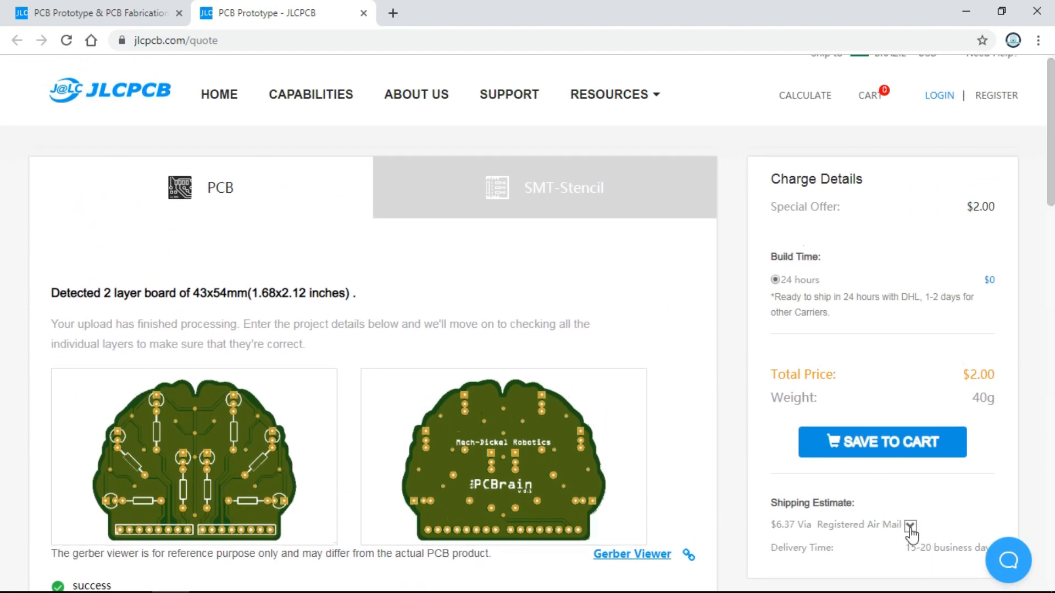
Review shipping to Brazil, keep Registered Air Mail at $6.37, and save the order to the cart
left_click(911, 526)
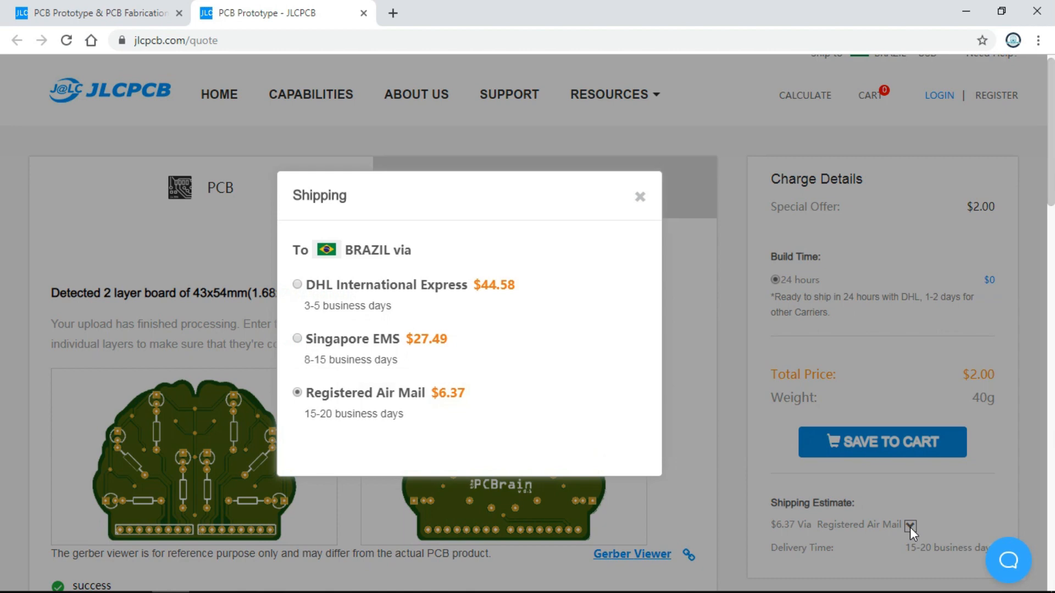
mouse_move(600, 202)
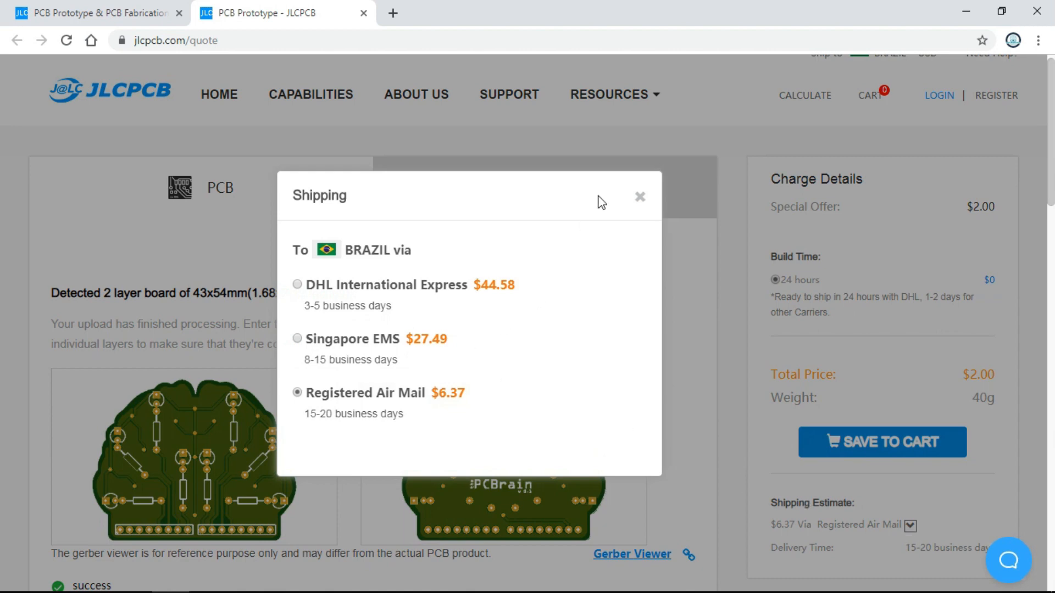
left_click(639, 195)
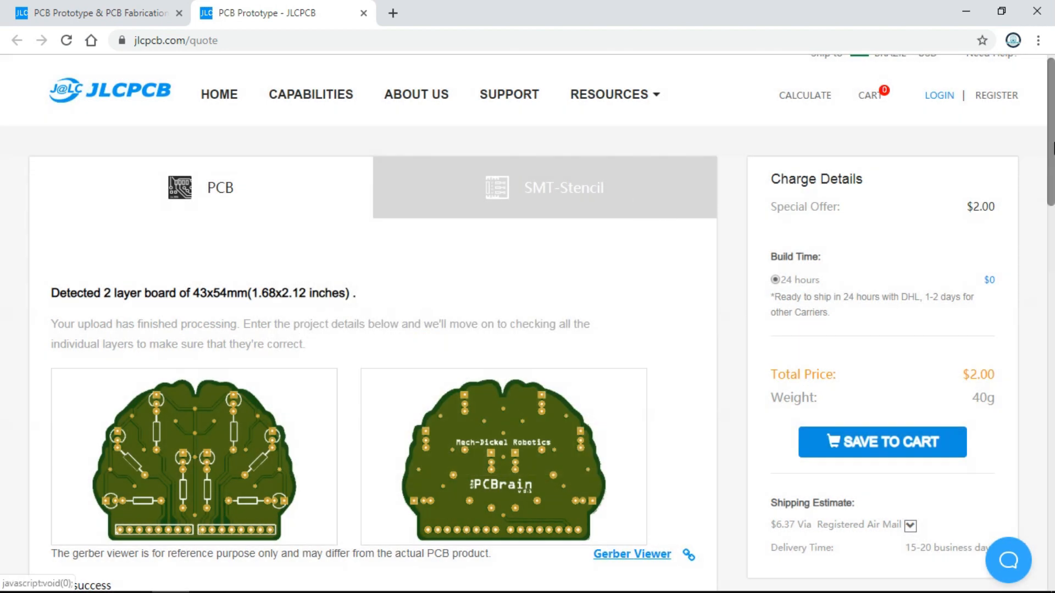
left_click(881, 442)
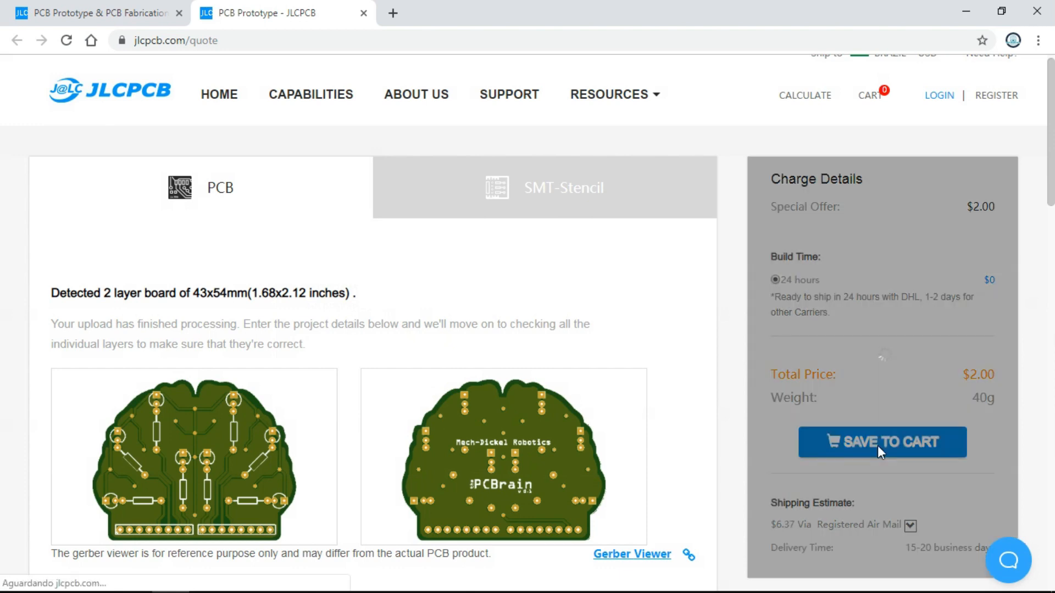
left_click(881, 441)
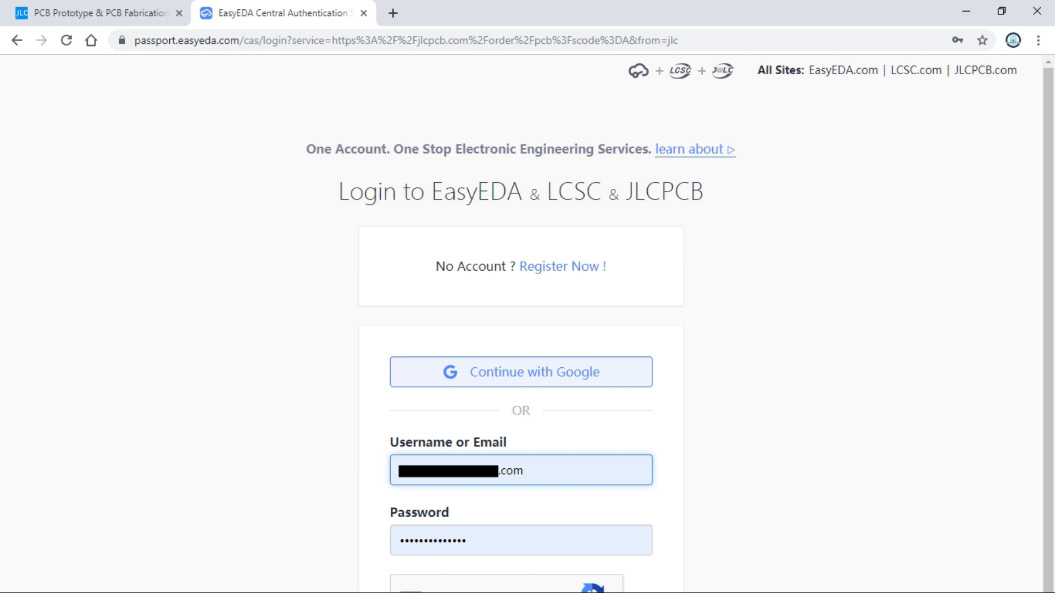
Submit the EasyEDA login to return to the JLCPCB order page signed in
scroll("down", 3)
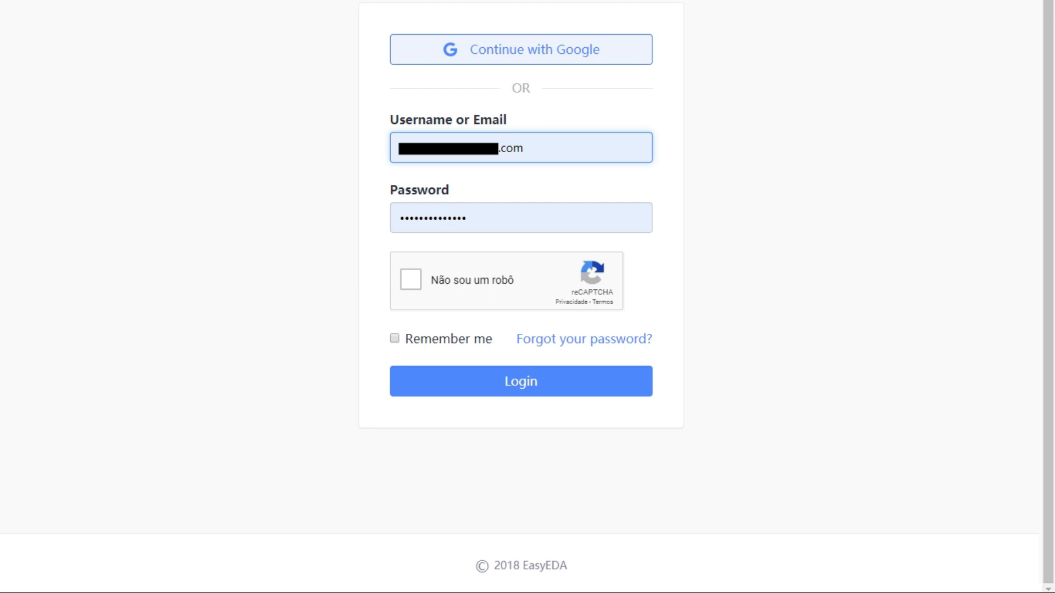
left_click(520, 381)
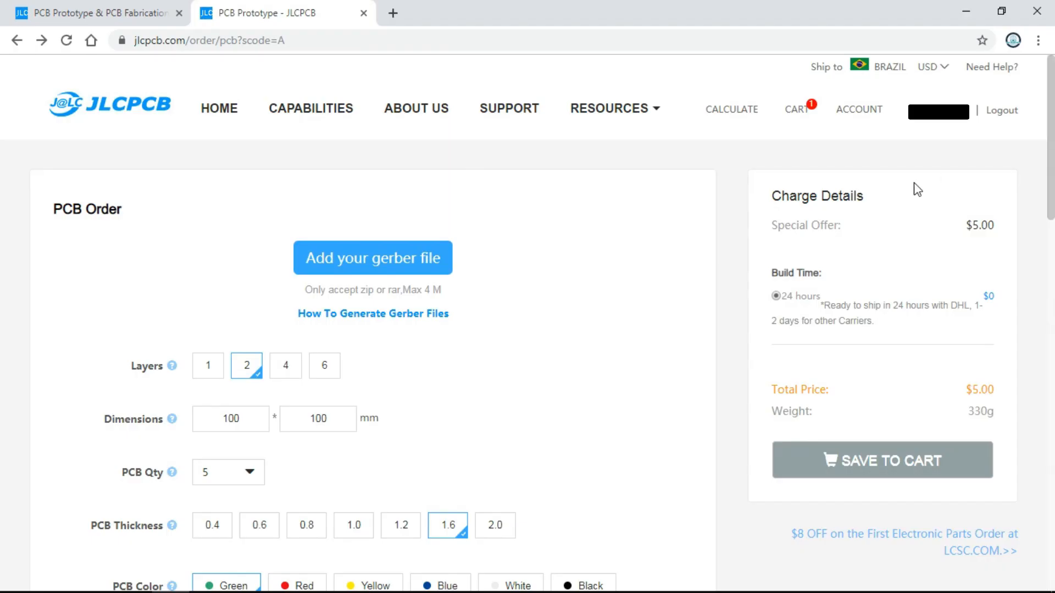
mouse_move(801, 120)
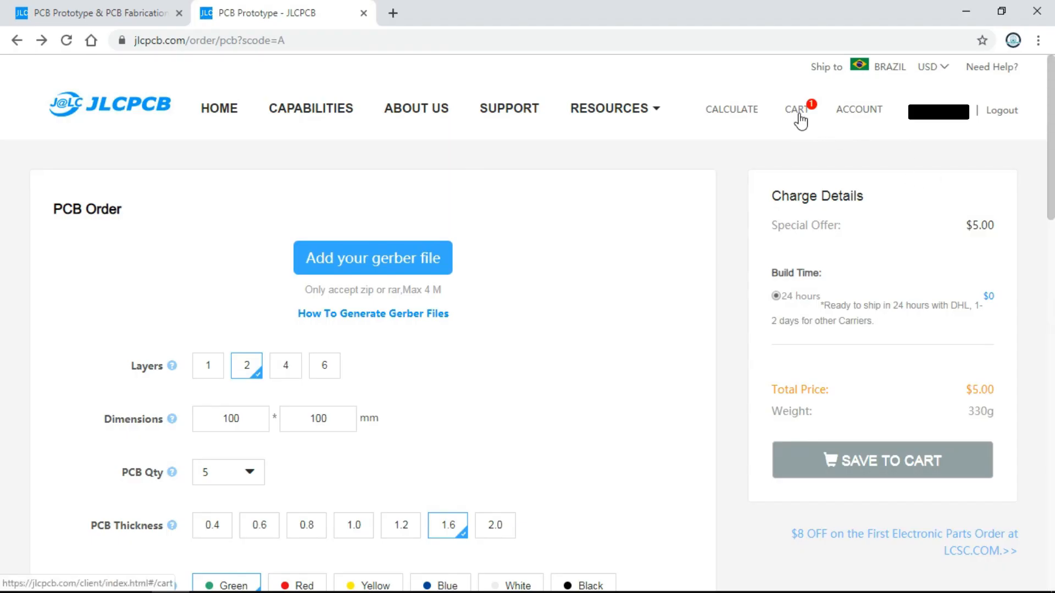
Go from the cart to secure checkout and review shipping and payment options totalling $11.37
left_click(797, 109)
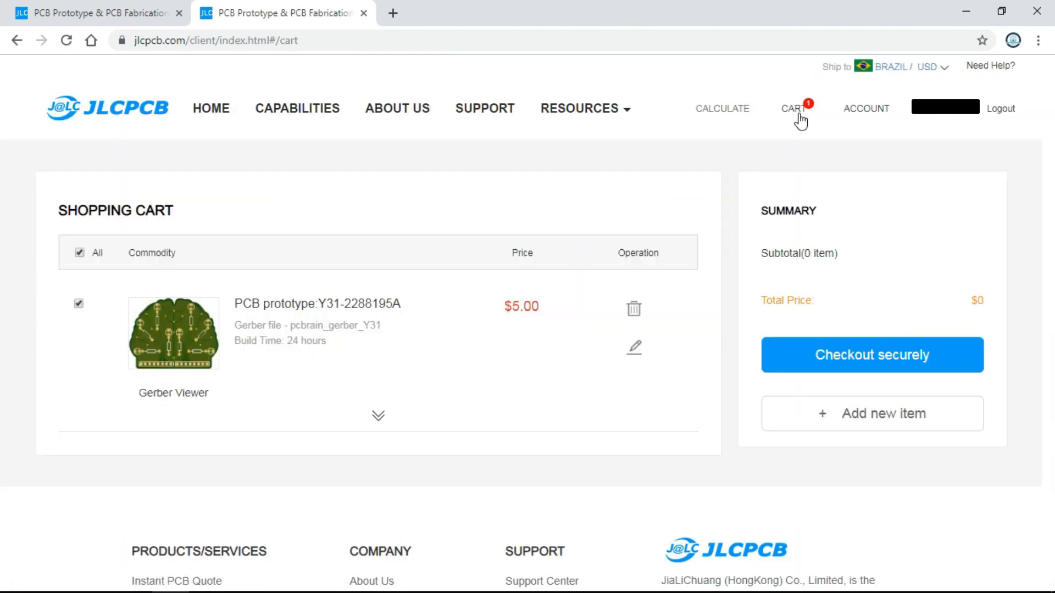
mouse_move(904, 380)
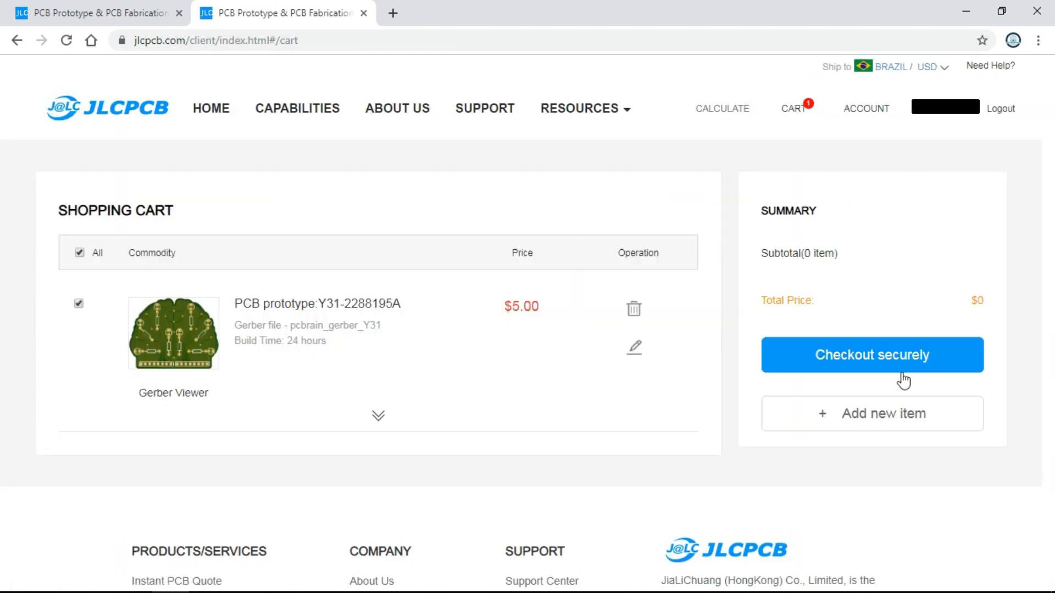
left_click(872, 355)
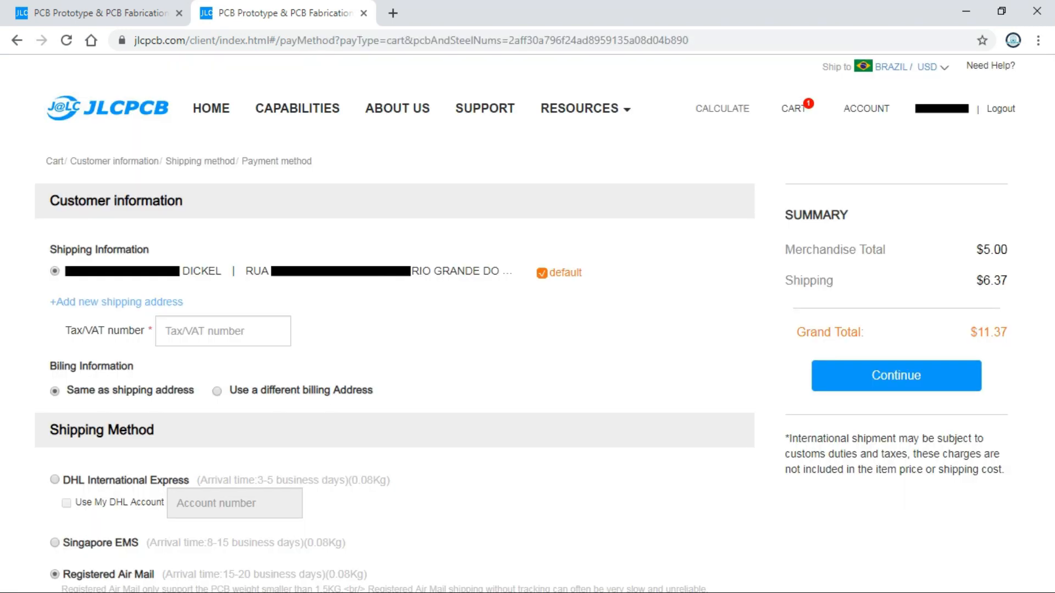
scroll("down", 3)
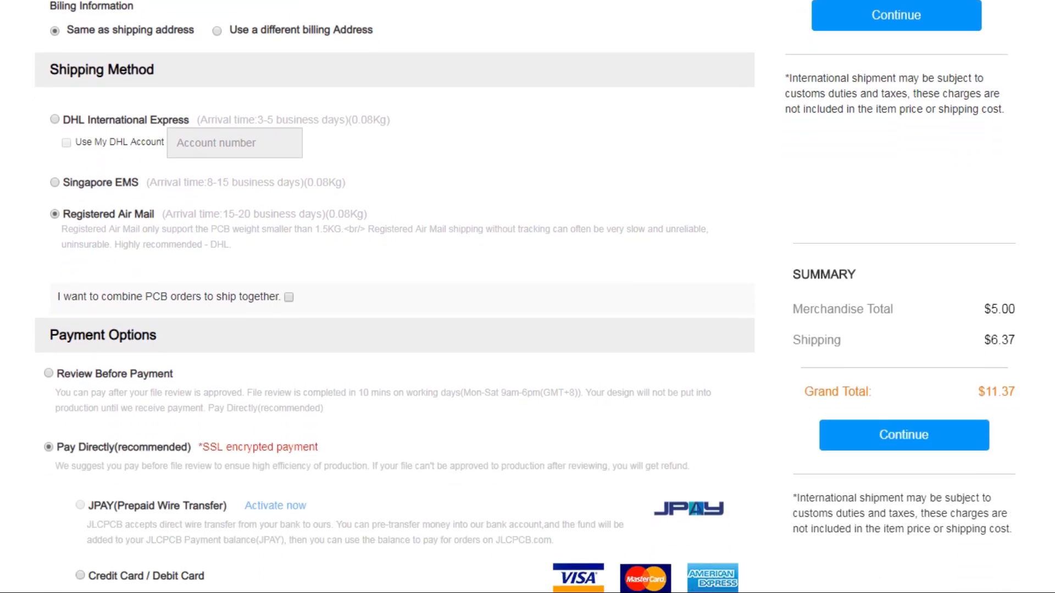
scroll("down", 3)
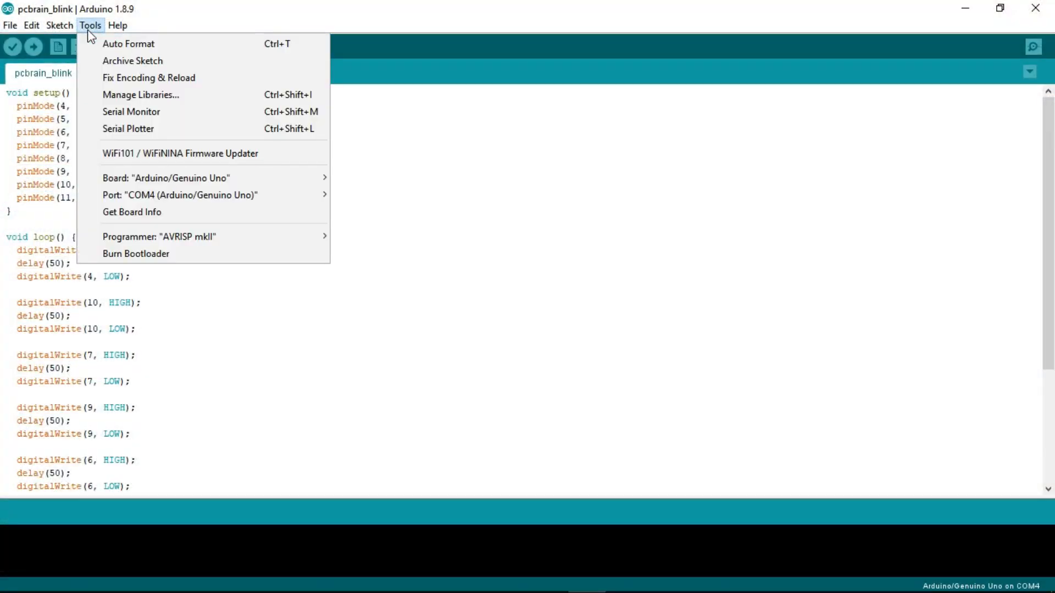
mouse_move(179, 196)
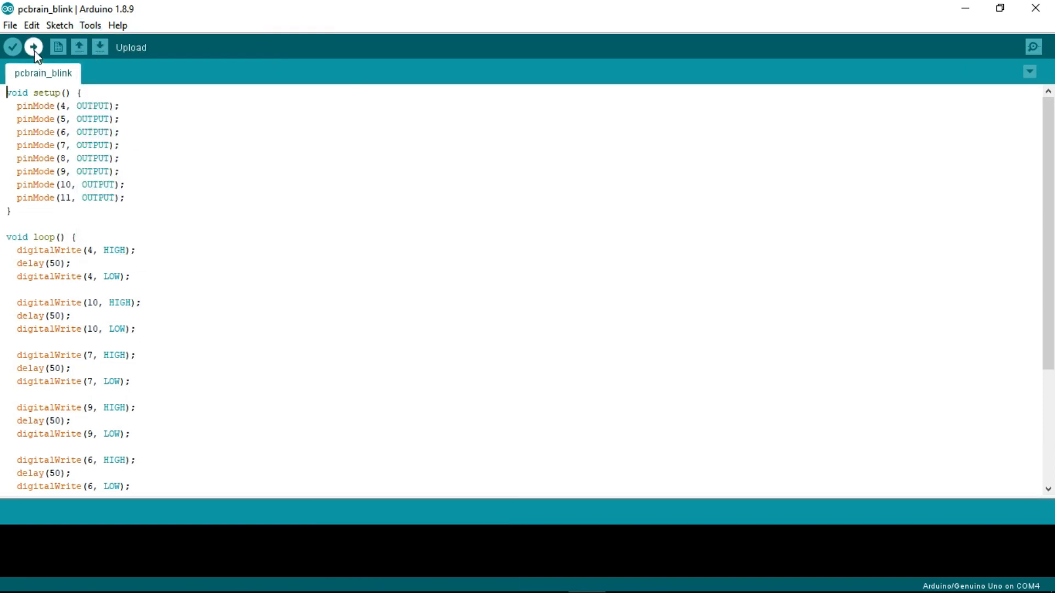
Upload the pcbrain_blink sketch to the Arduino/Genuino Uno on COM4
left_click(34, 47)
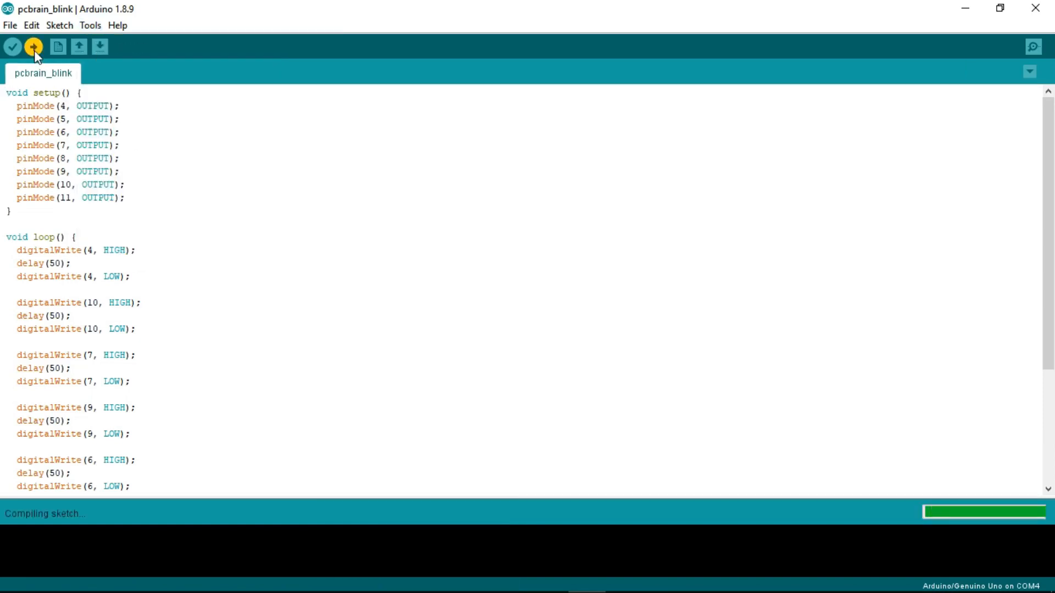